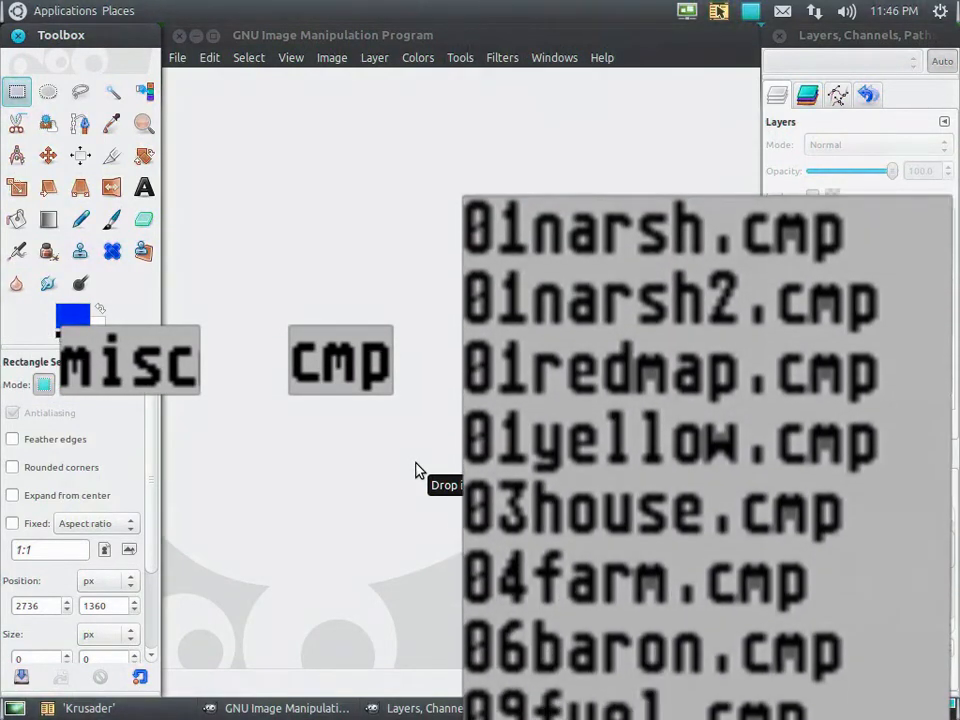
Launch JKPaint alongside GIMP, leaving JKPaint with an empty workspace.
scroll(down, 3)
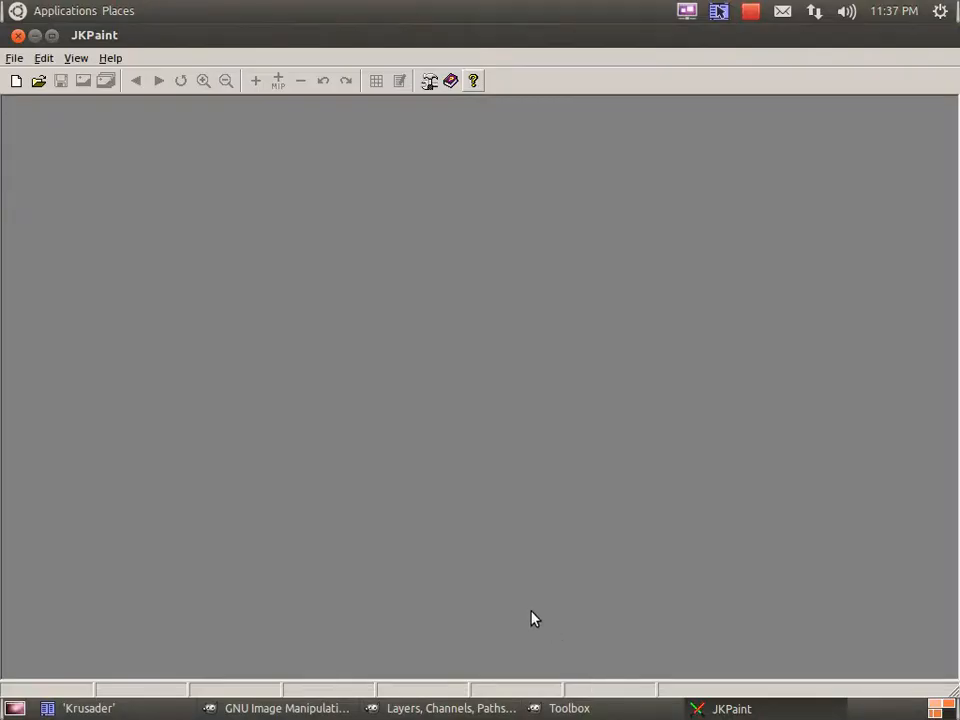
mouse_move(73, 106)
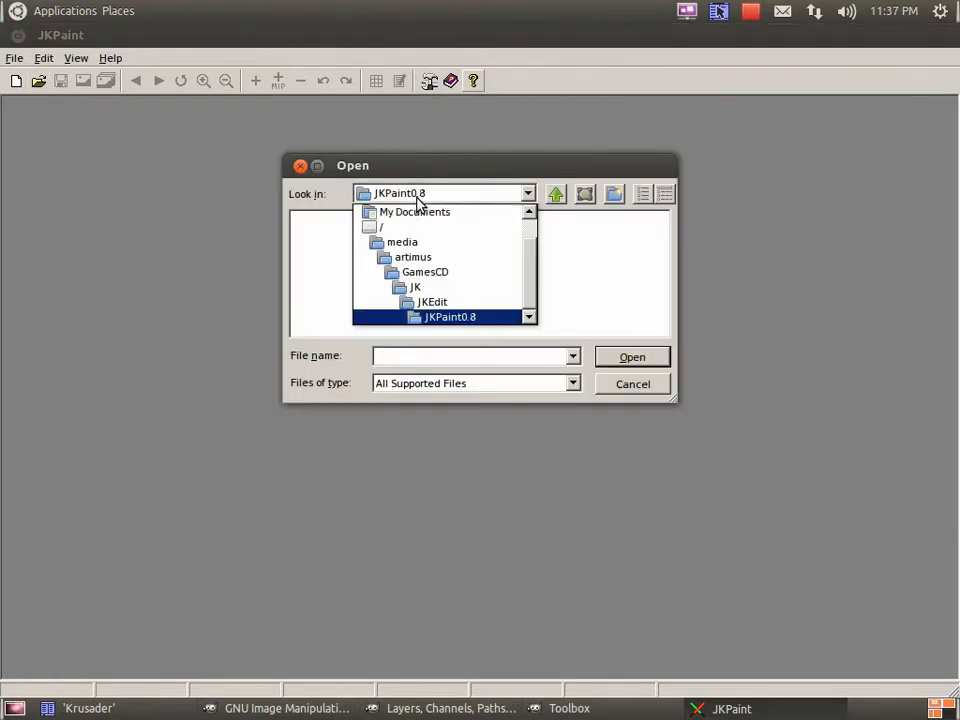
Open the dflt.cmp palette from artimus/Image/psp.7/Palettes/JK in JKPaint.
click(412, 257)
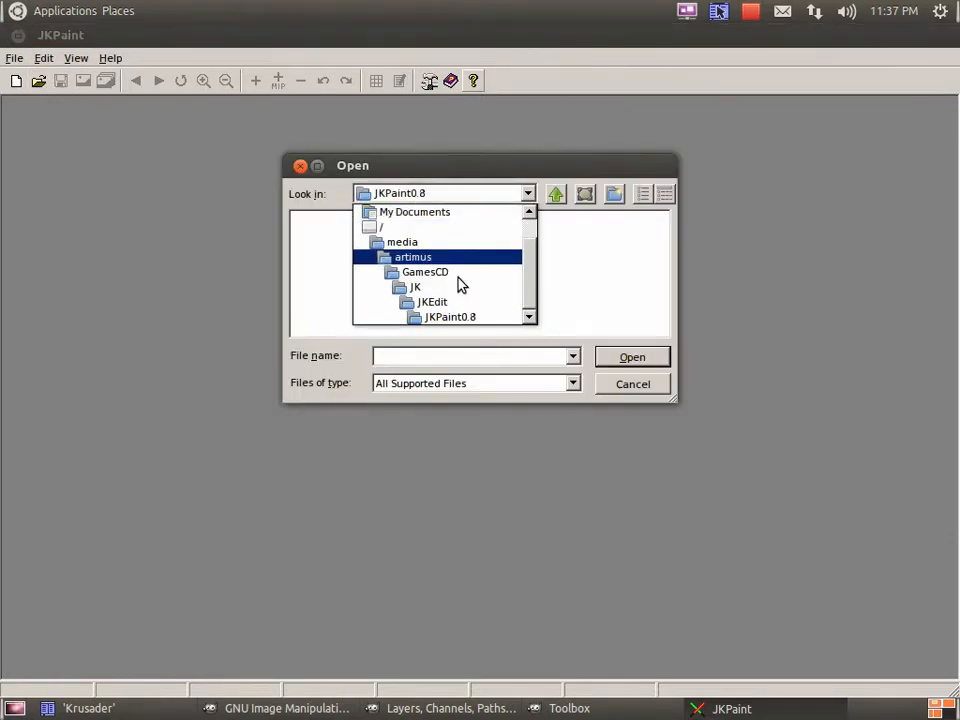
click(412, 257)
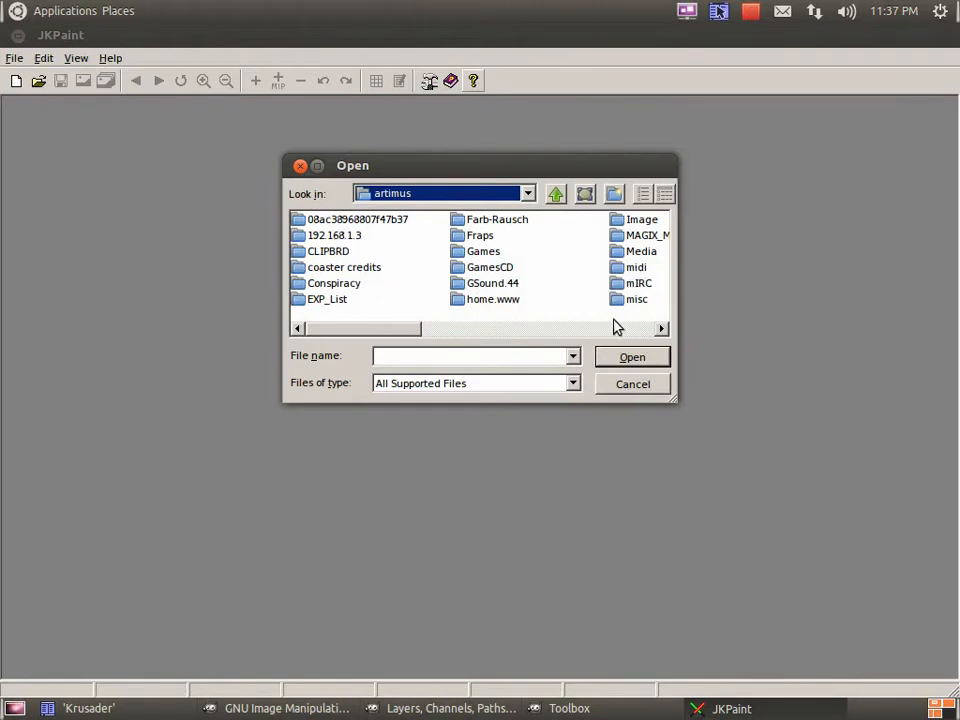
click(640, 219)
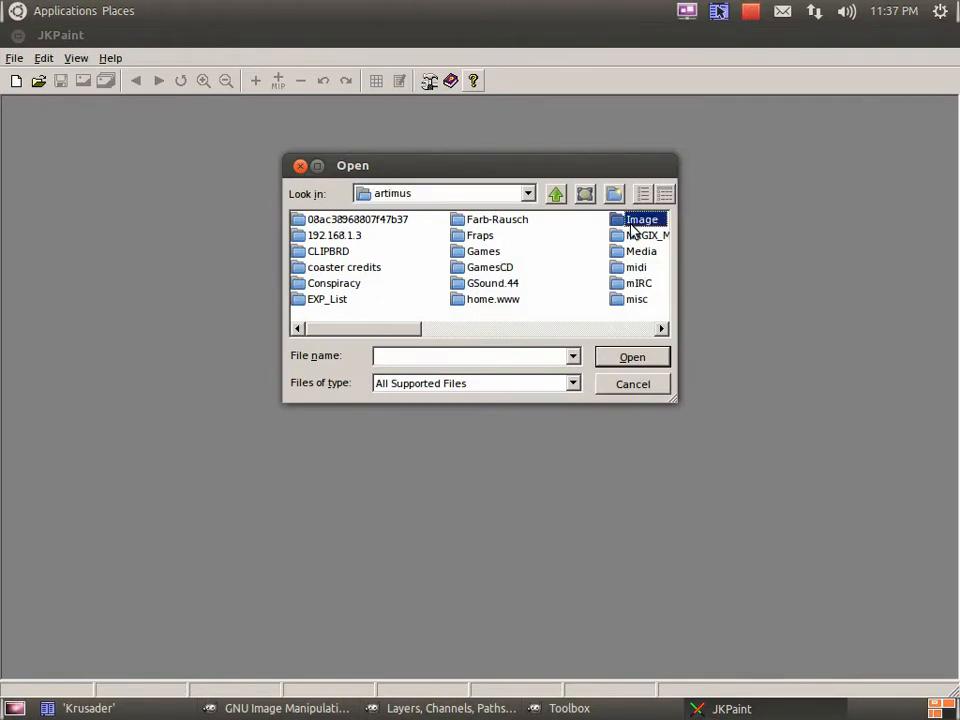
double_click(641, 219)
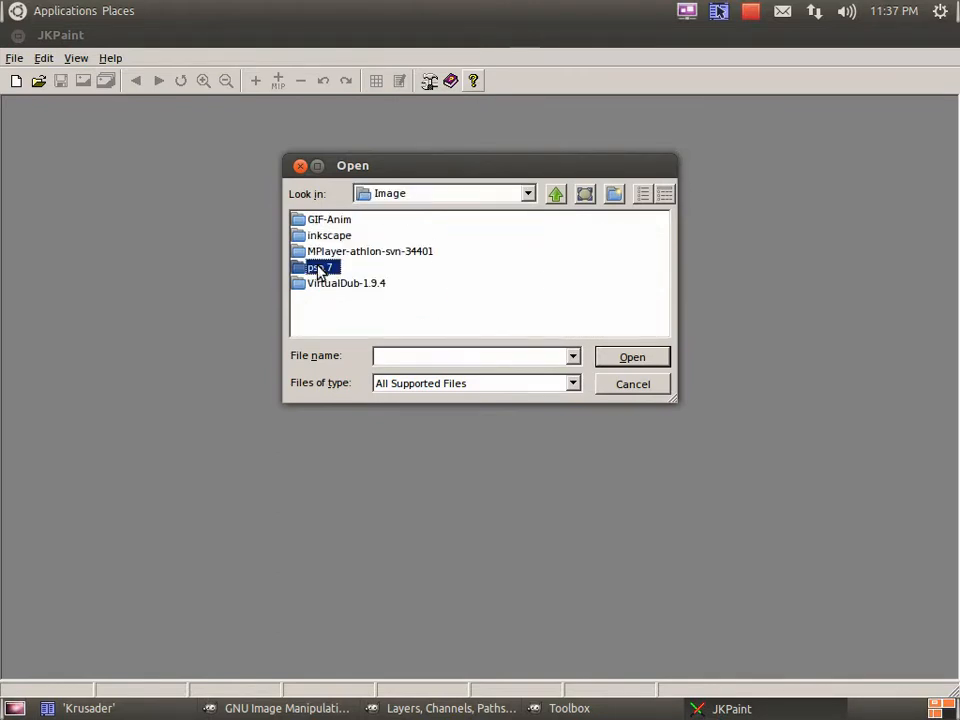
double_click(320, 267)
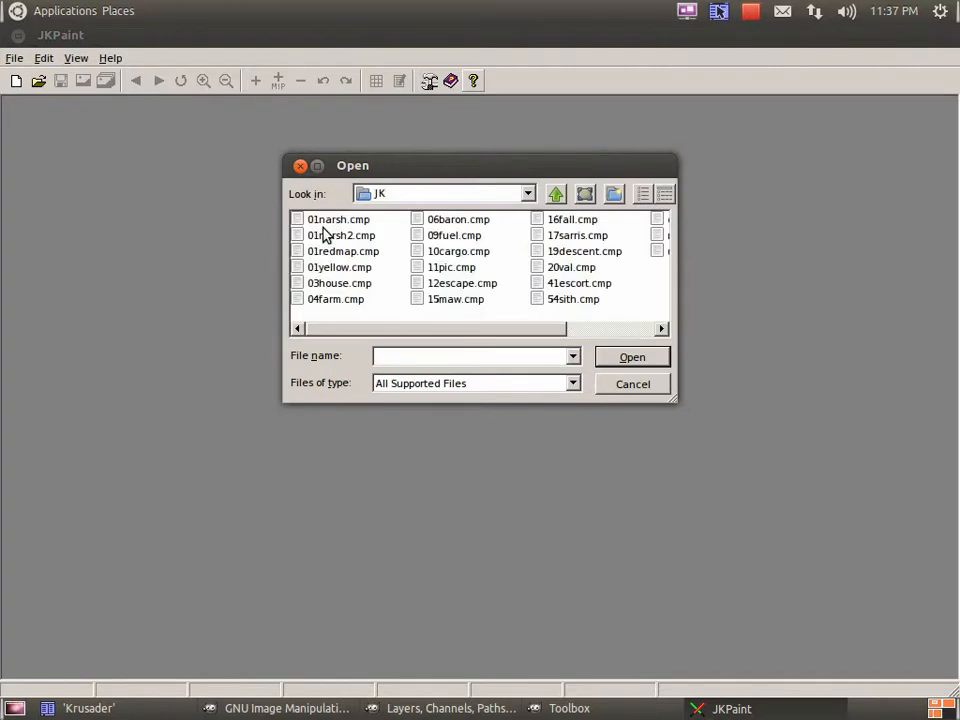
mouse_move(555, 300)
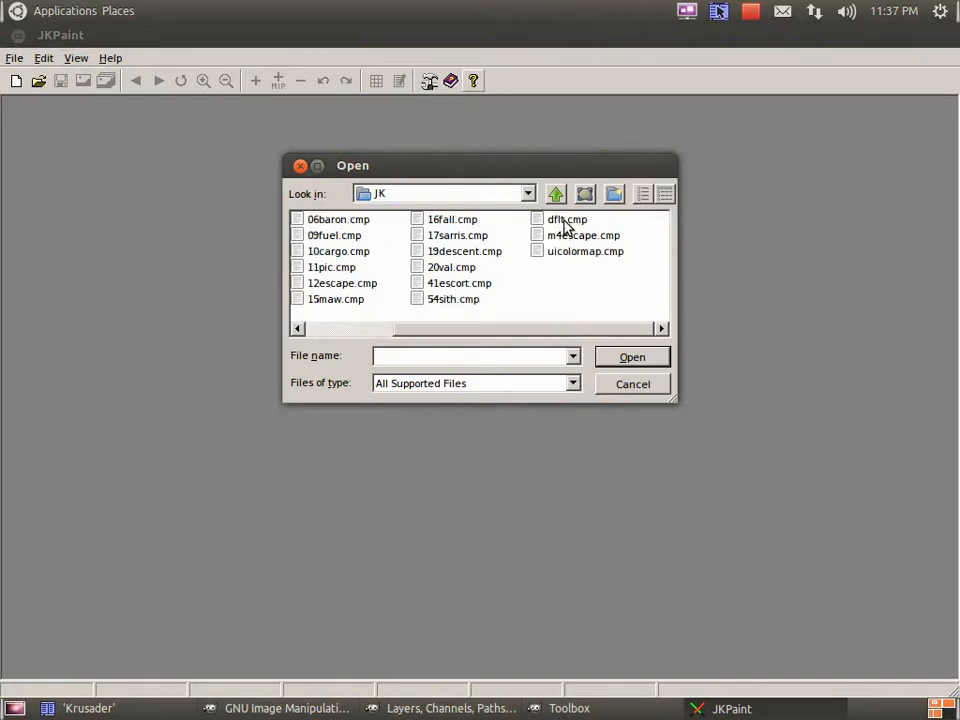
double_click(564, 218)
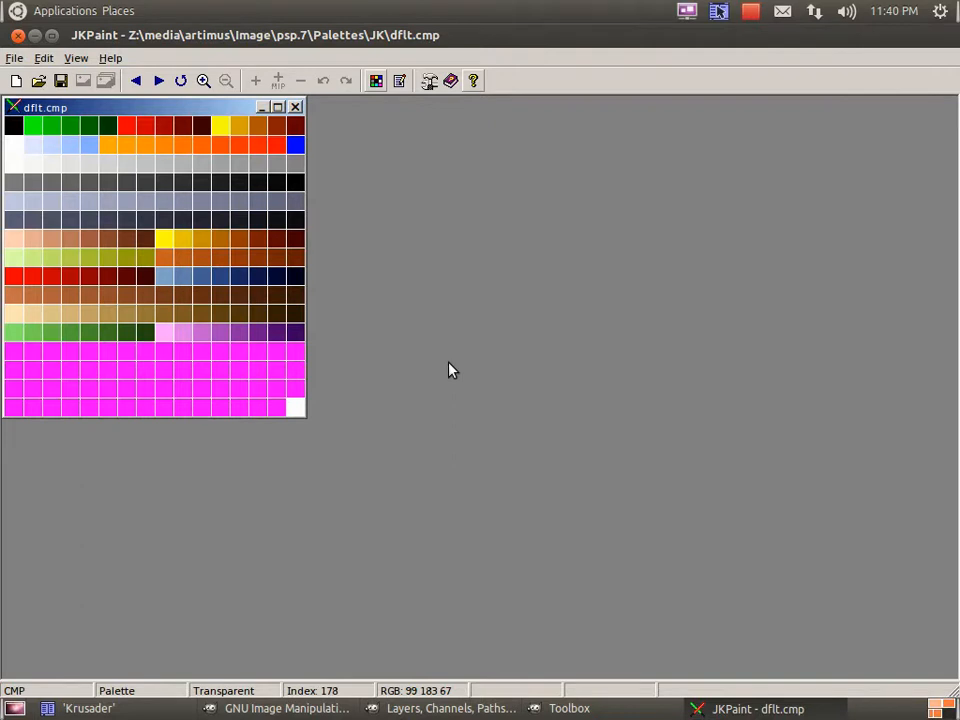
mouse_move(373, 81)
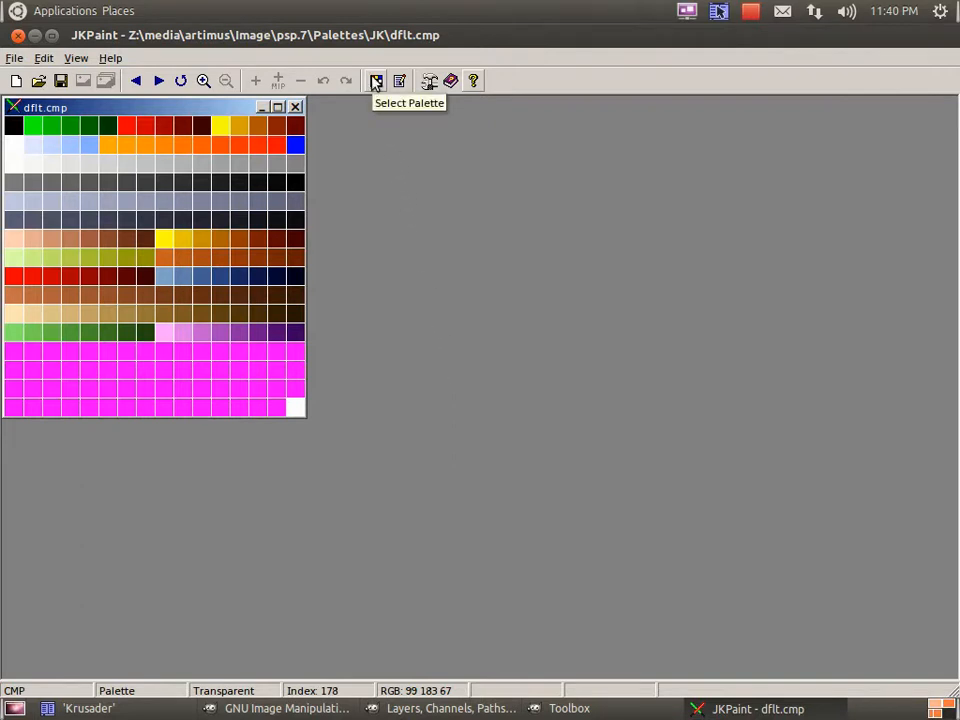
Save the dflt palette as Paintshop PAL (*.pal) in the Palettes folder.
click(373, 81)
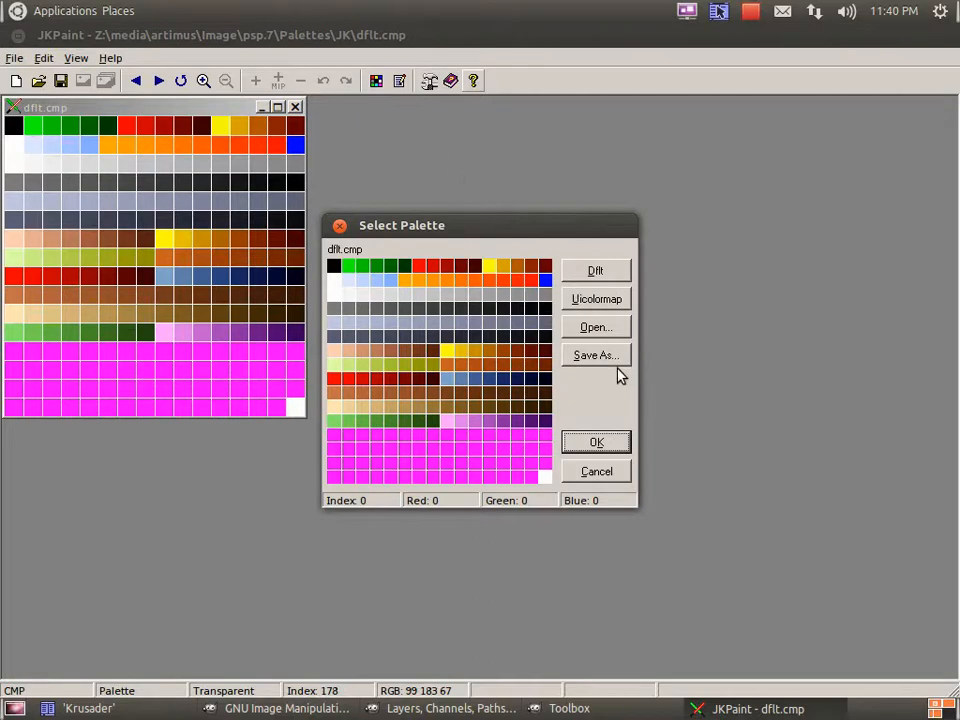
click(595, 355)
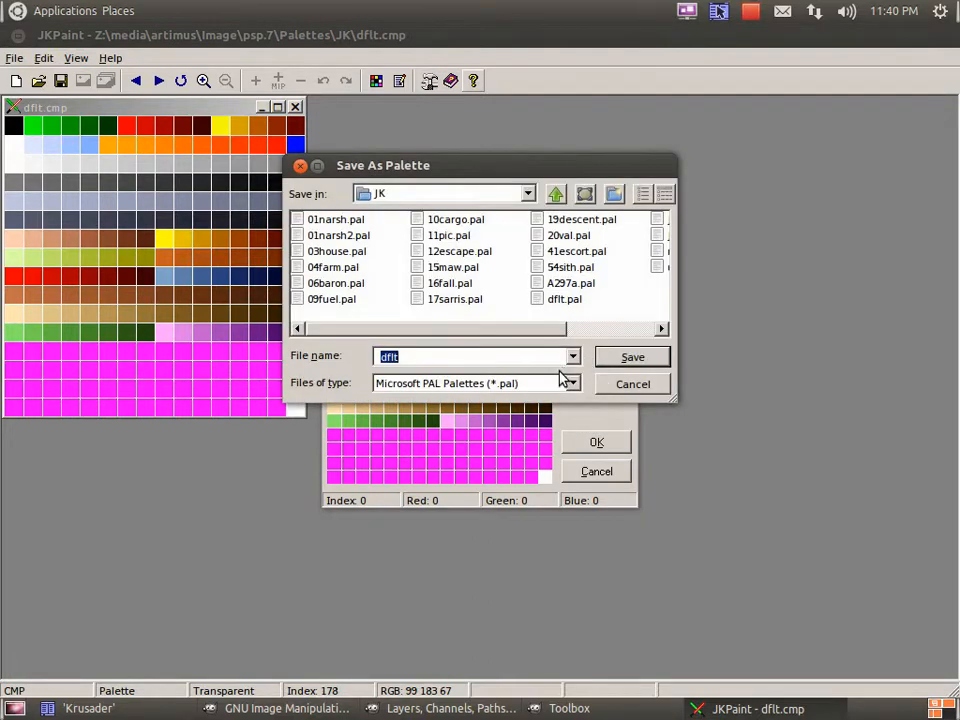
click(568, 383)
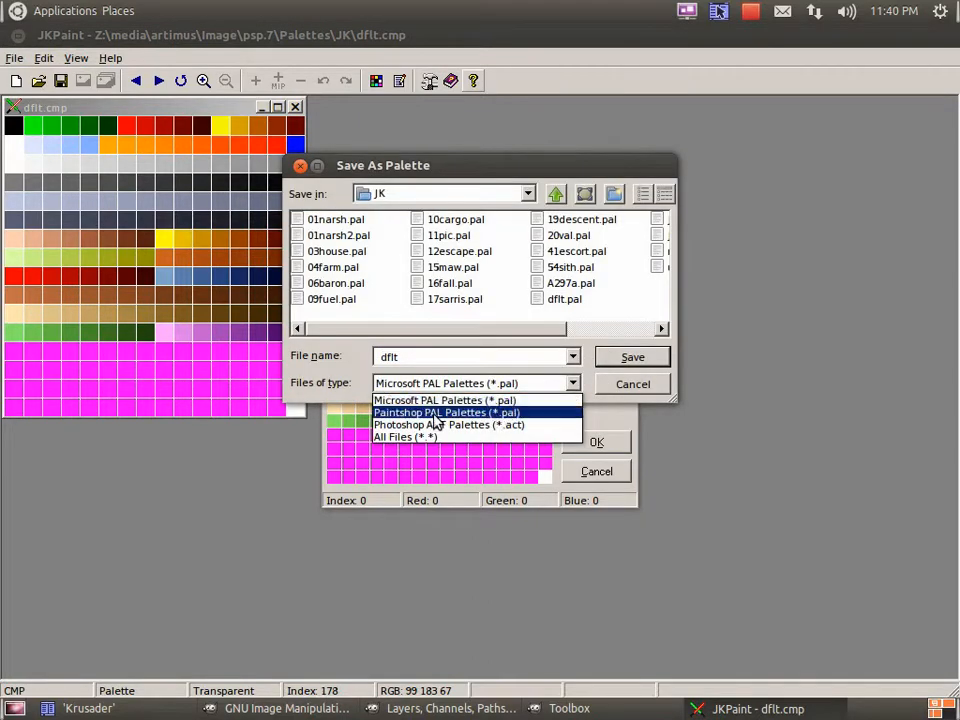
click(446, 412)
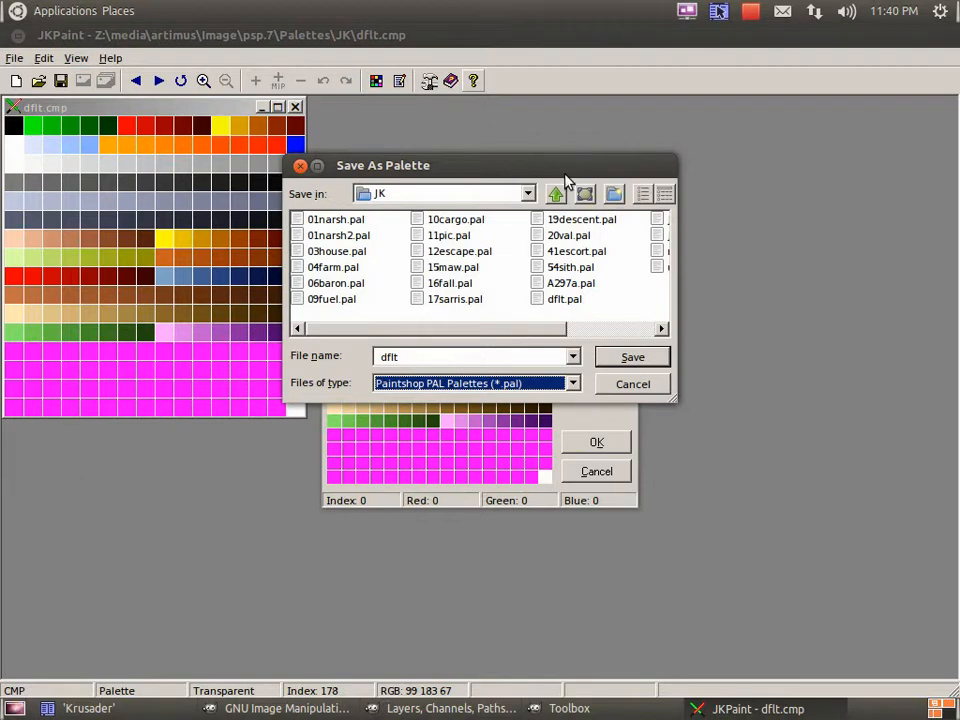
click(555, 194)
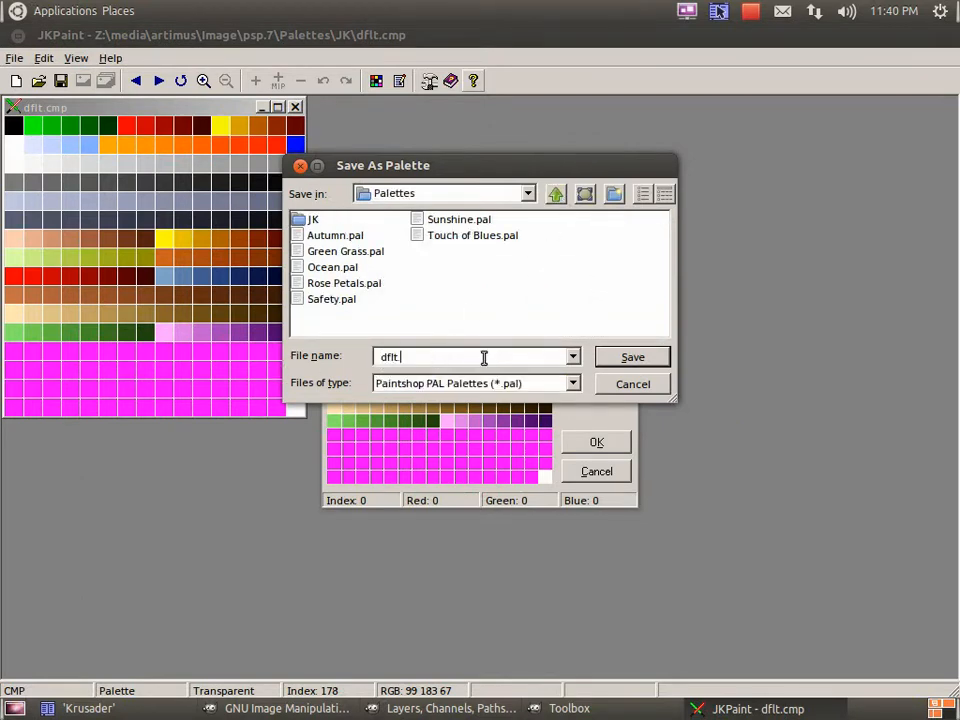
text(.p)
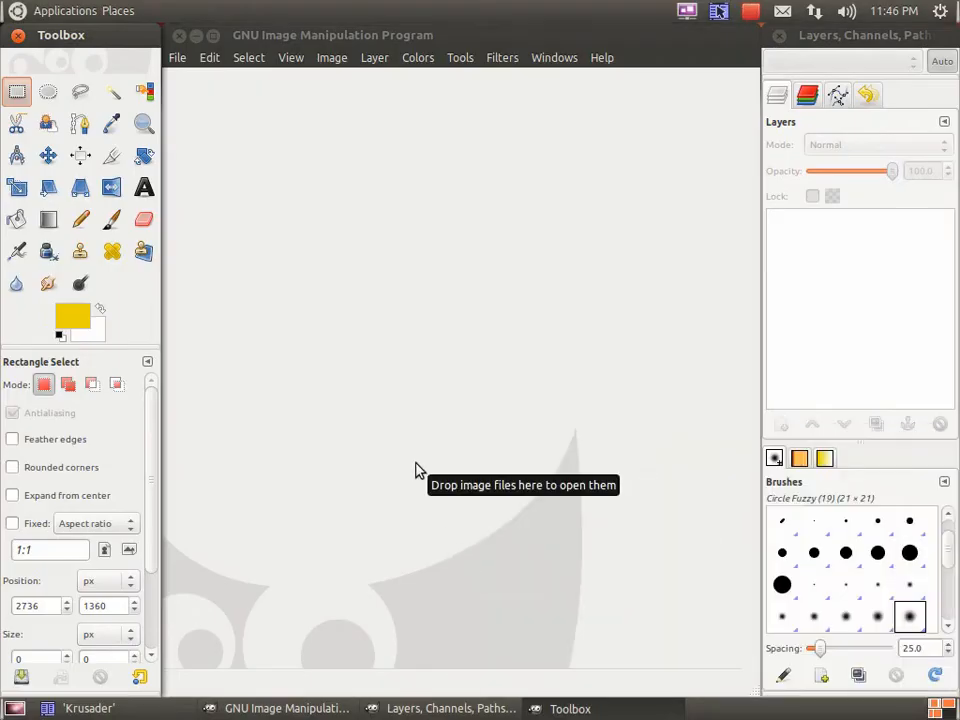
mouse_move(337, 555)
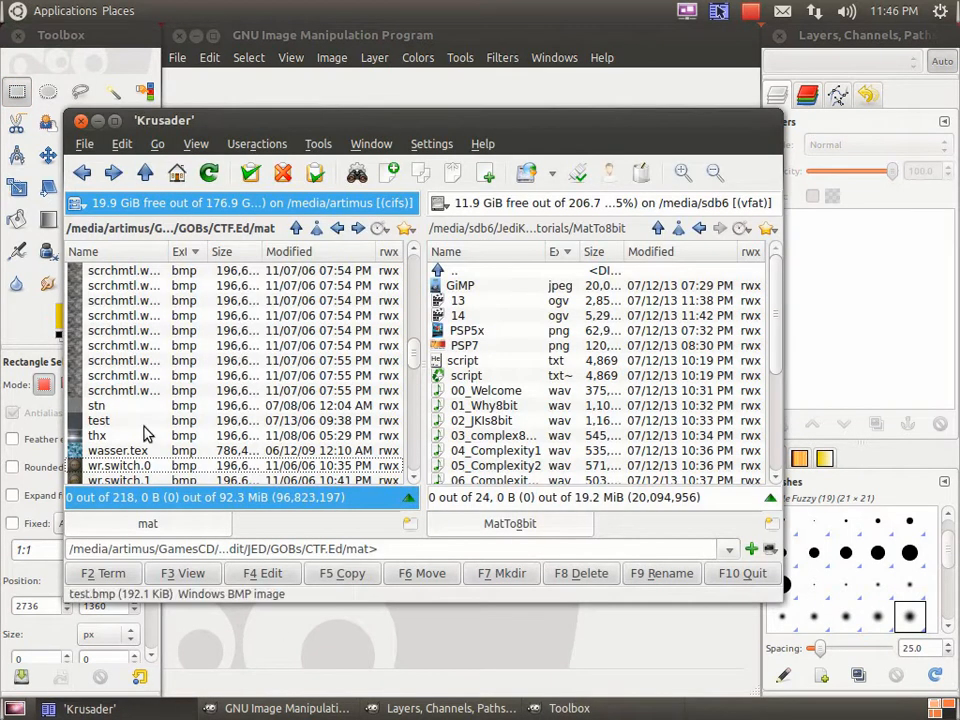
Open wr.switch.0.bmp from Krusader in GIMP and bring up the Palettes dialog.
double_click(120, 464)
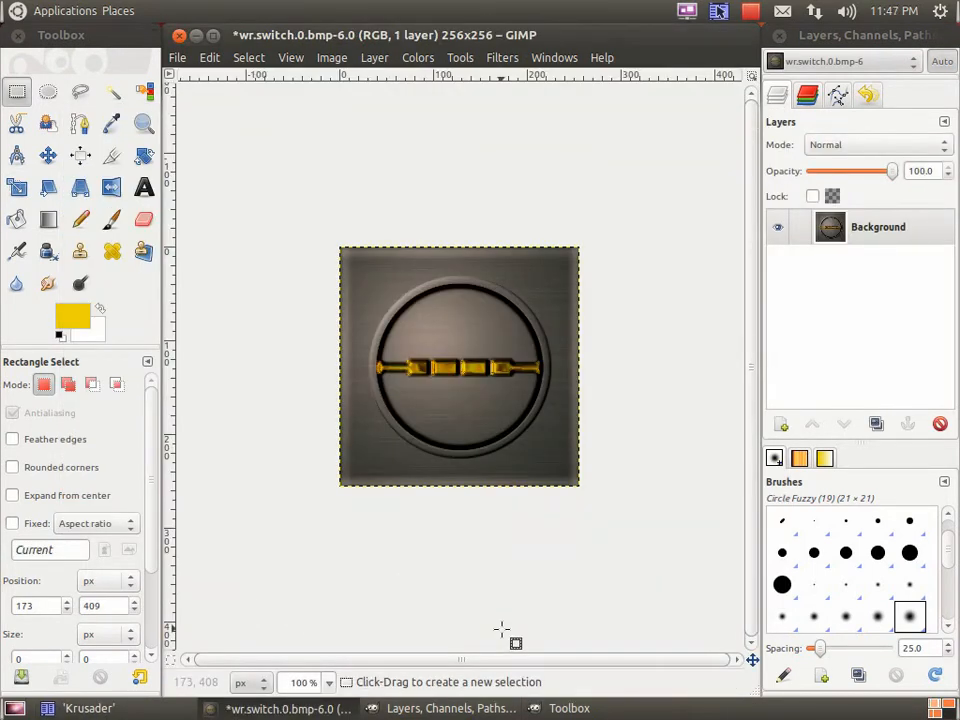
mouse_move(558, 107)
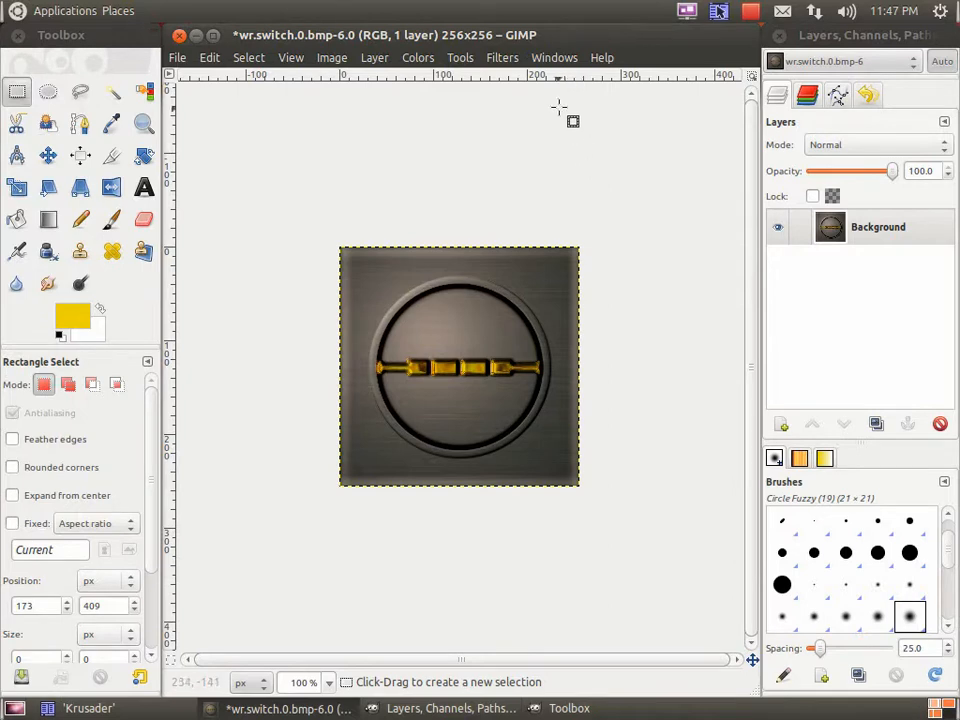
click(553, 57)
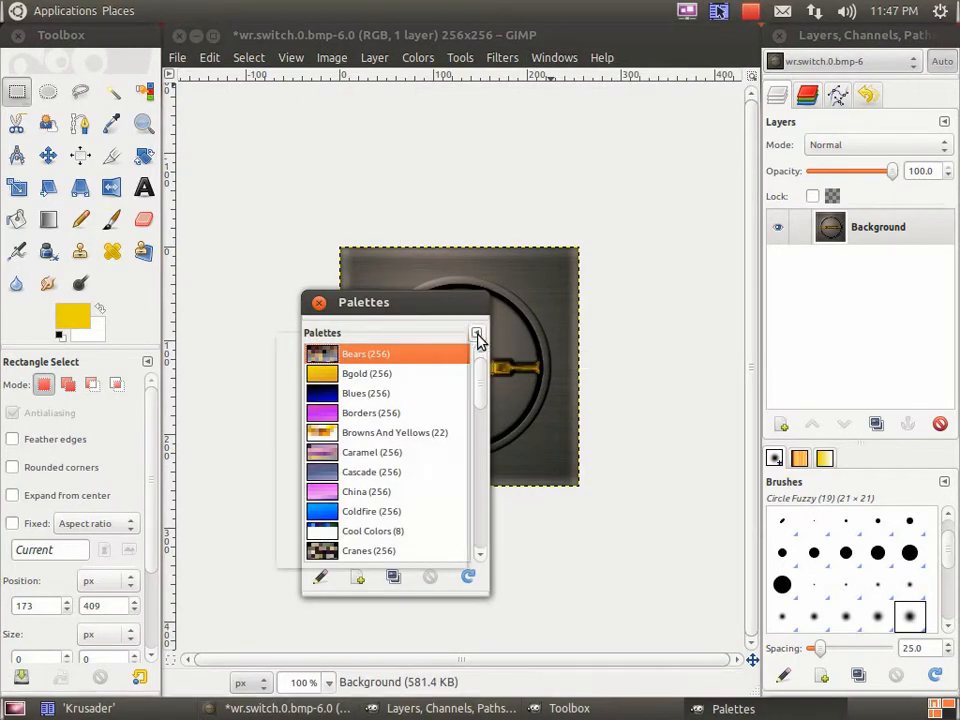
Import a new palette in GIMP from dflt.pal in psp.7/Palettes/JK.
click(477, 333)
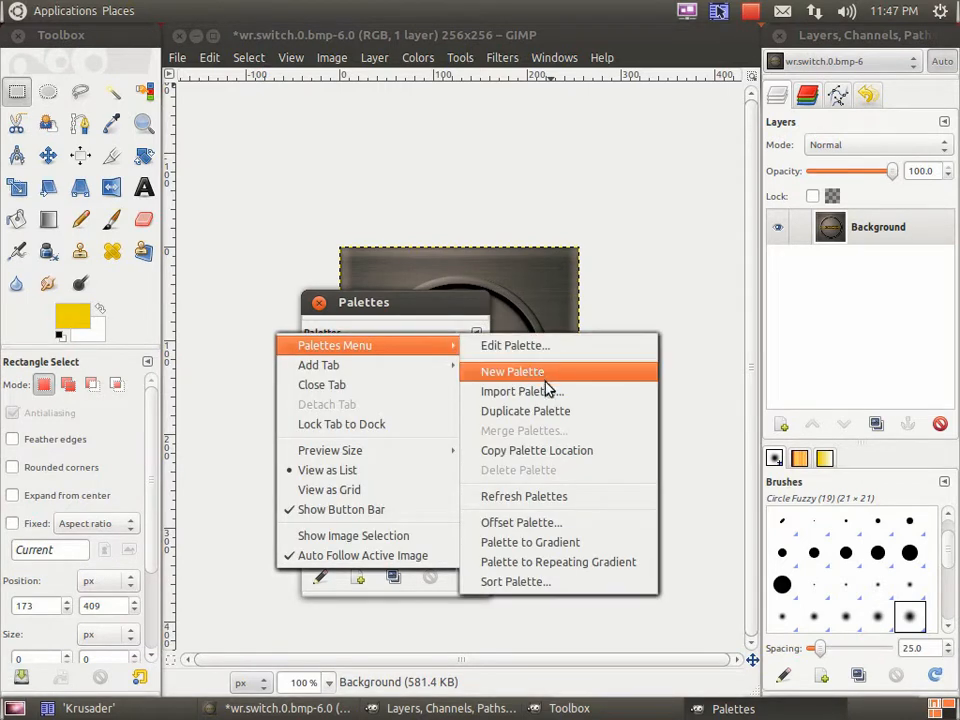
click(522, 391)
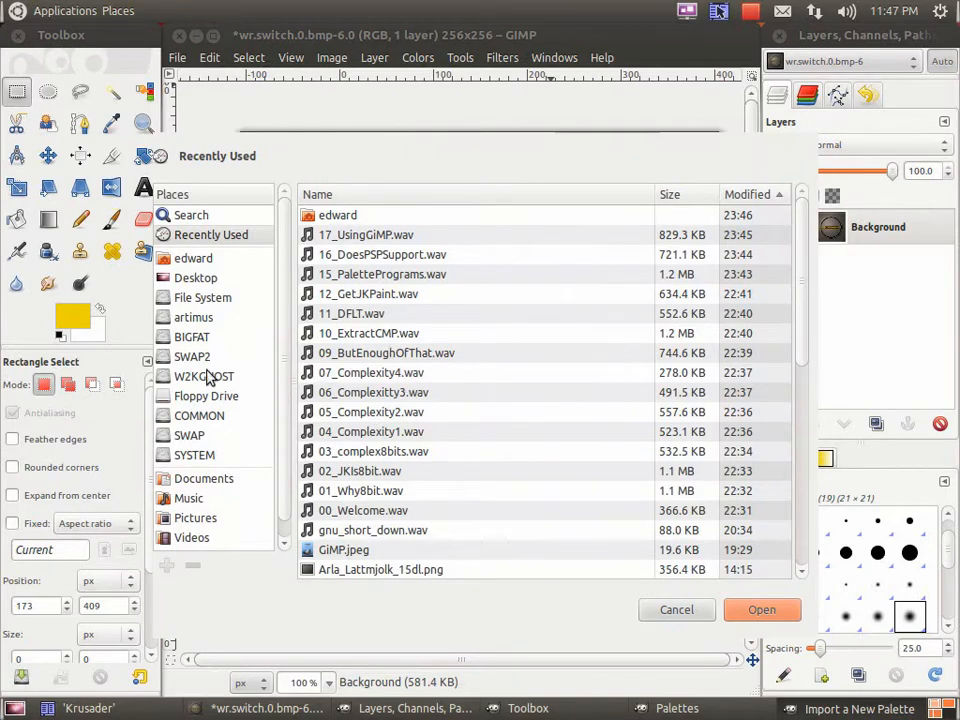
click(193, 317)
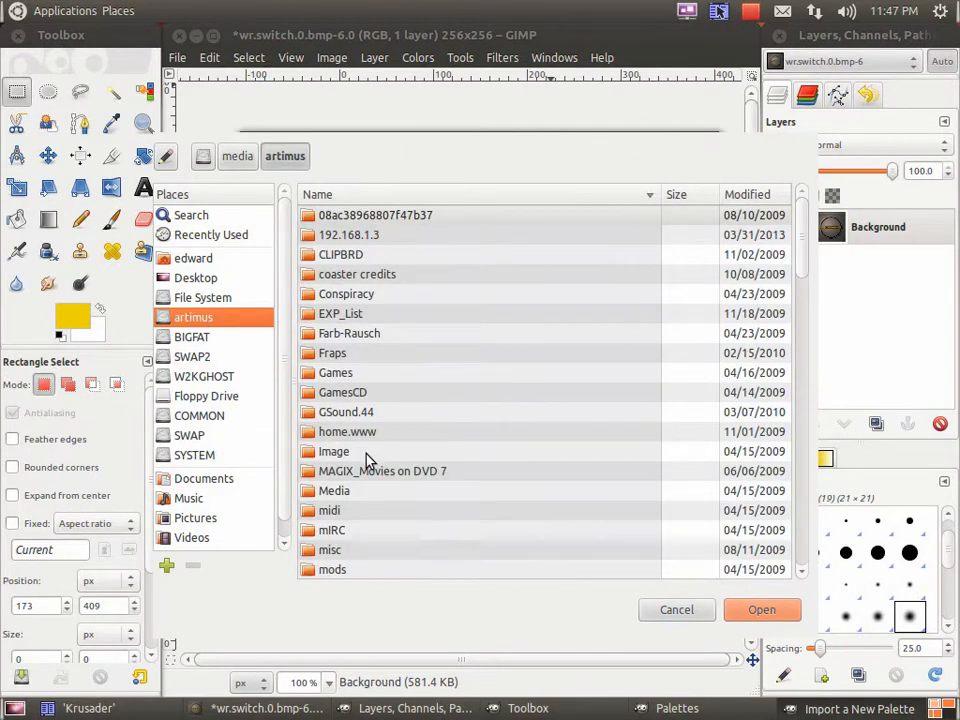
double_click(334, 451)
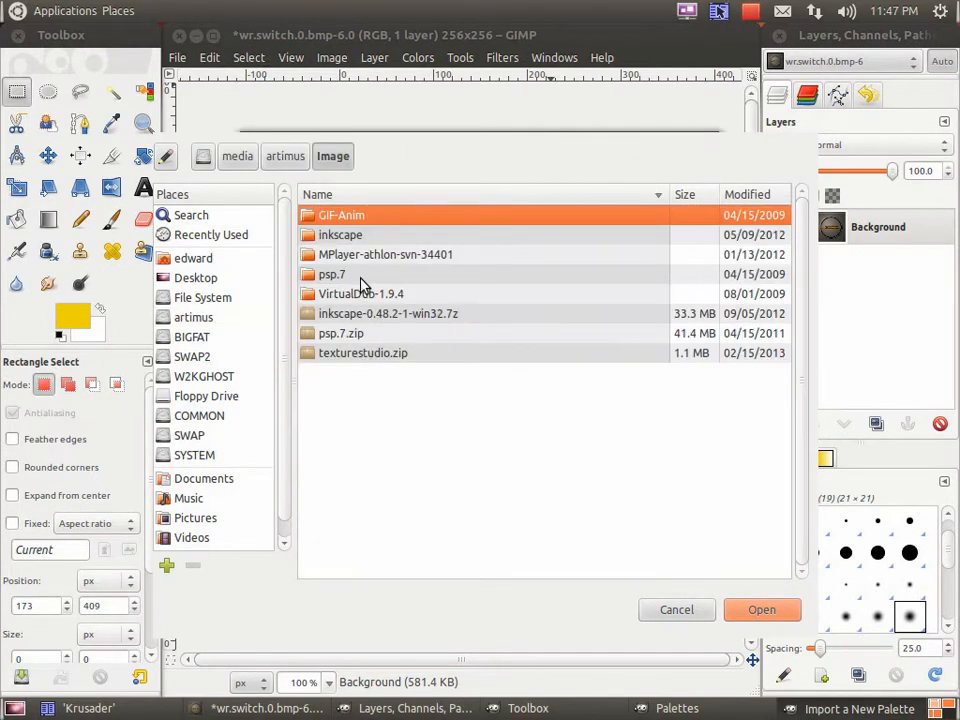
double_click(331, 273)
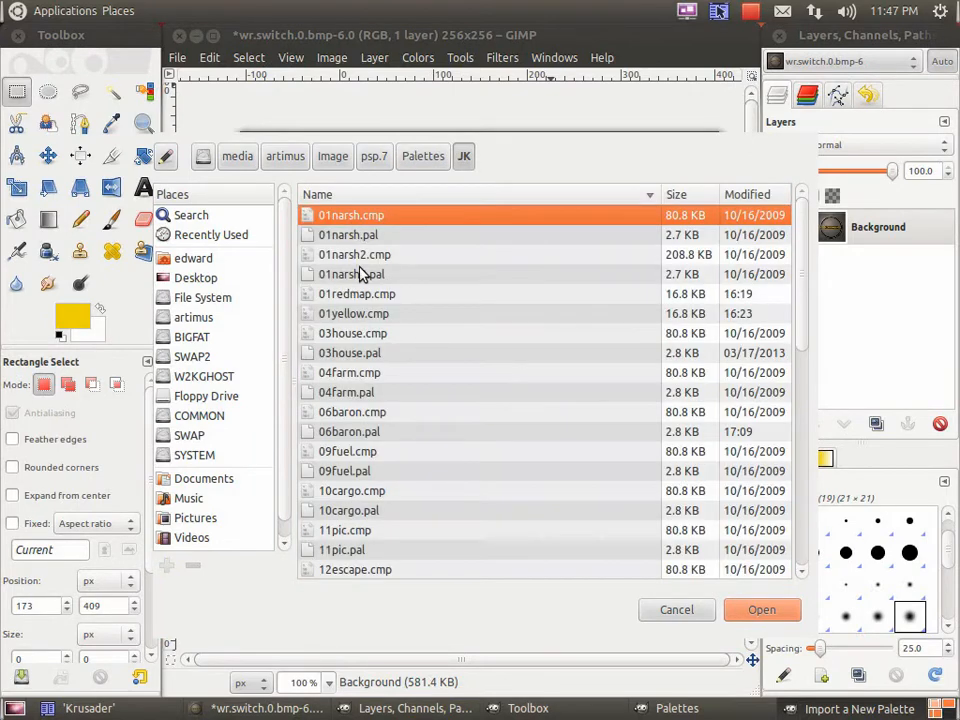
scroll(down, 3)
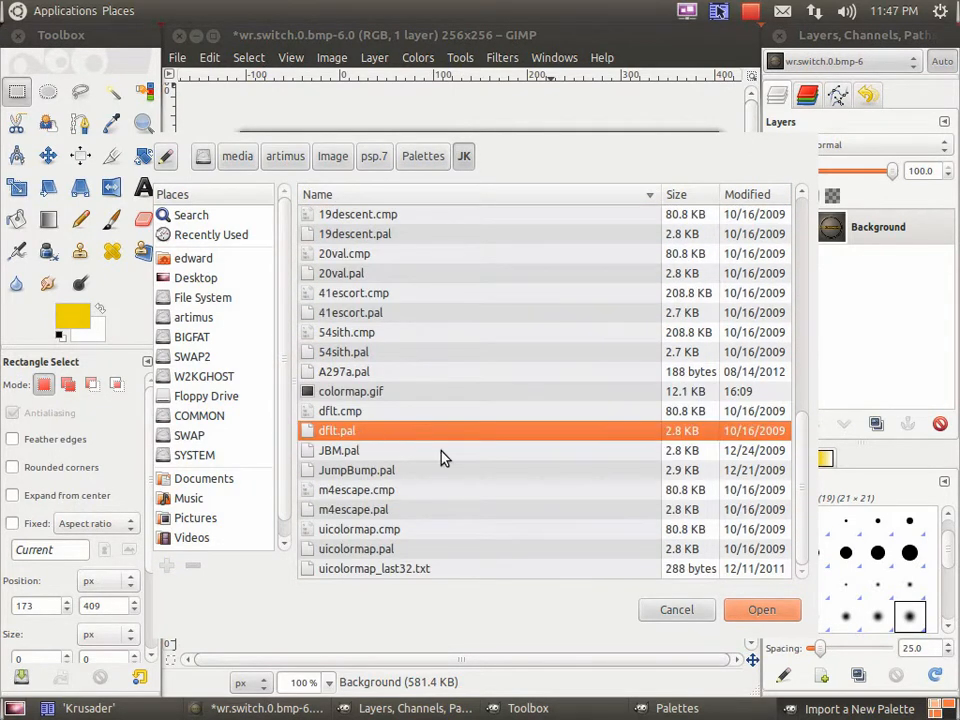
click(762, 609)
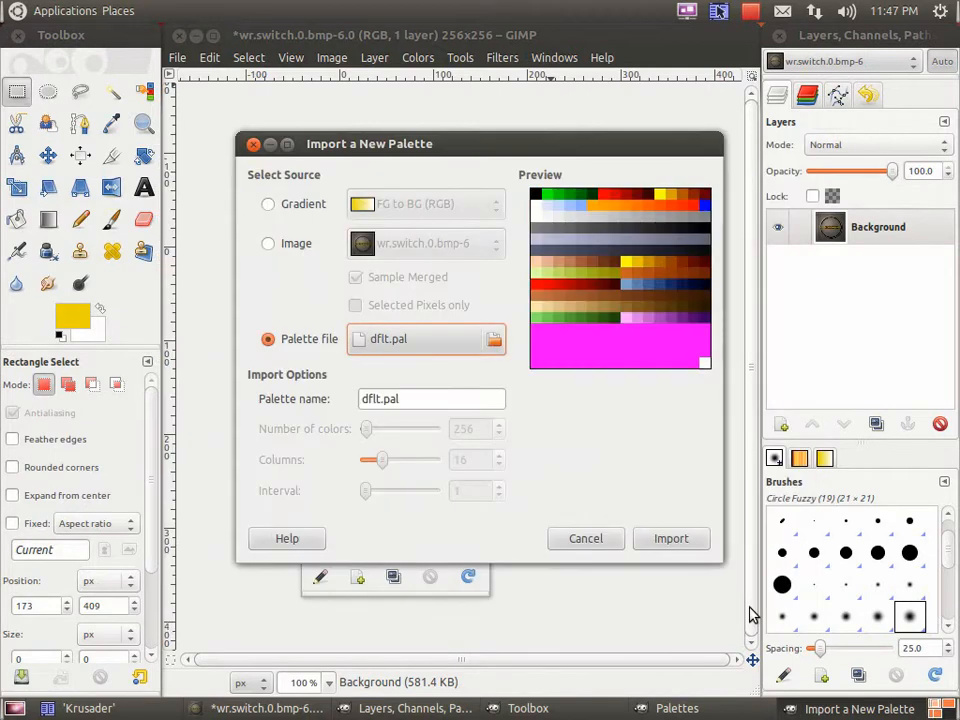
mouse_move(613, 477)
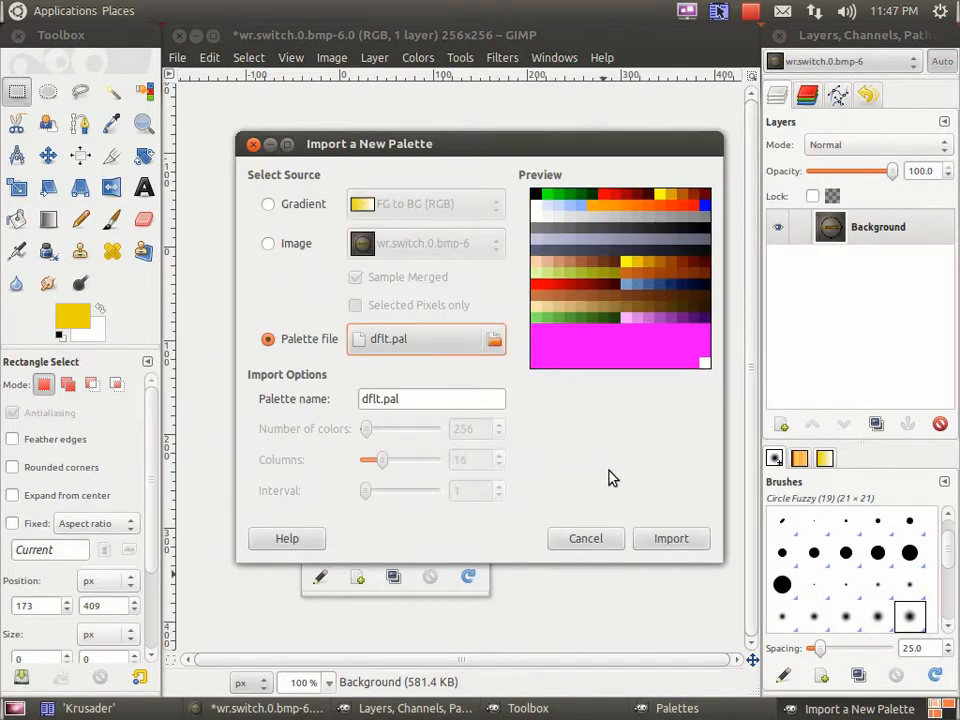
mouse_move(689, 320)
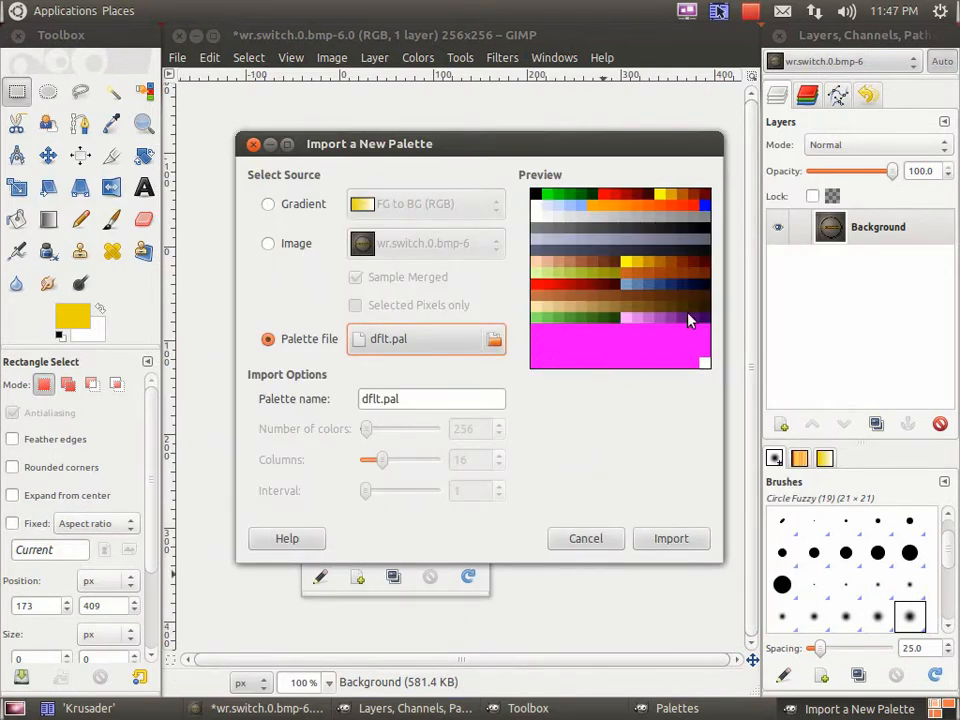
mouse_move(564, 411)
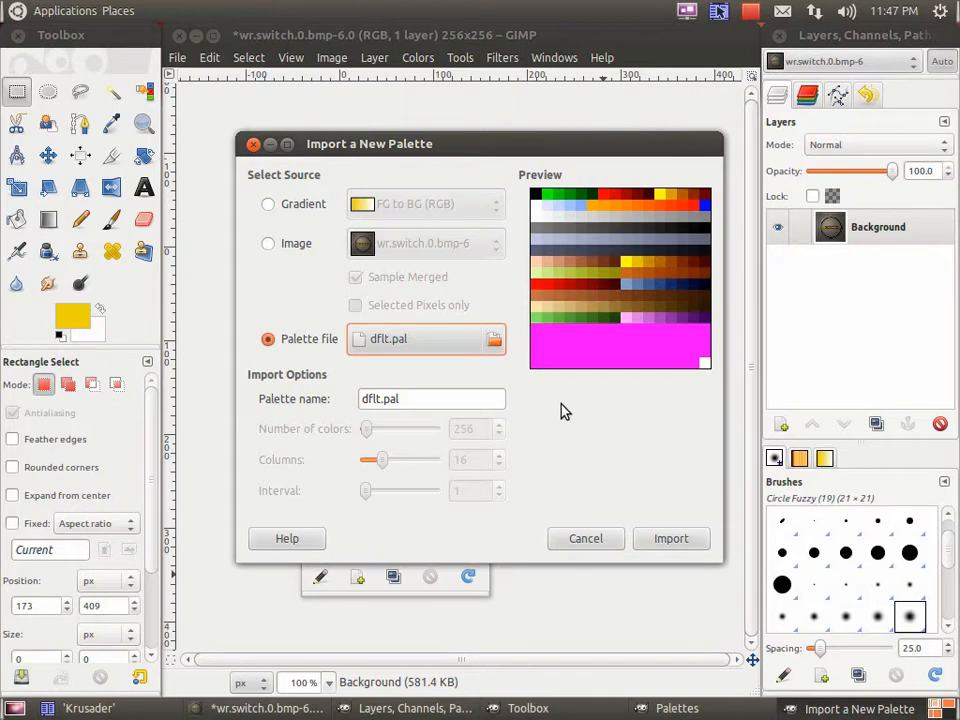
mouse_move(522, 345)
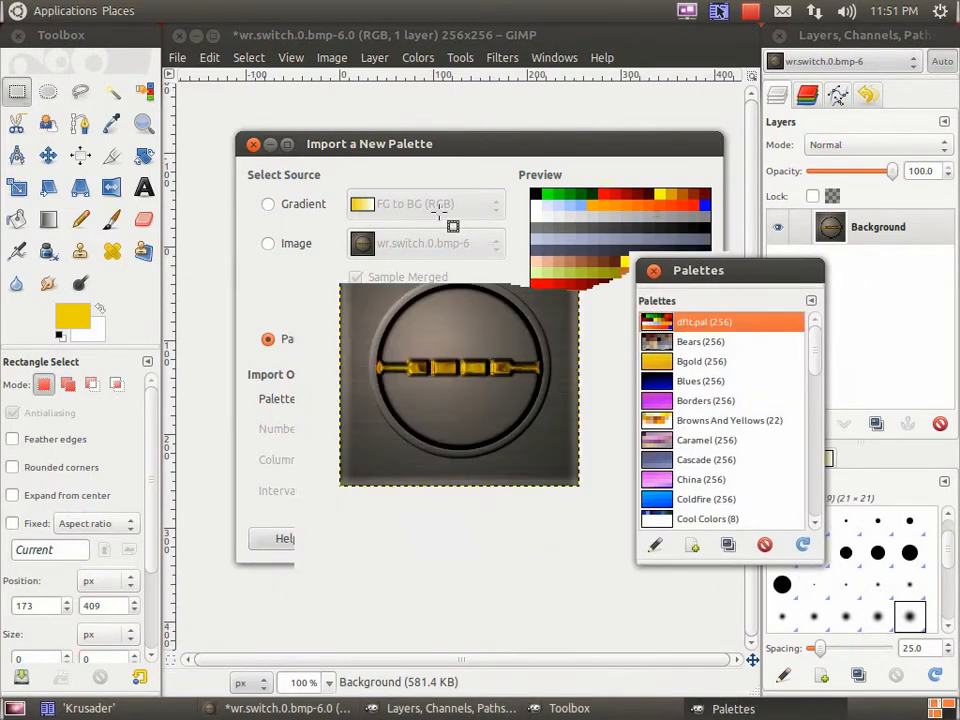
Convert the switch image to indexed colour with custom palette dflt.pal and no dithering.
click(331, 57)
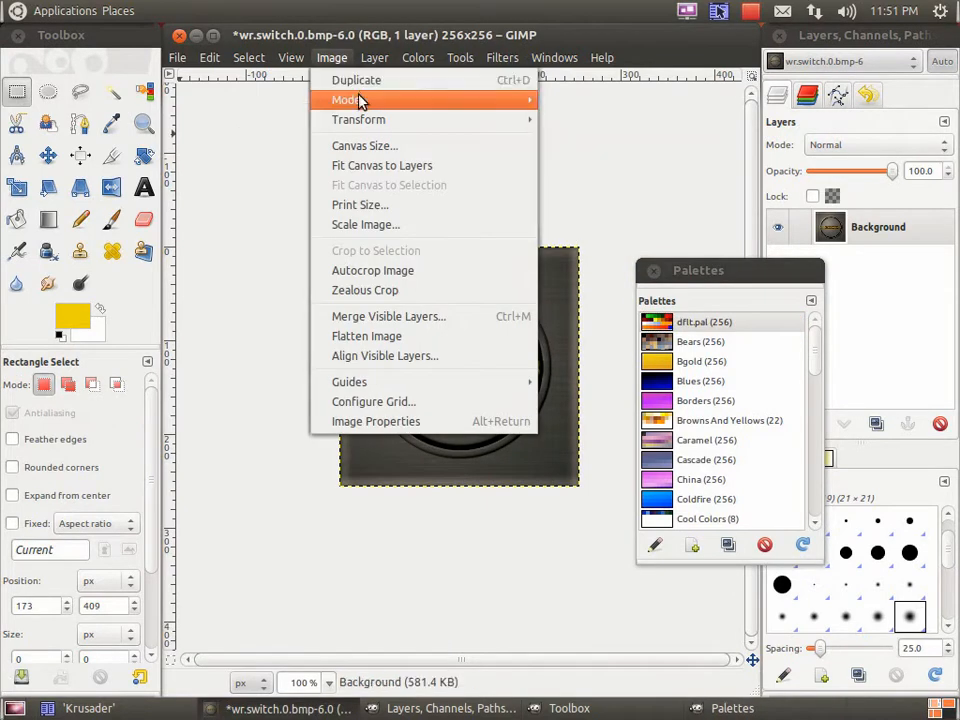
mouse_move(346, 99)
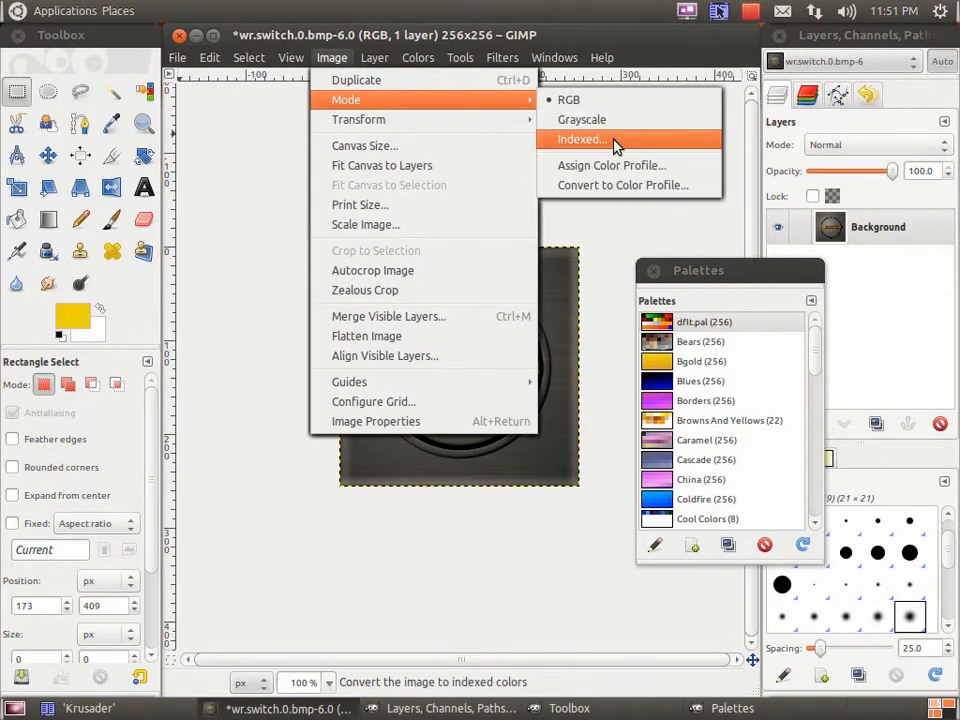
click(580, 139)
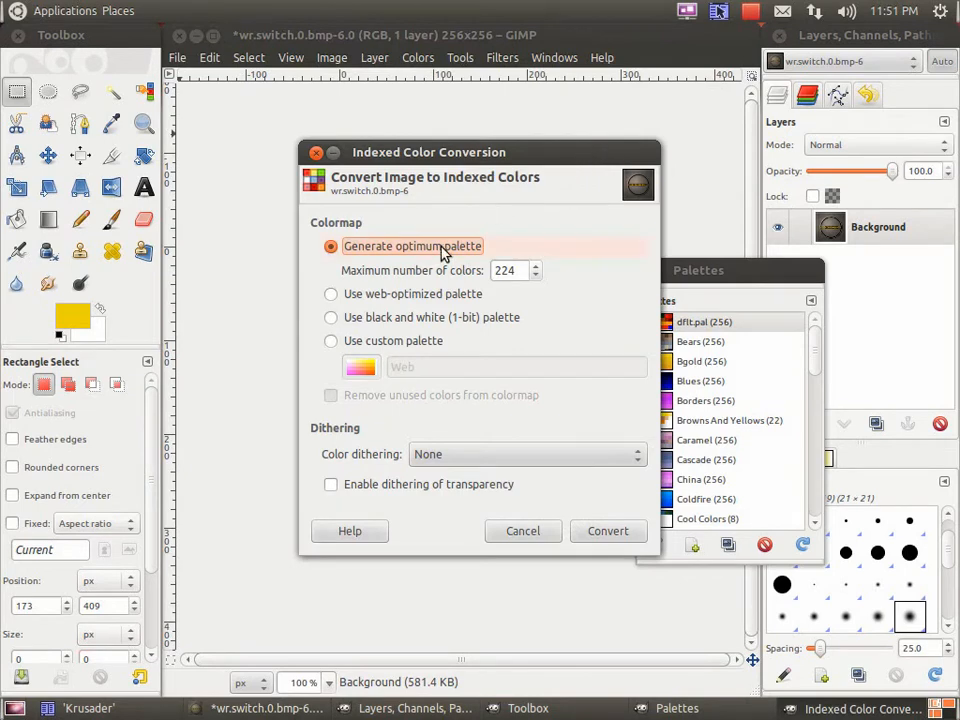
click(331, 340)
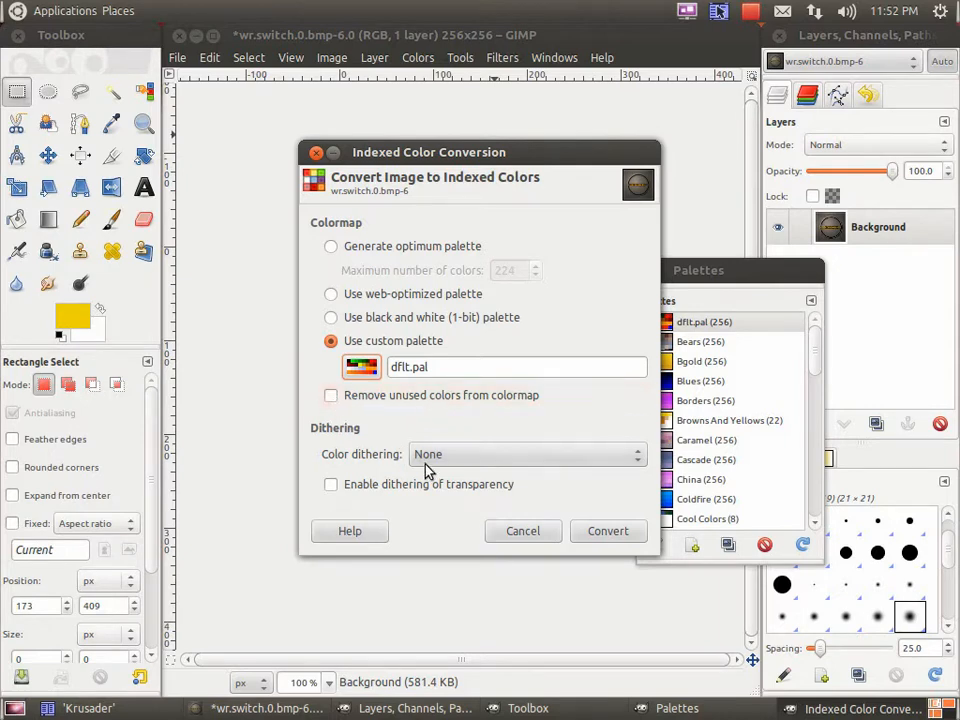
click(527, 454)
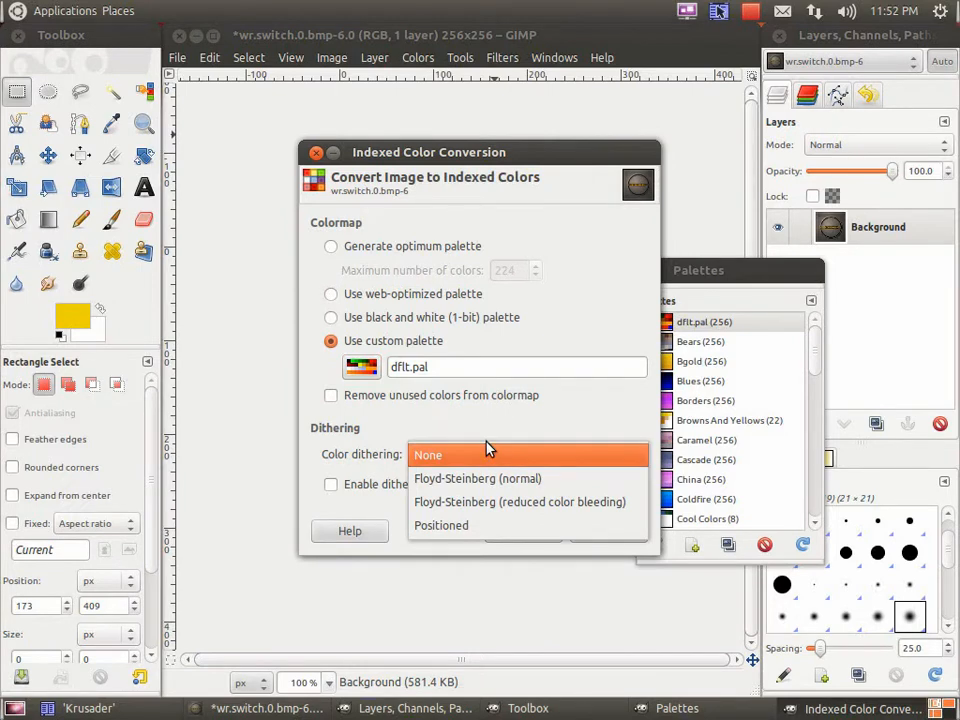
click(427, 454)
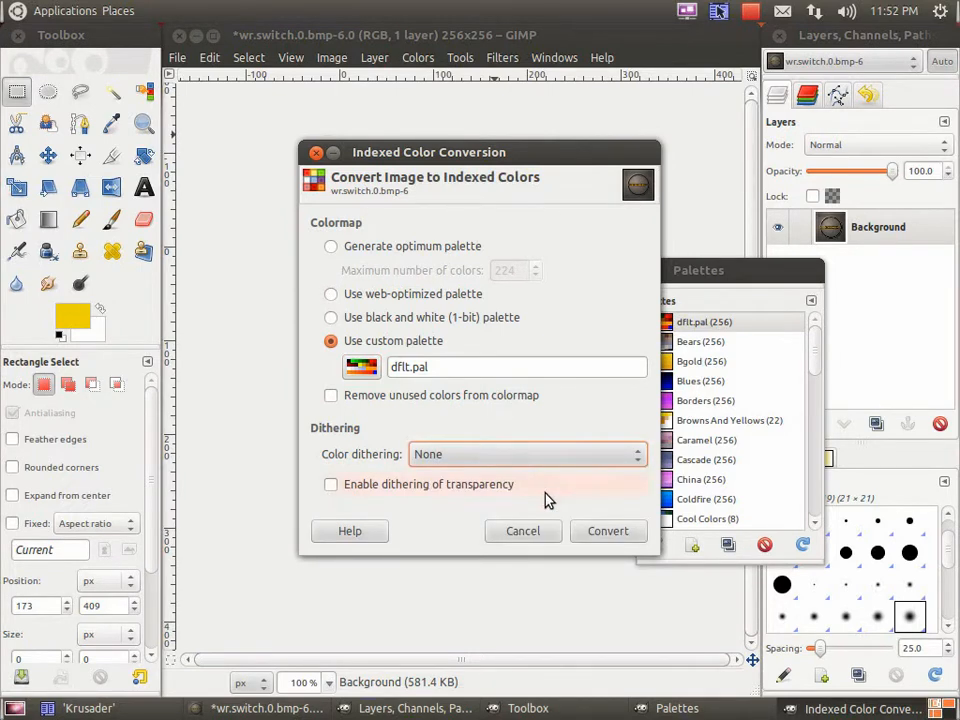
click(607, 530)
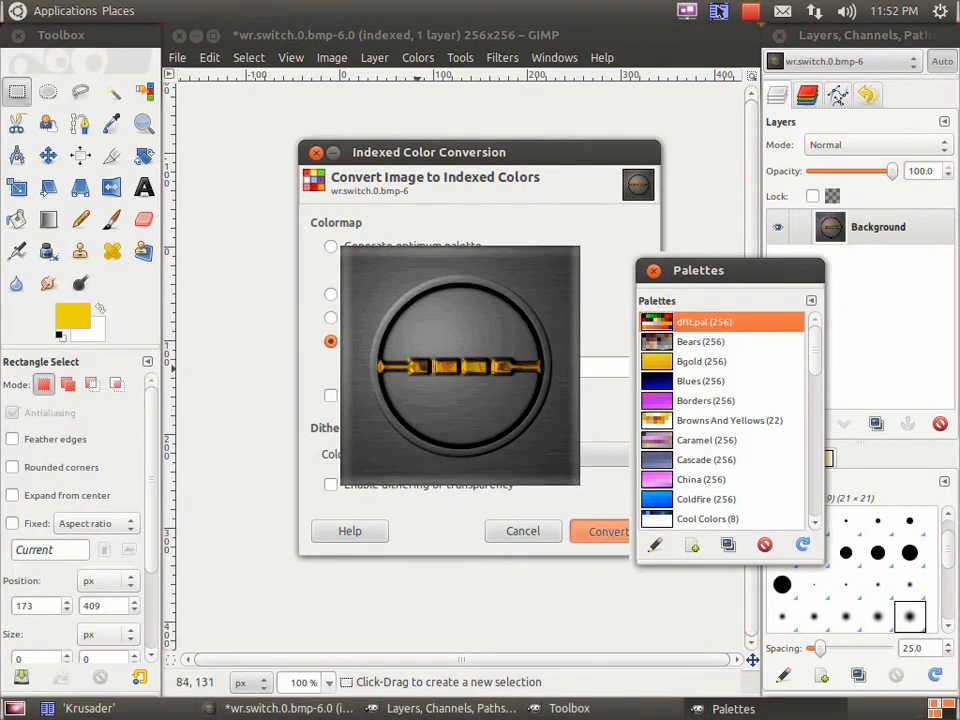
Undo that conversion and re-index to dflt.pal with Floyd–Steinberg dithering.
click(606, 531)
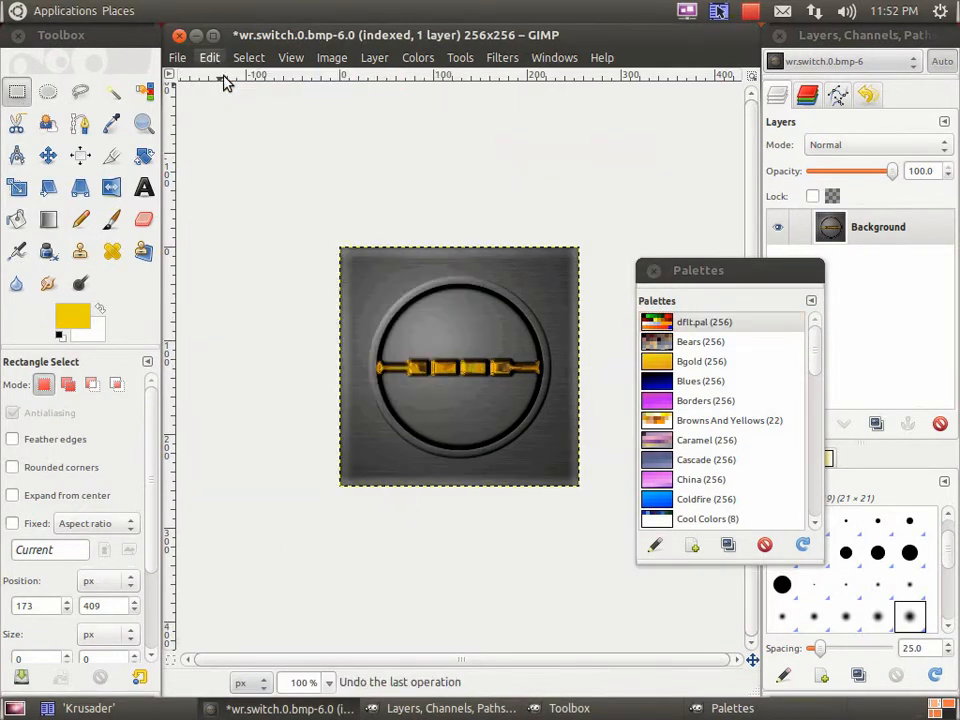
click(331, 57)
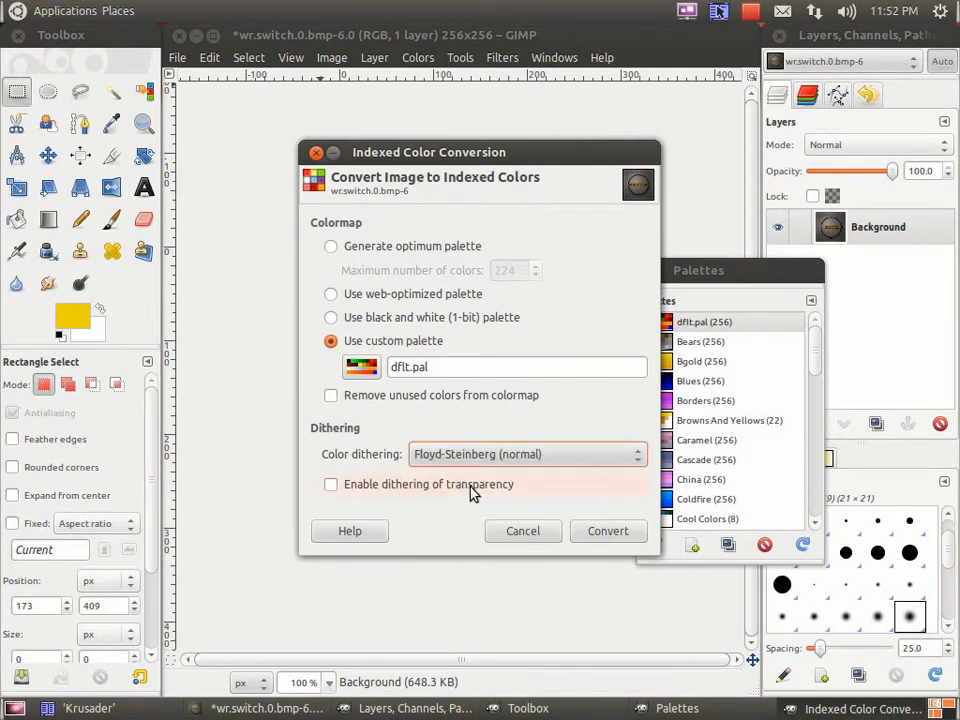
click(607, 530)
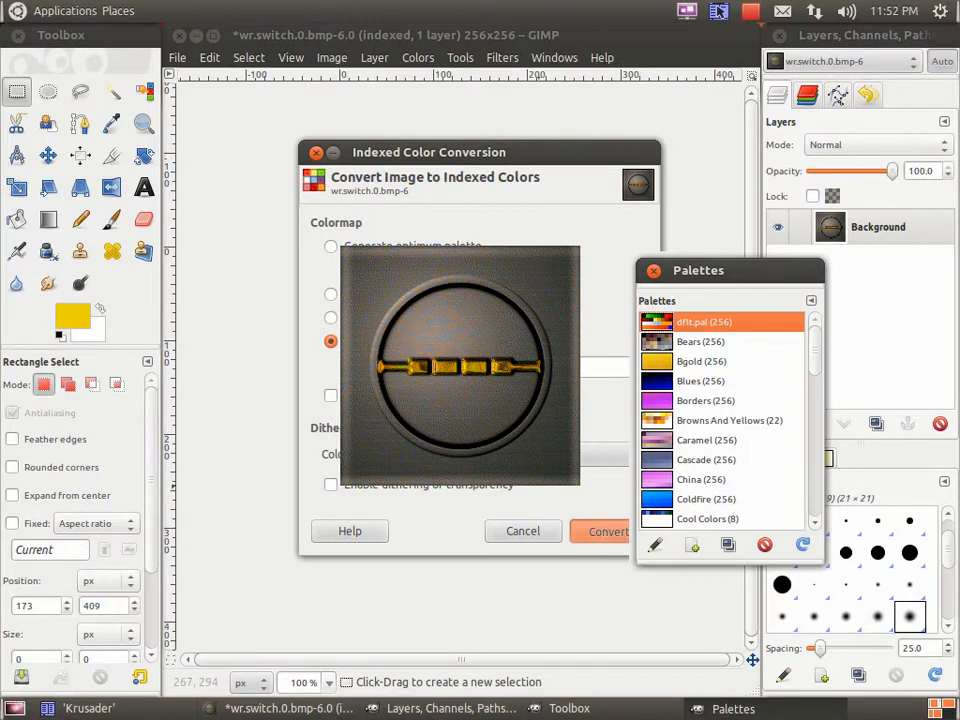
mouse_move(327, 572)
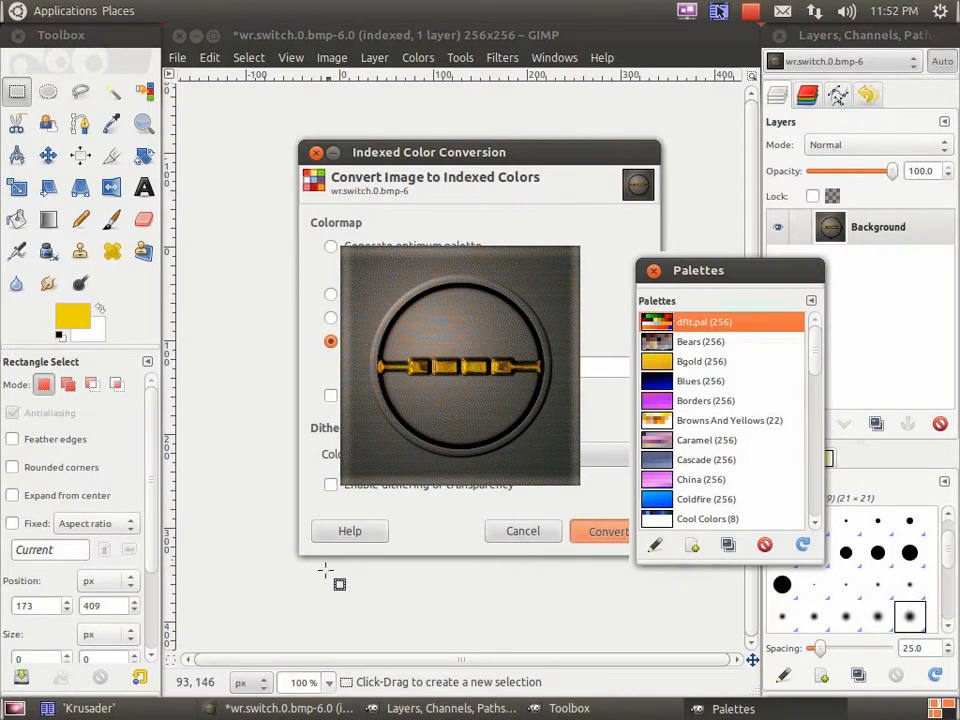
click(605, 531)
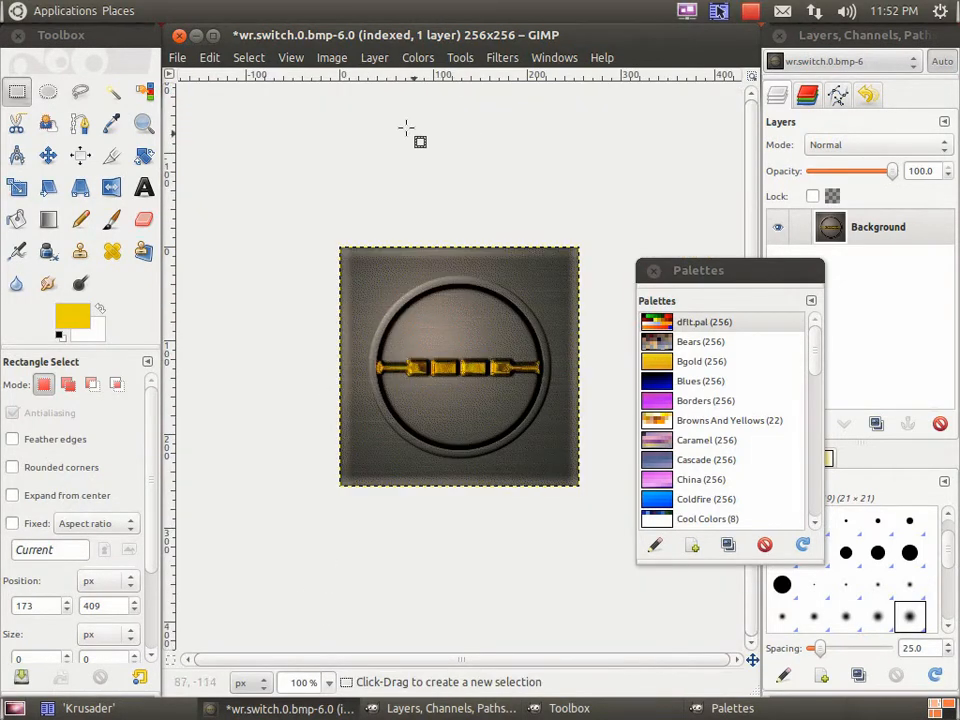
Undo the Floyd–Steinberg indexing and convert to dflt.pal with Positioned colour dithering.
click(331, 57)
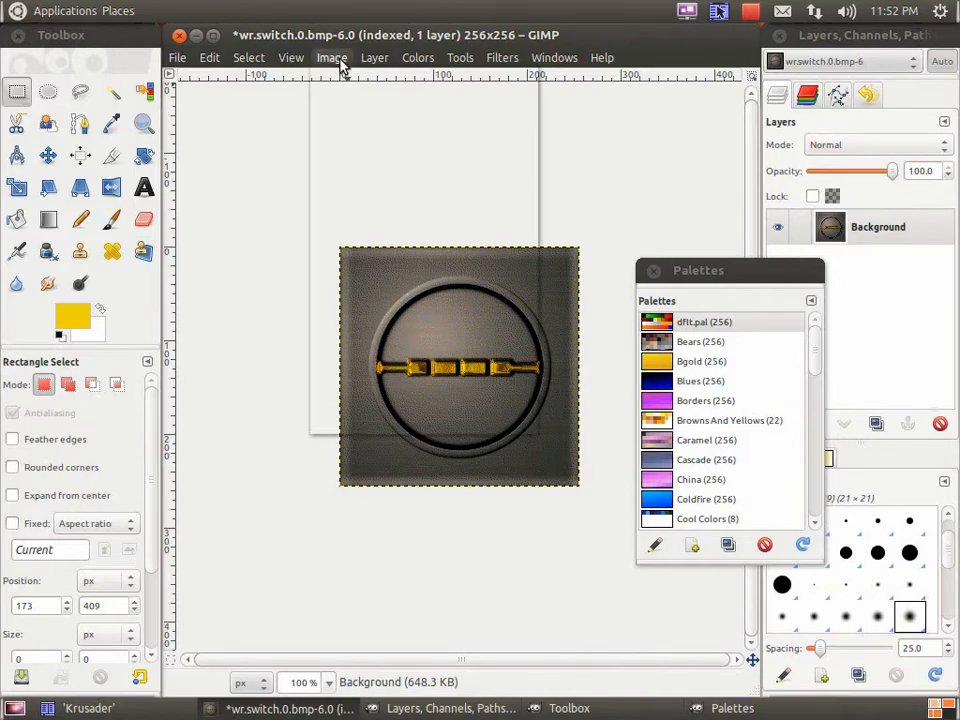
click(209, 57)
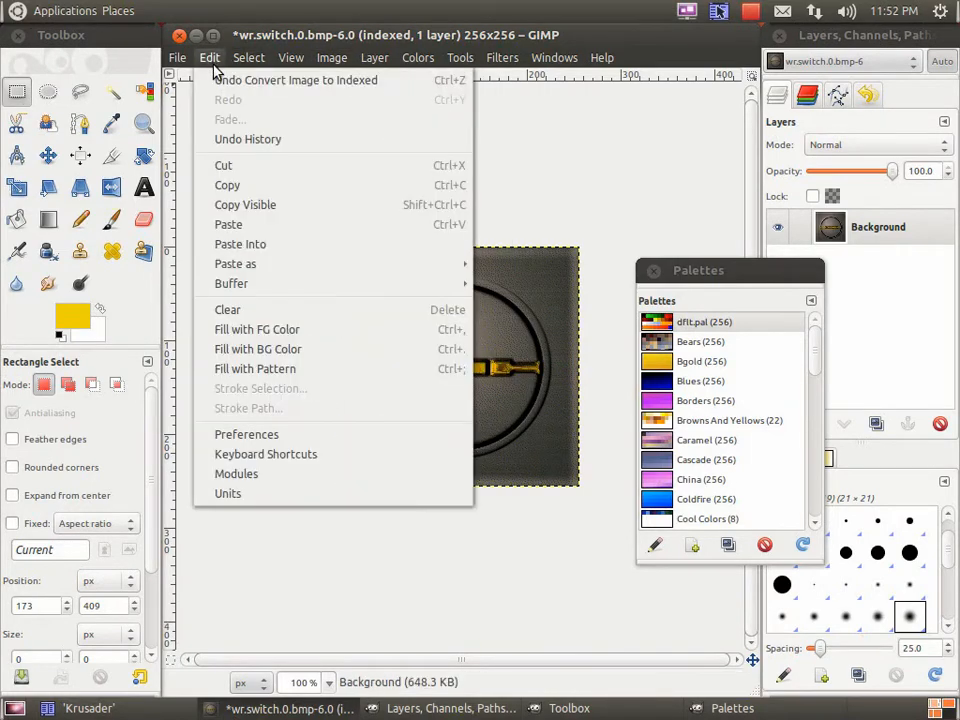
click(332, 57)
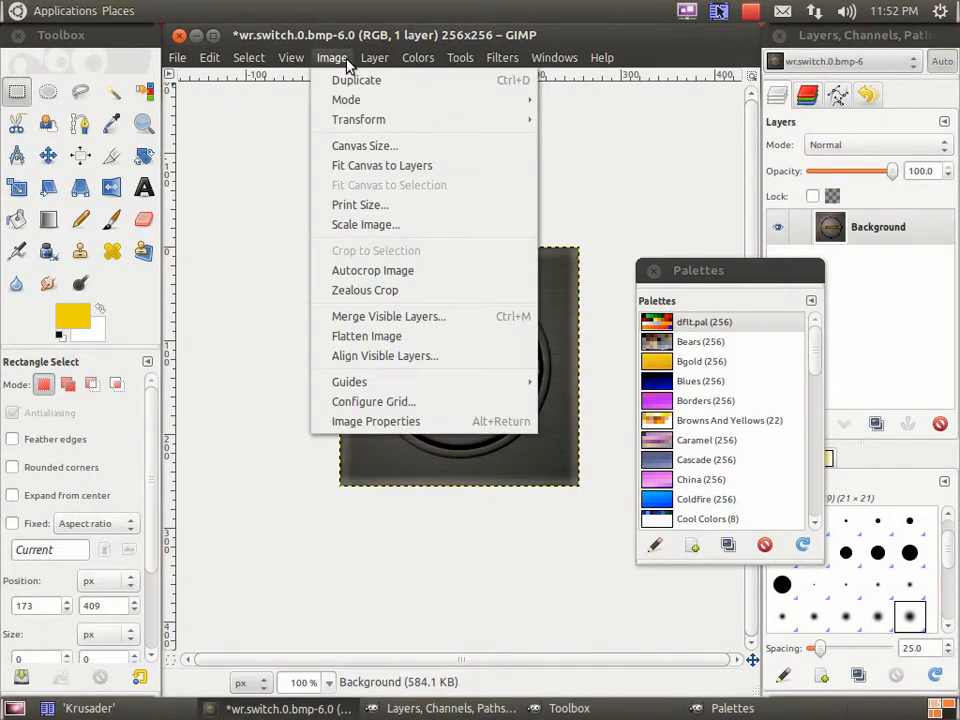
click(346, 99)
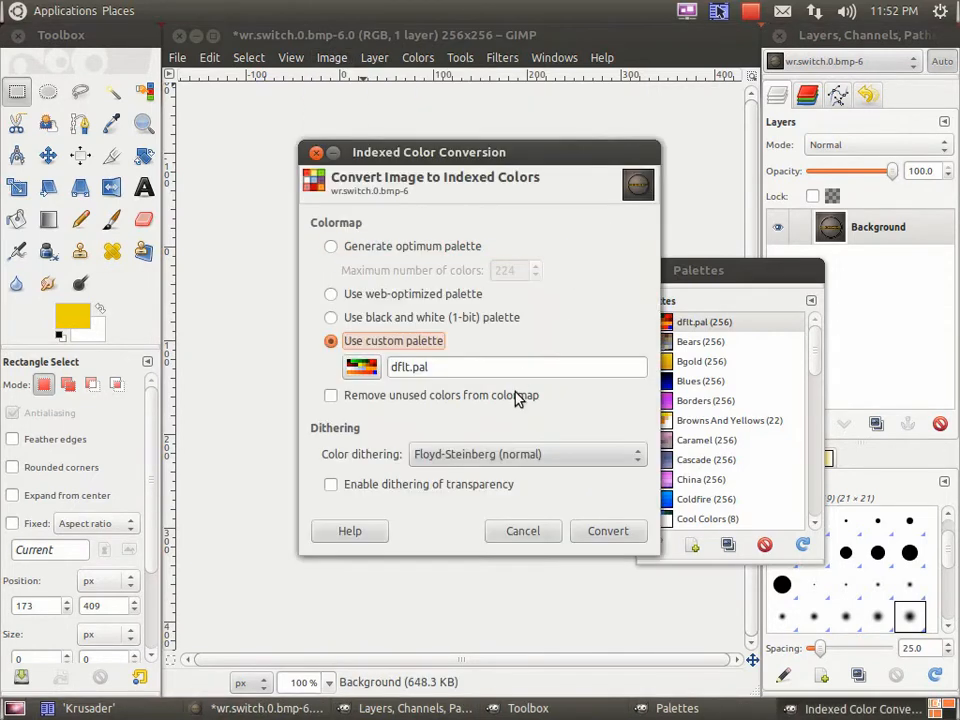
click(527, 454)
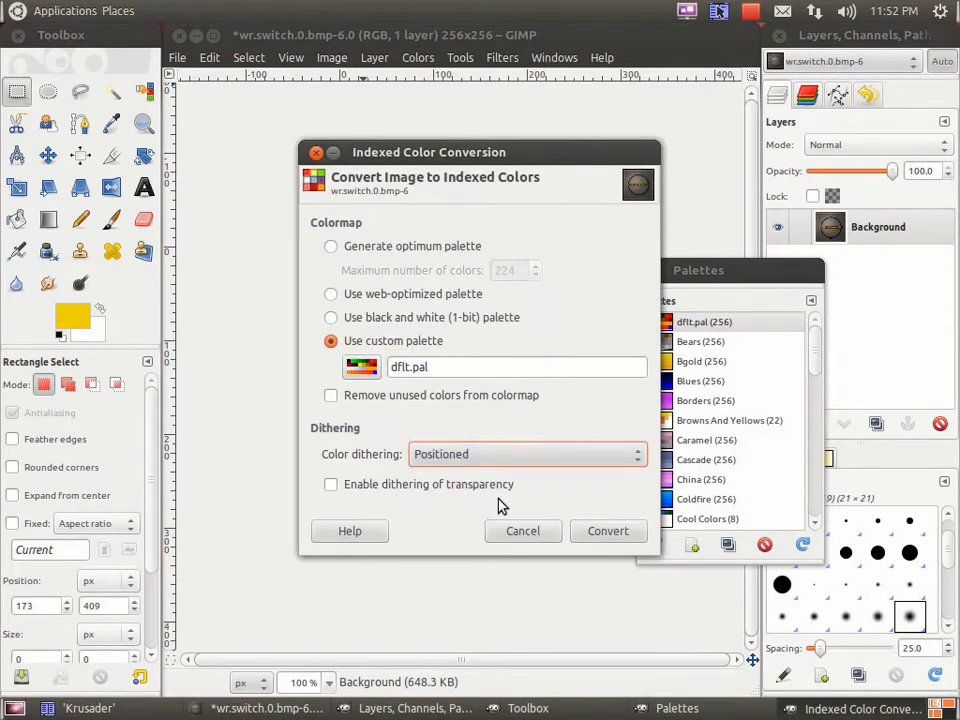
click(608, 531)
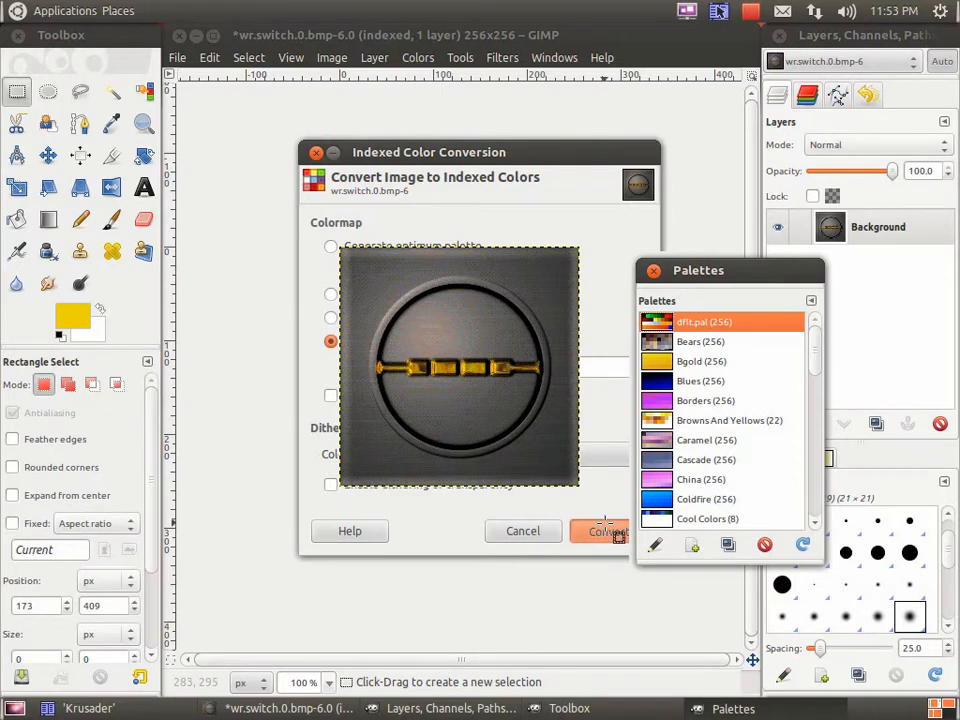
click(600, 531)
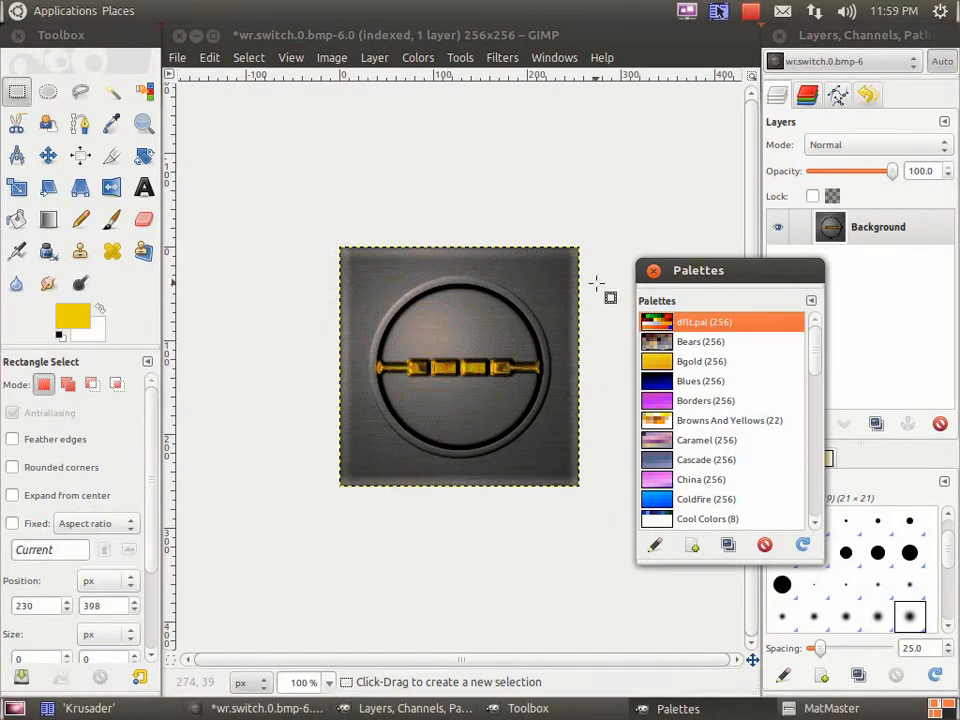
mouse_move(560, 268)
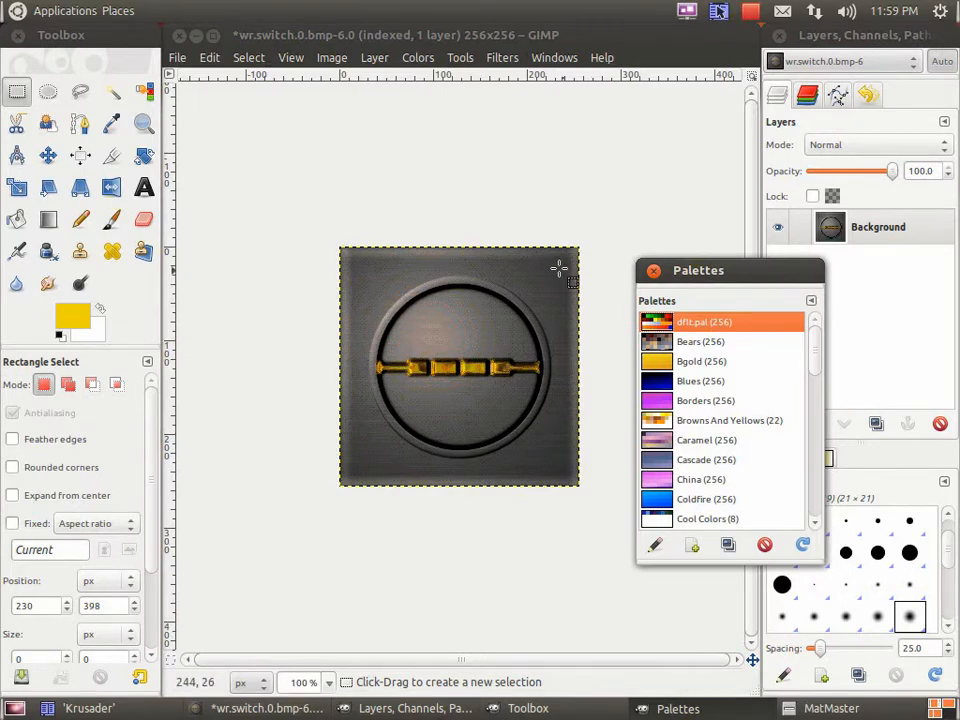
Save the indexed image as wrswitch8bit.bmp in the mat folder, accepting the BMP options.
click(181, 57)
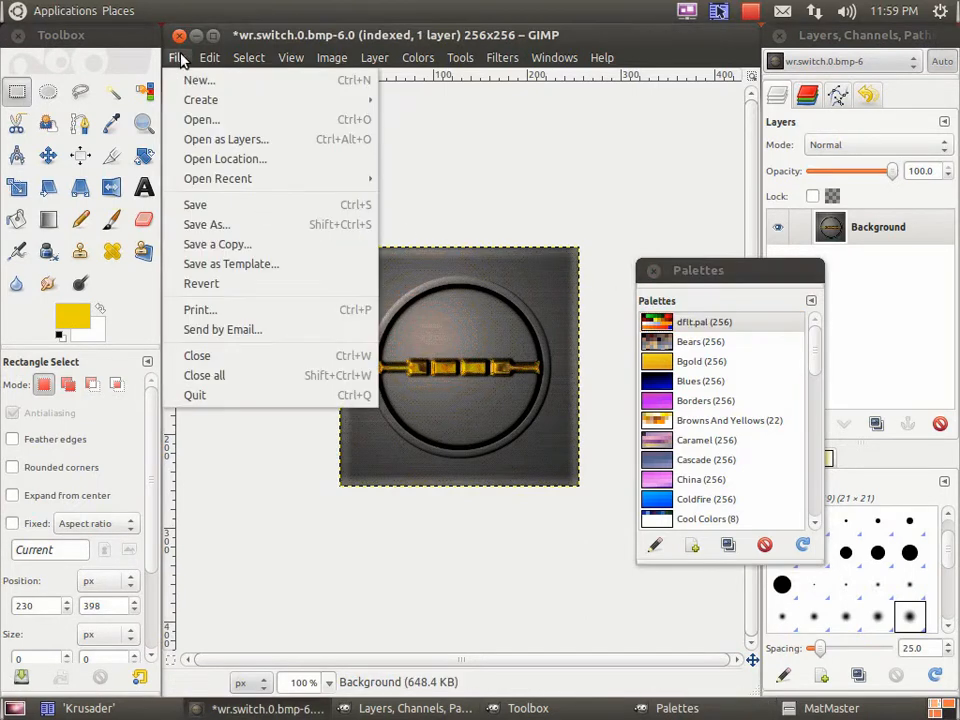
click(206, 224)
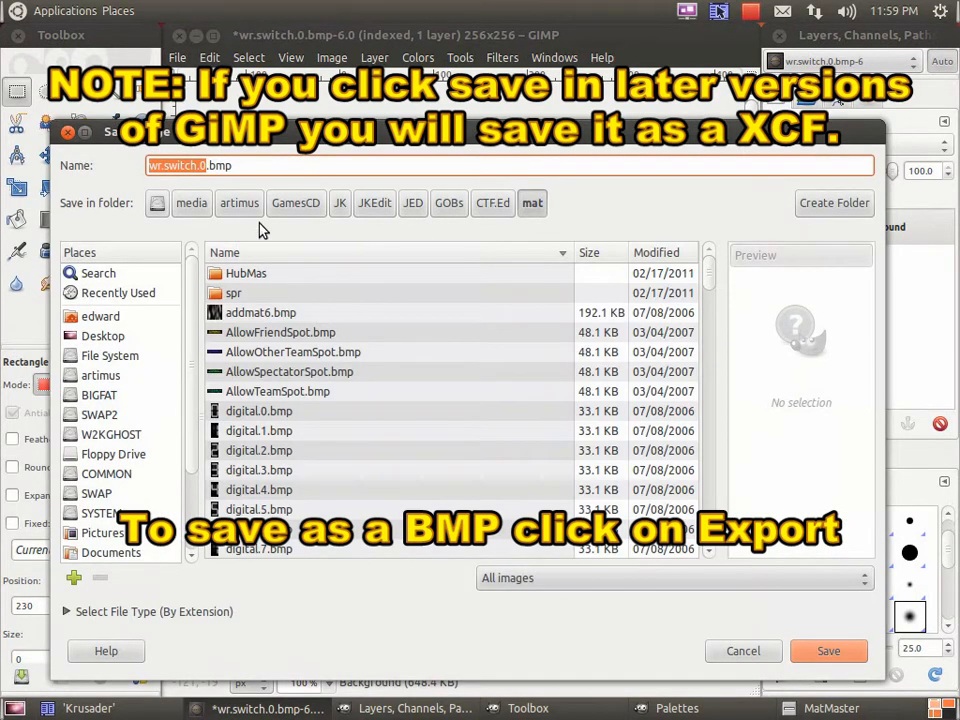
mouse_move(390, 204)
text(8bit)
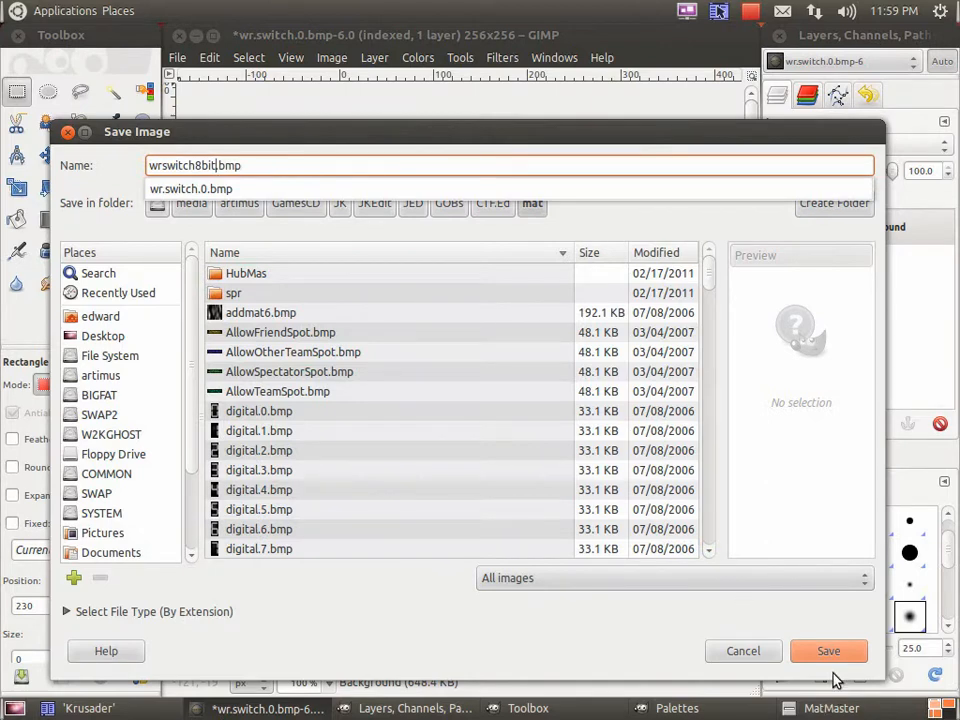
click(828, 650)
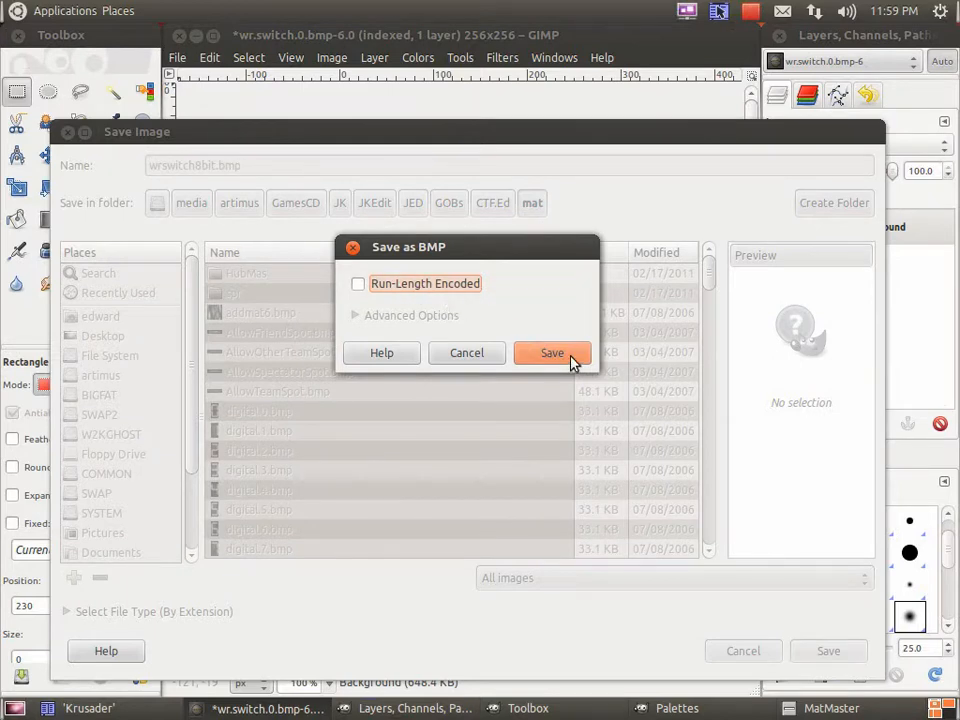
click(552, 352)
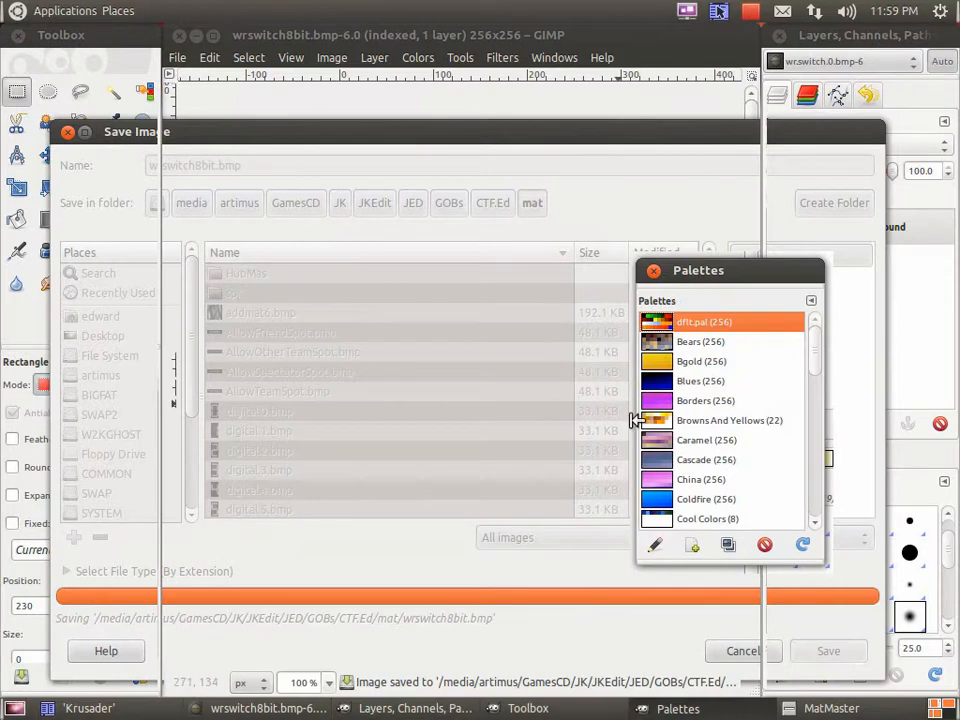
In MatMaster, load wrswitch8bit.bmp as a texture from JED/GOBs/CTF.Ed/mat.
click(811, 708)
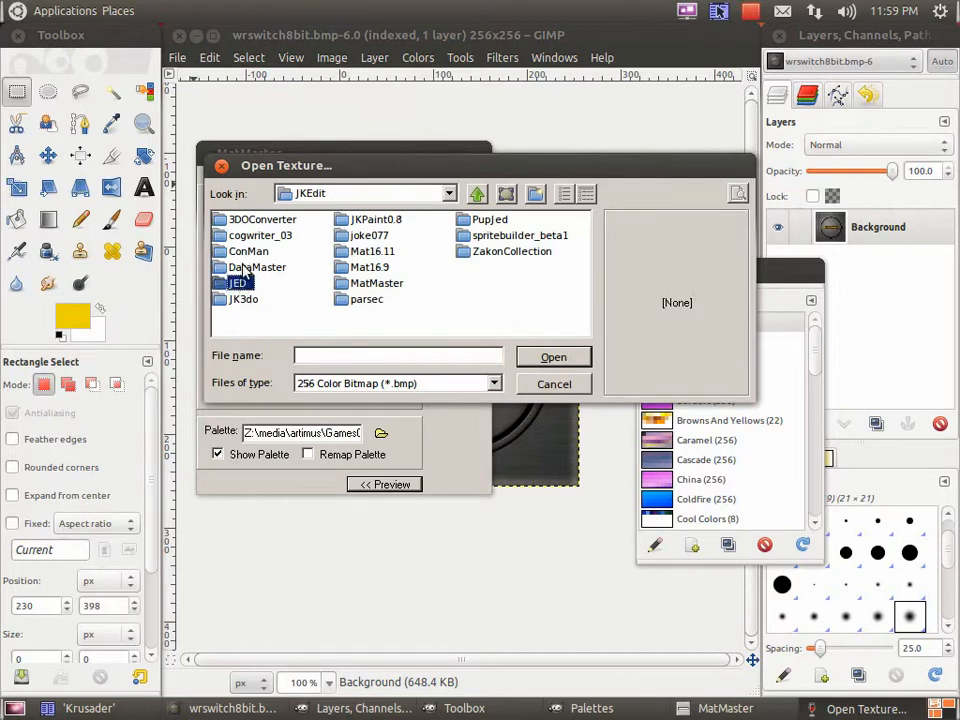
double_click(238, 283)
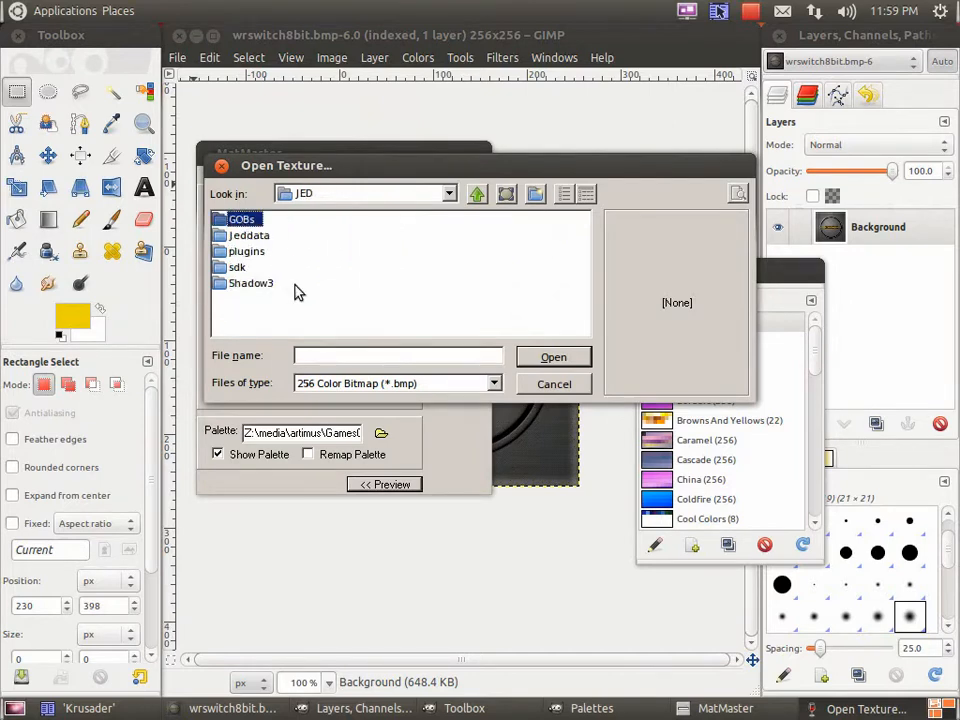
double_click(240, 219)
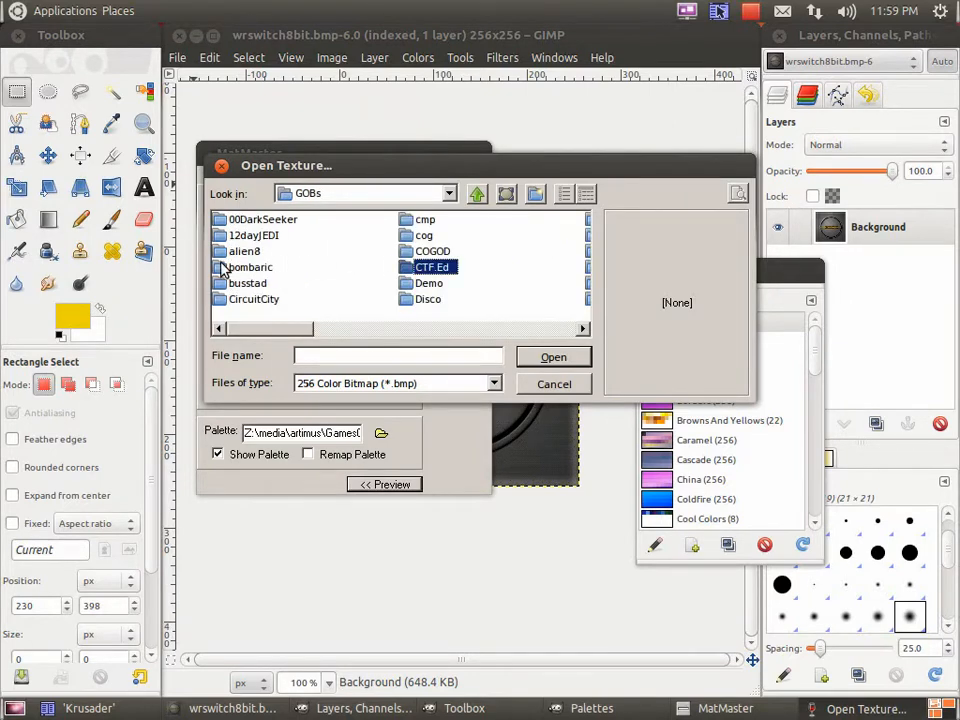
double_click(429, 267)
text(w)
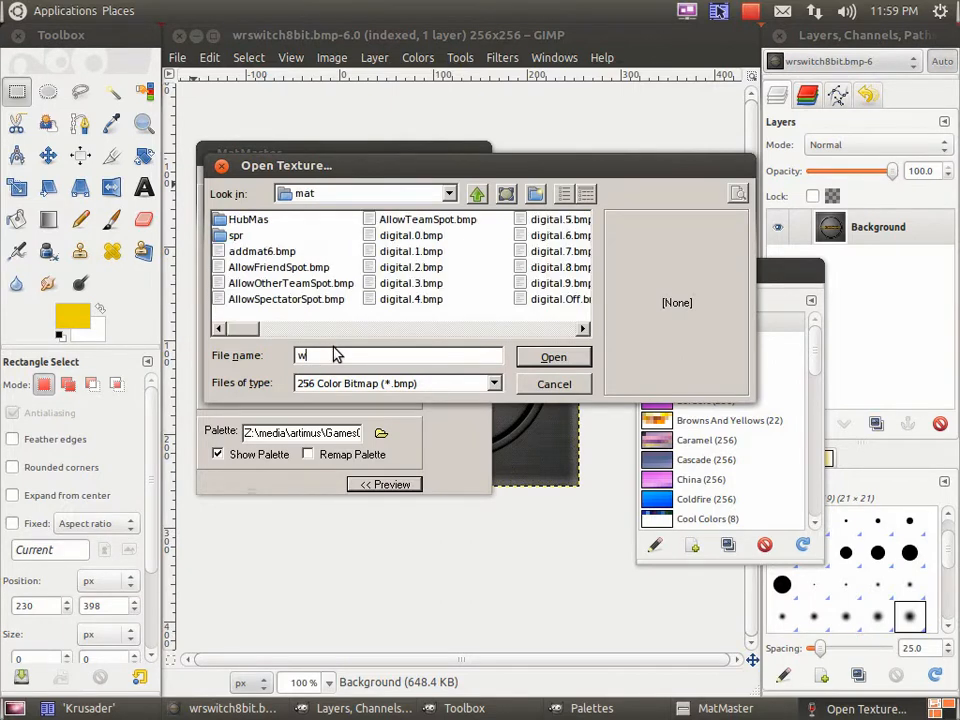
text(rs)
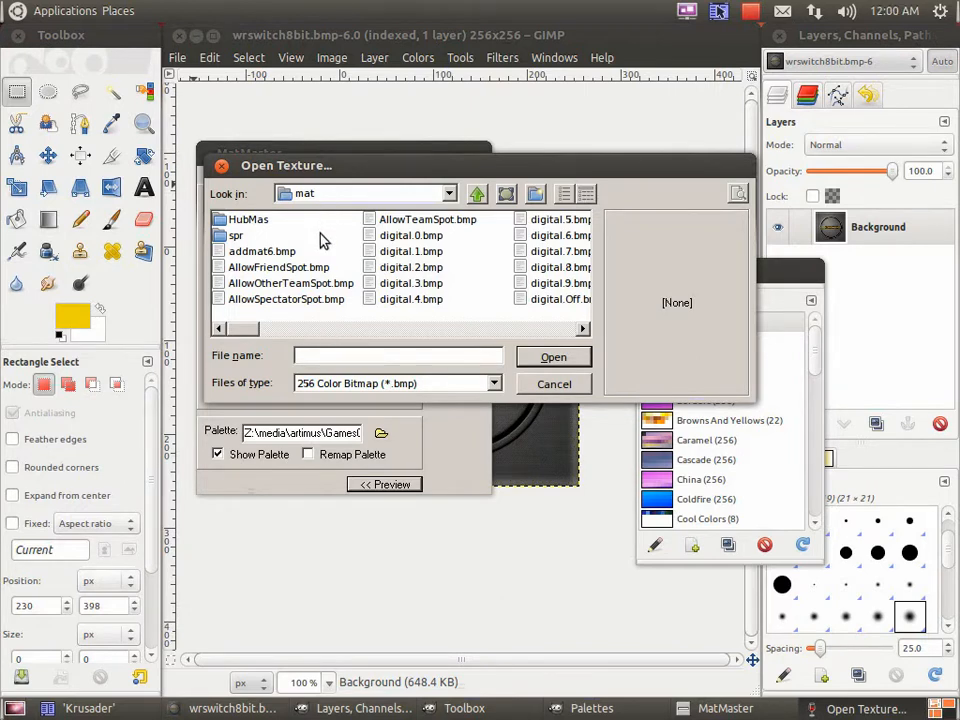
click(417, 251)
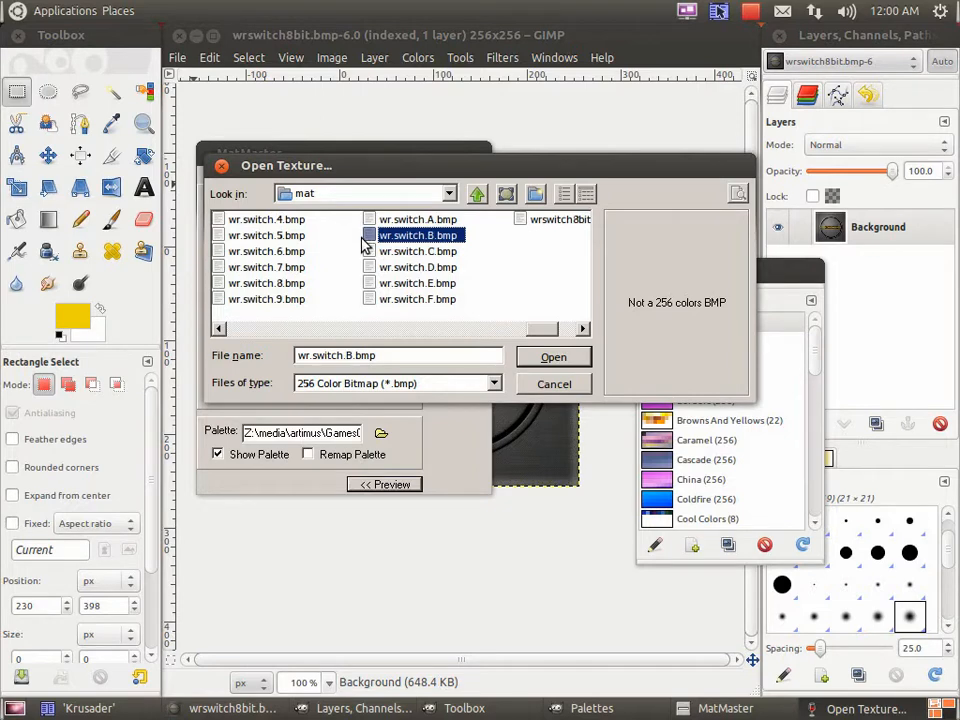
click(555, 219)
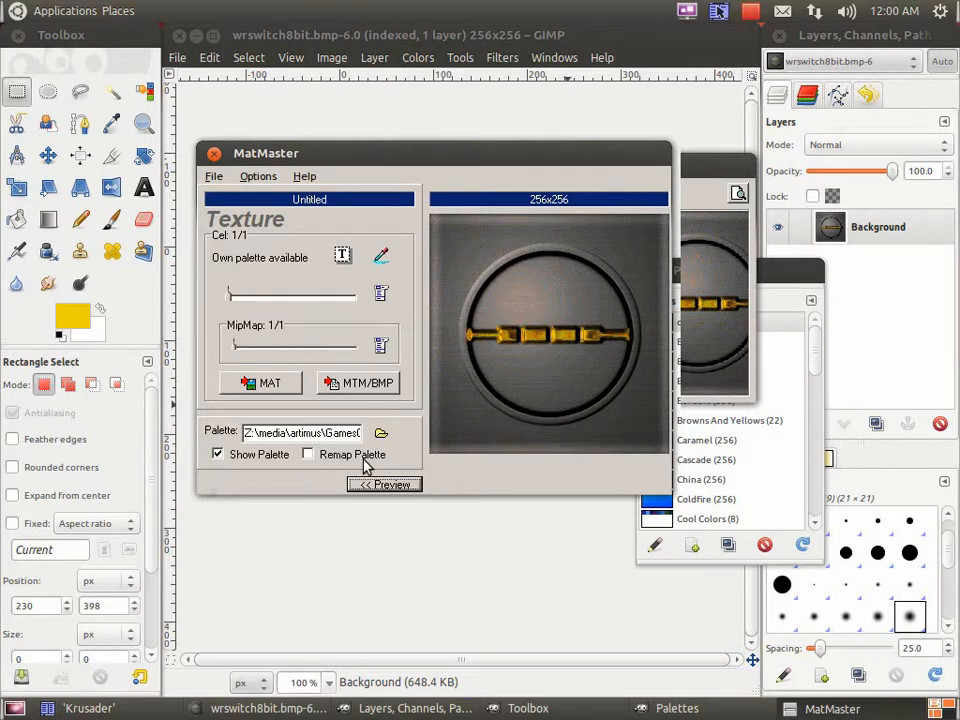
mouse_move(288, 394)
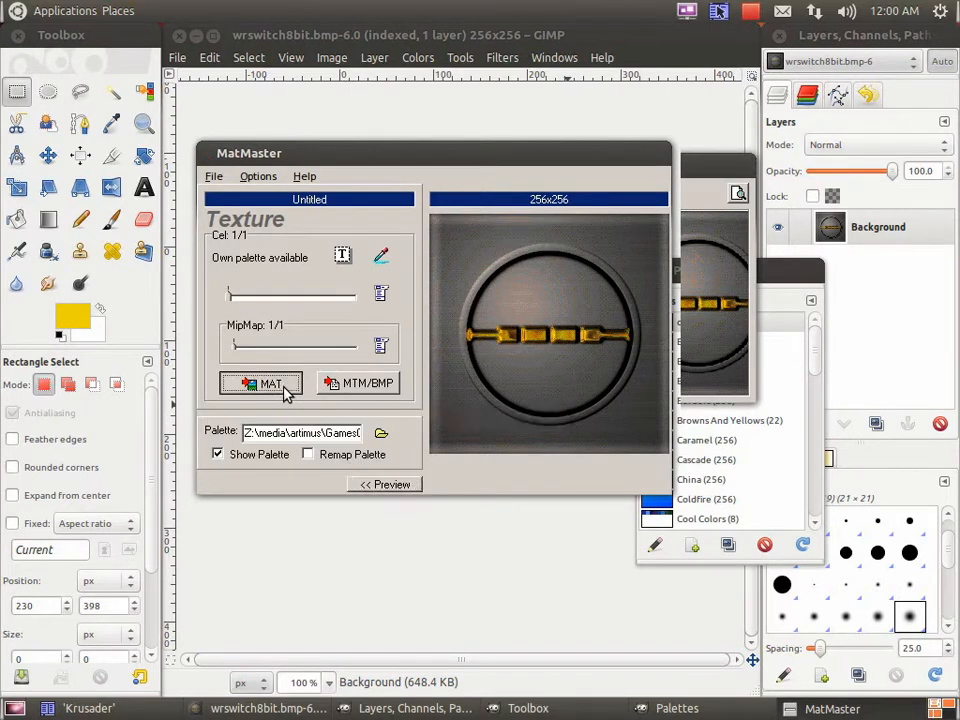
Close MatMaster and the wrswitch8bit.bmp image window in GIMP.
click(262, 383)
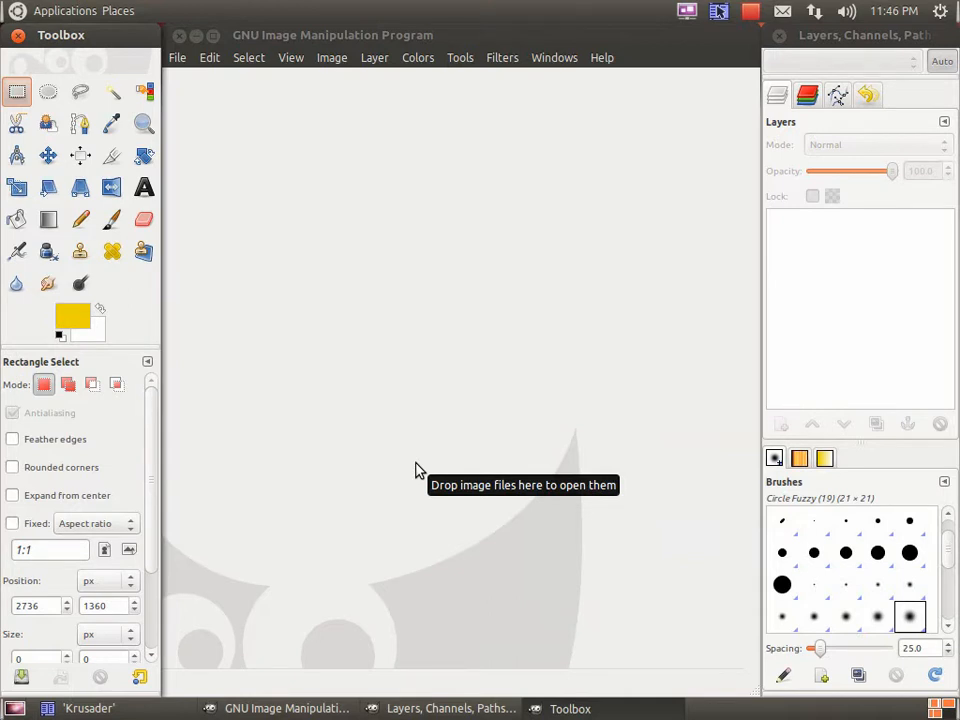
Import uicolormap.pal from artimus Image/psp.7/Palettes/JK as a new palette file import.
click(814, 301)
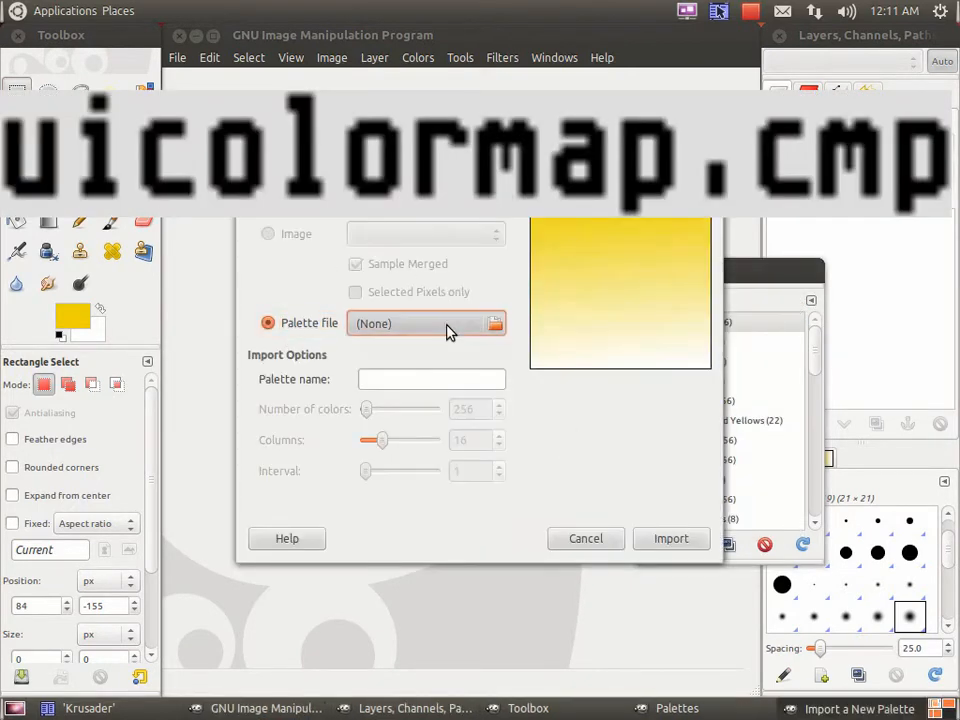
click(493, 322)
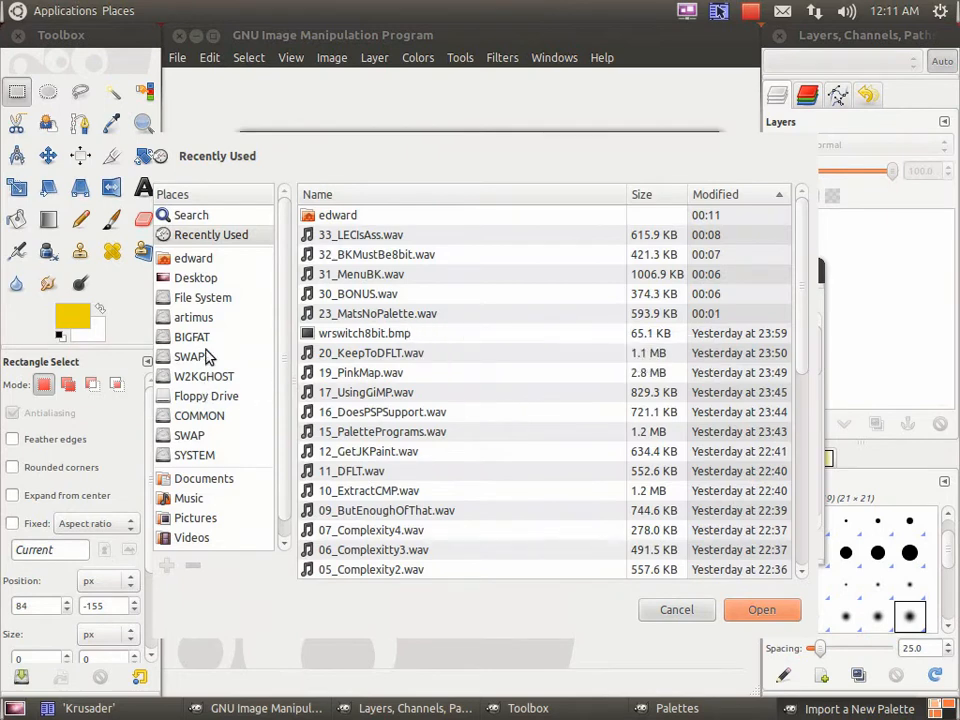
click(193, 317)
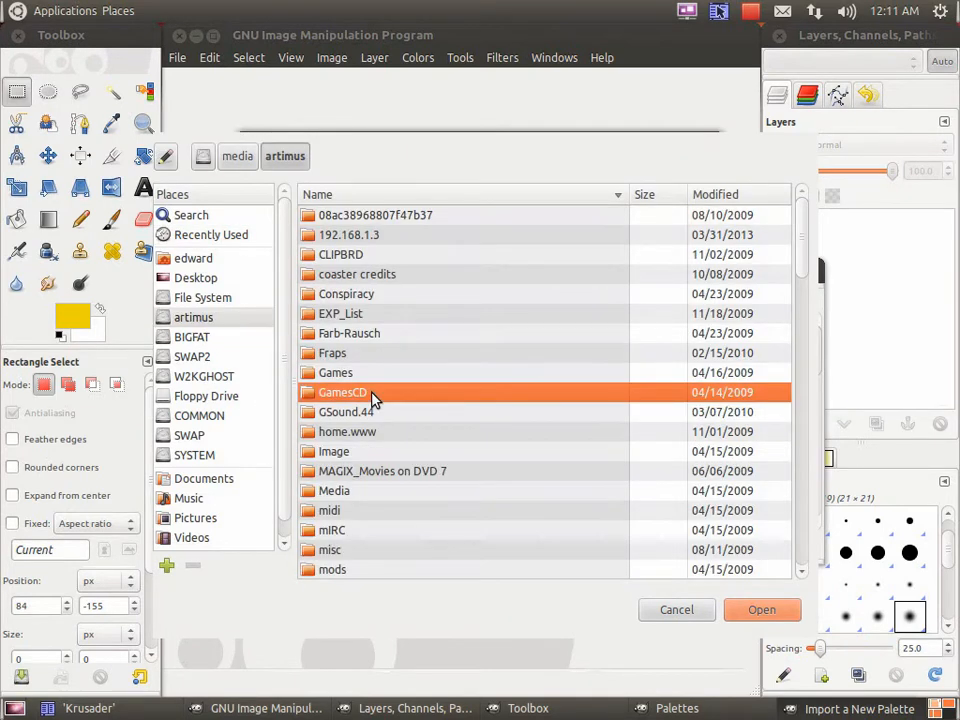
double_click(334, 451)
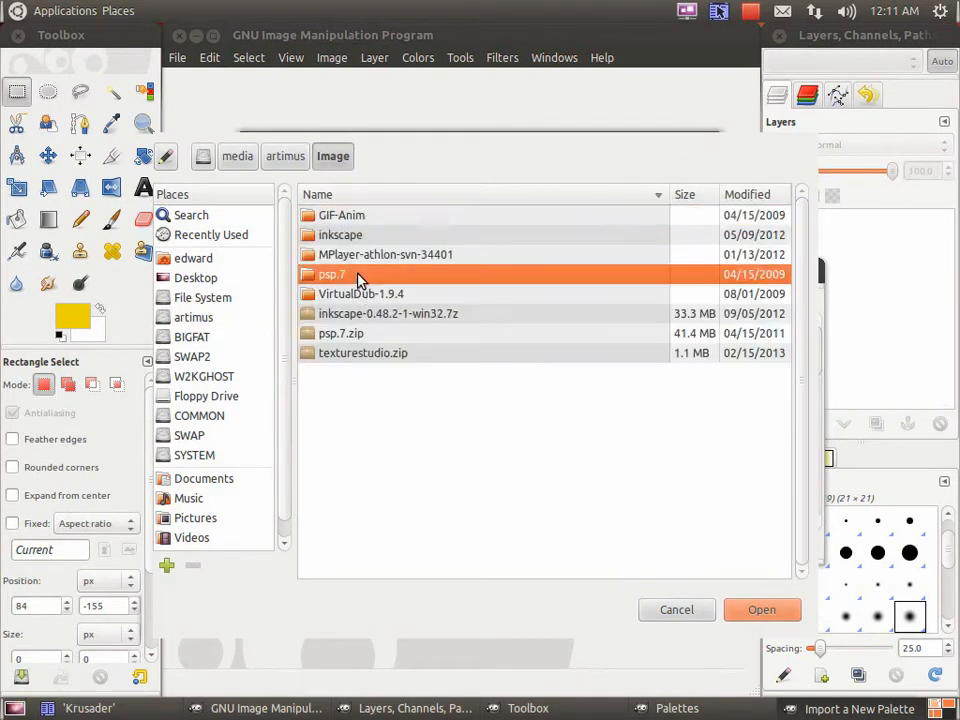
double_click(332, 274)
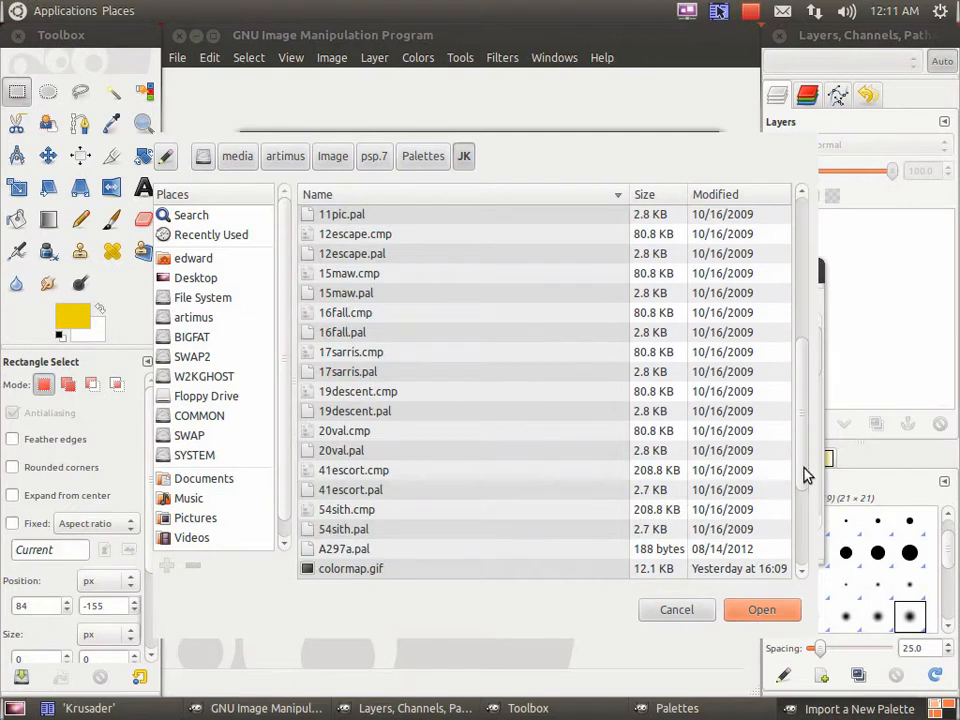
click(355, 549)
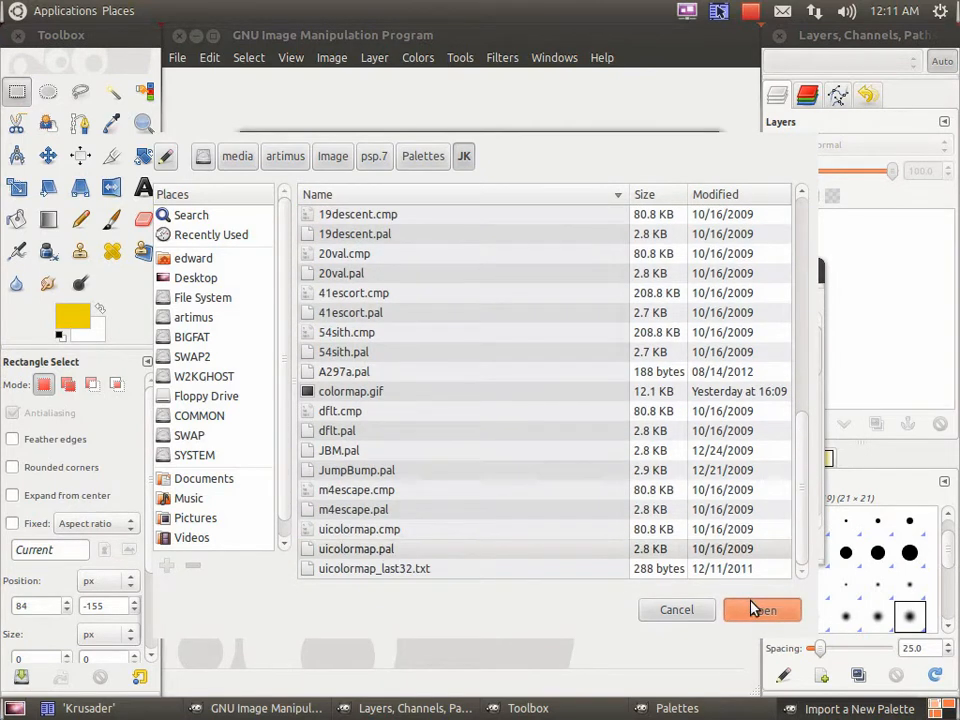
click(762, 609)
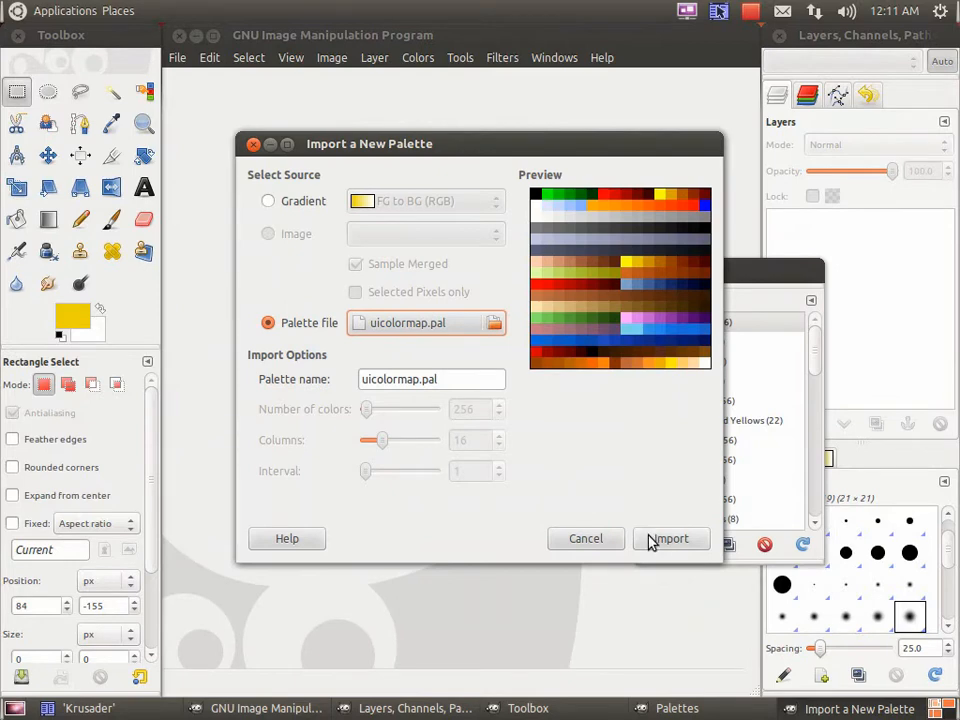
click(671, 538)
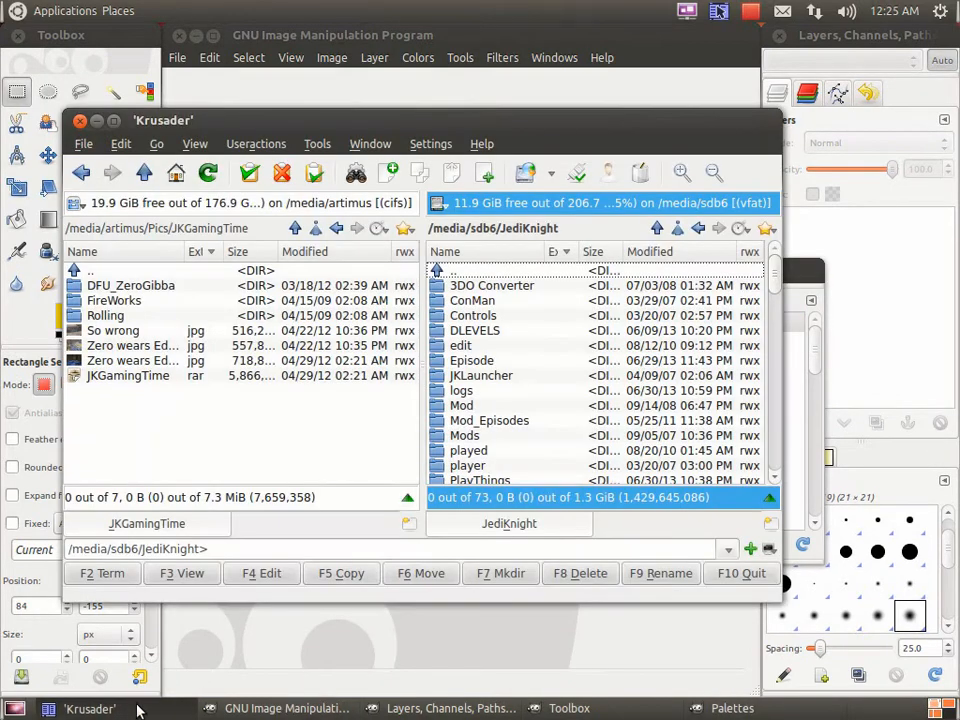
Open the So wrong.jpg screenshot from Krusader in GIMP.
click(113, 330)
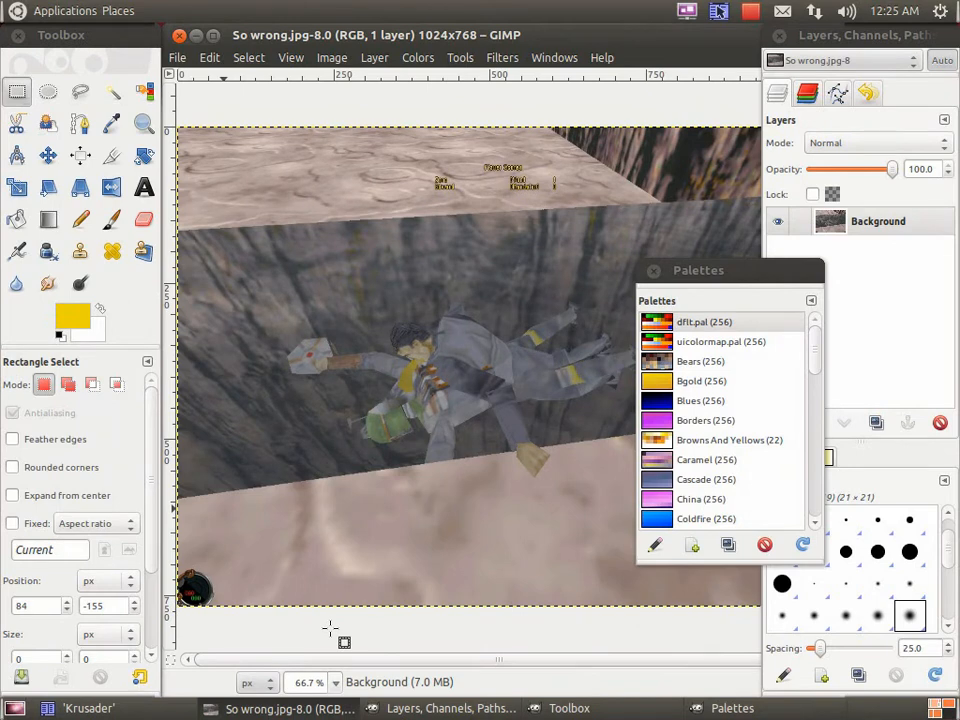
mouse_move(333, 627)
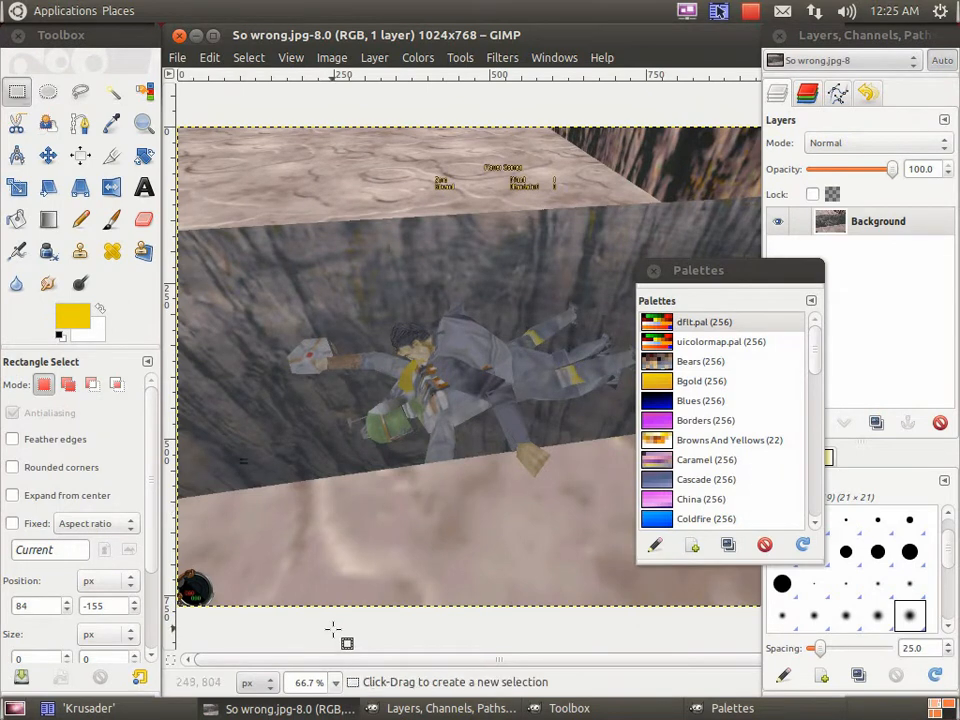
mouse_move(331, 217)
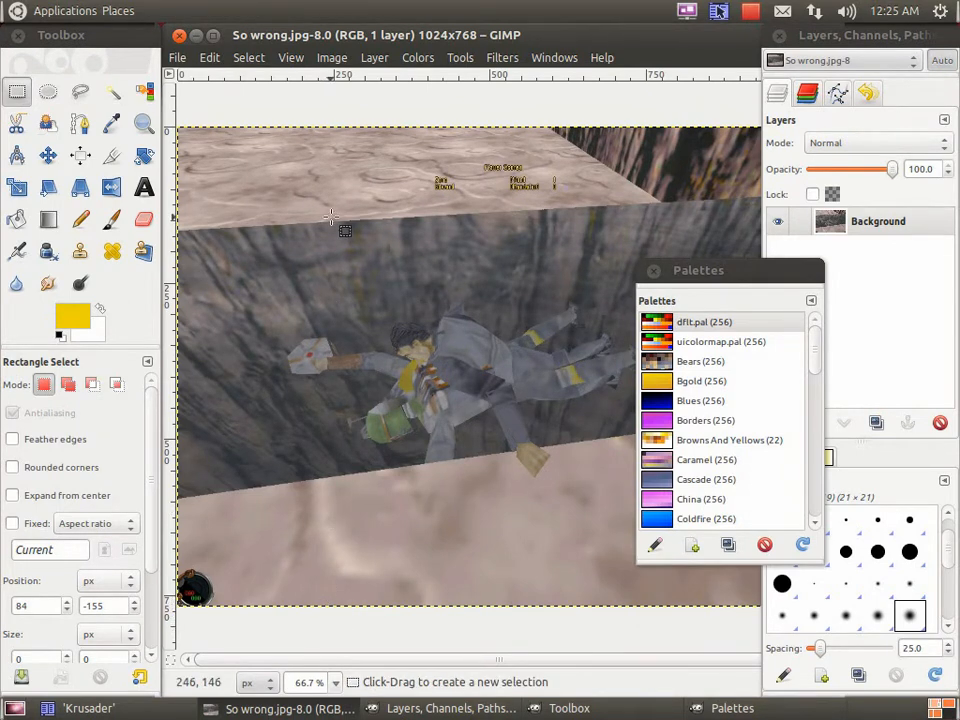
Scale So wrong.jpg to 640×480 and view it at 100% zoom.
click(331, 57)
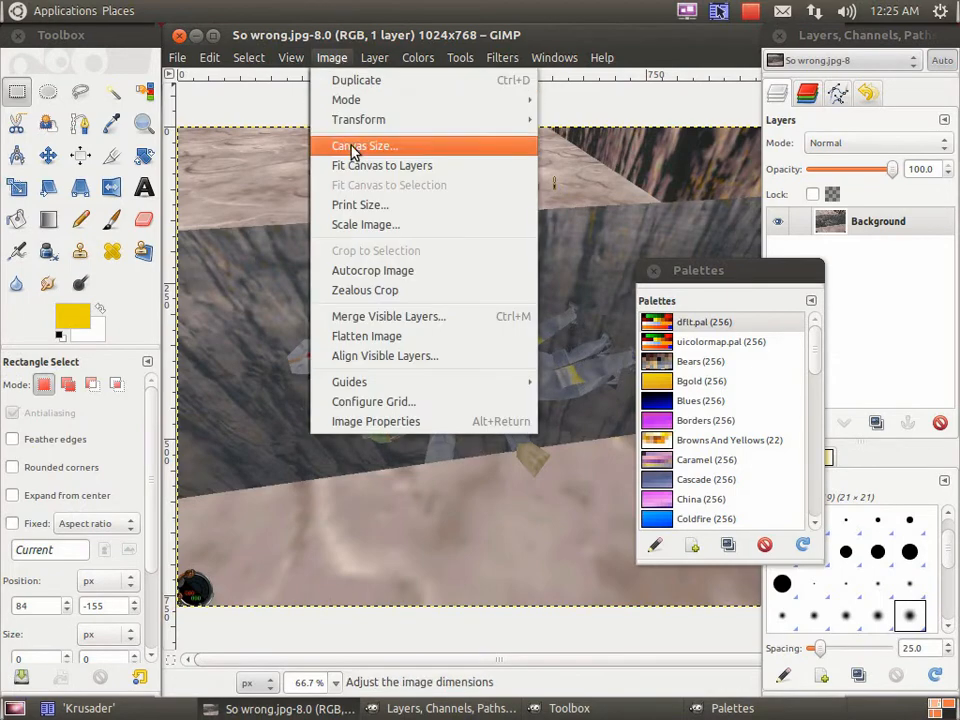
click(365, 224)
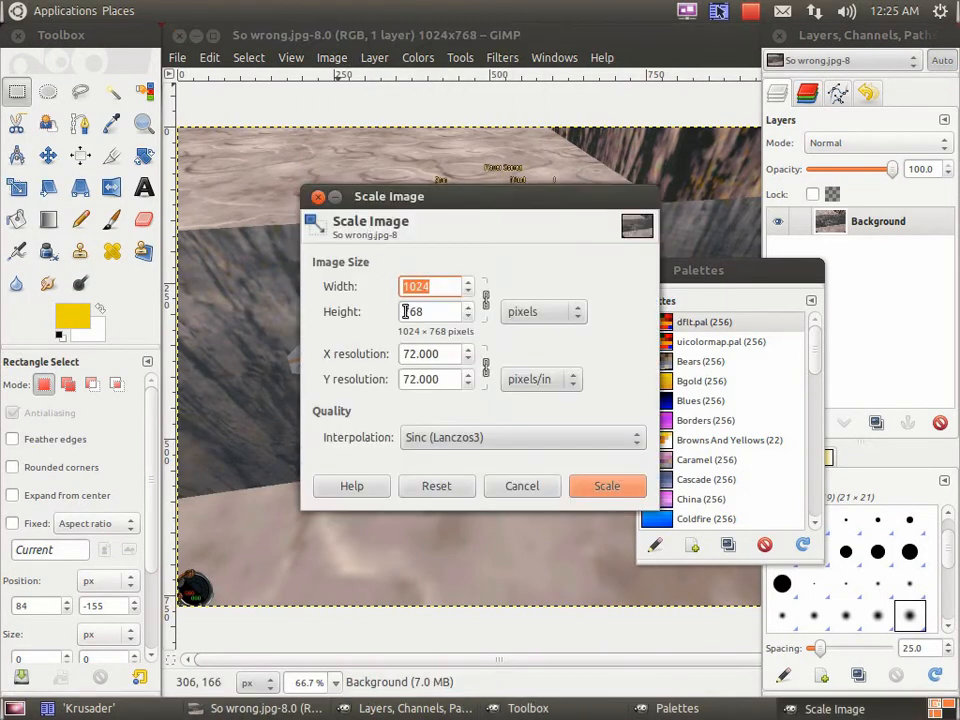
text(640)
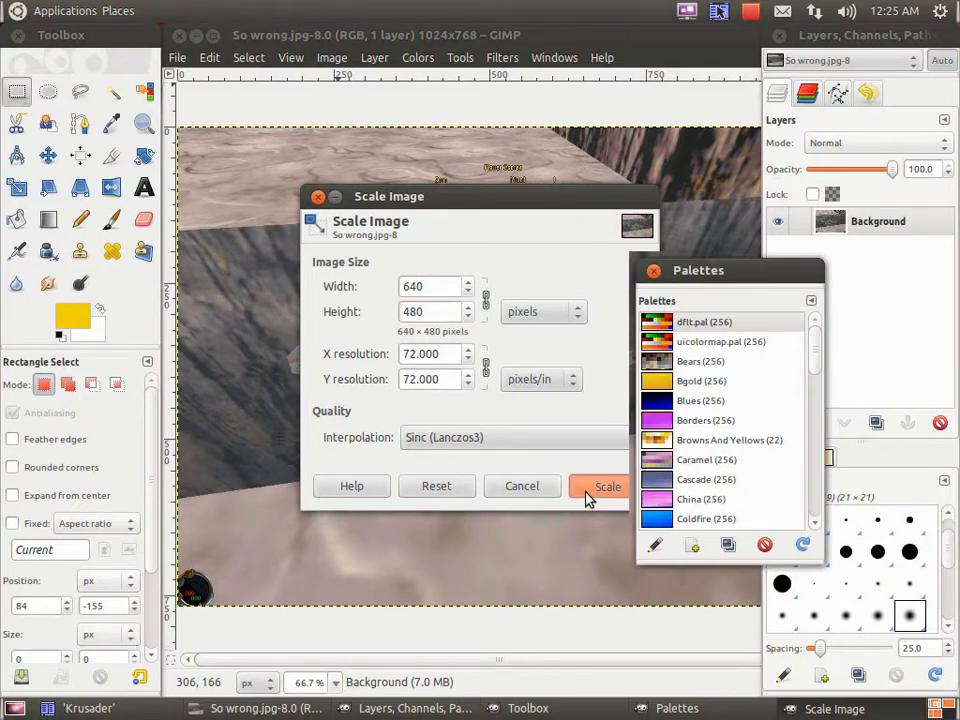
click(606, 486)
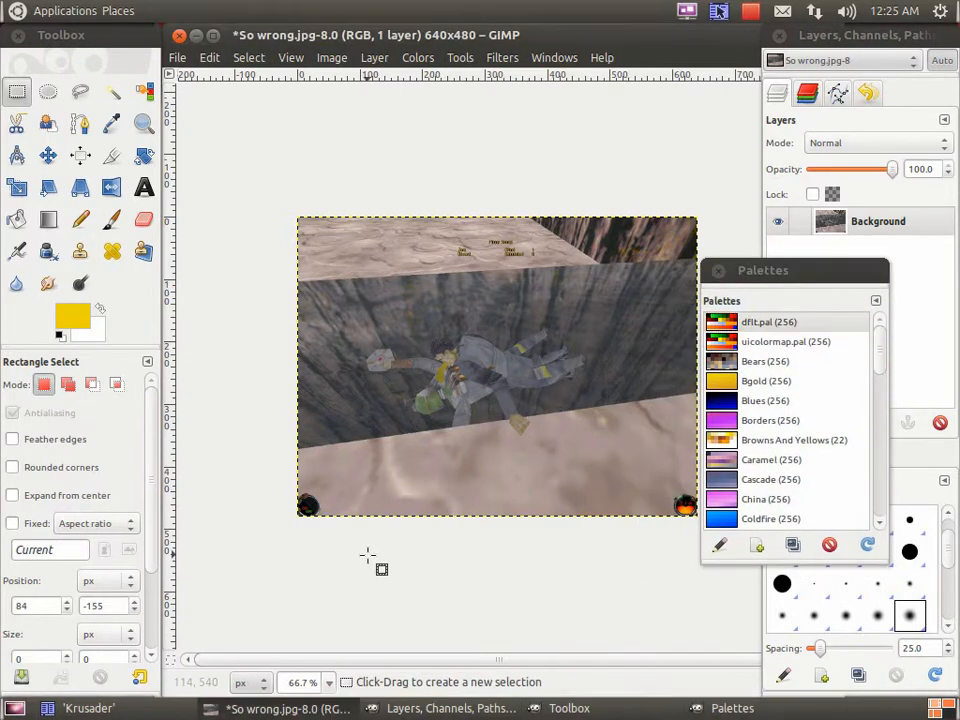
click(322, 683)
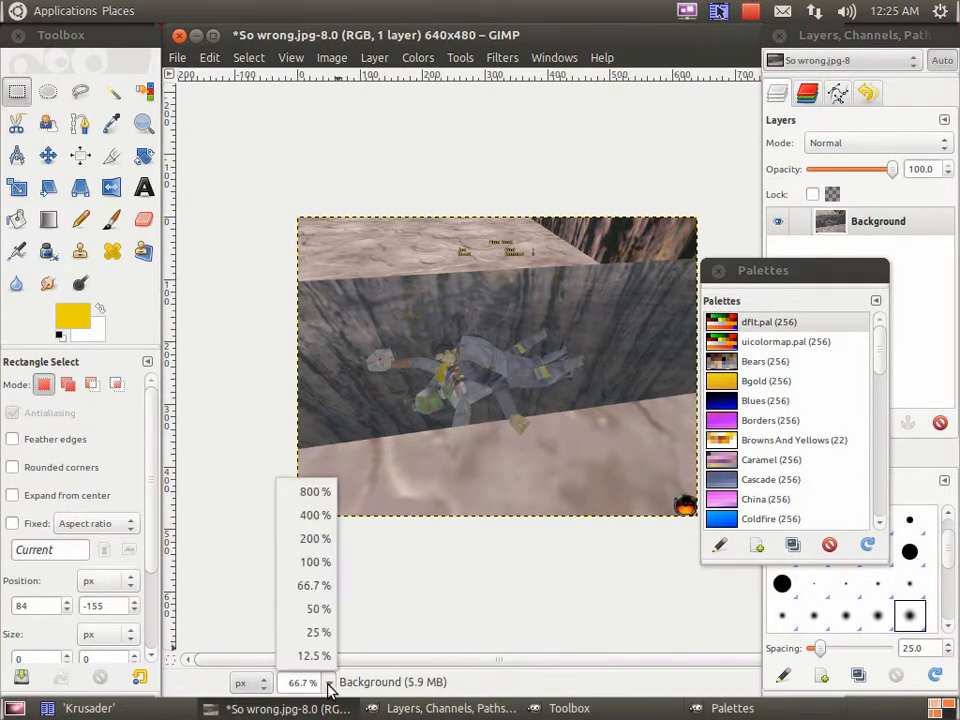
click(313, 562)
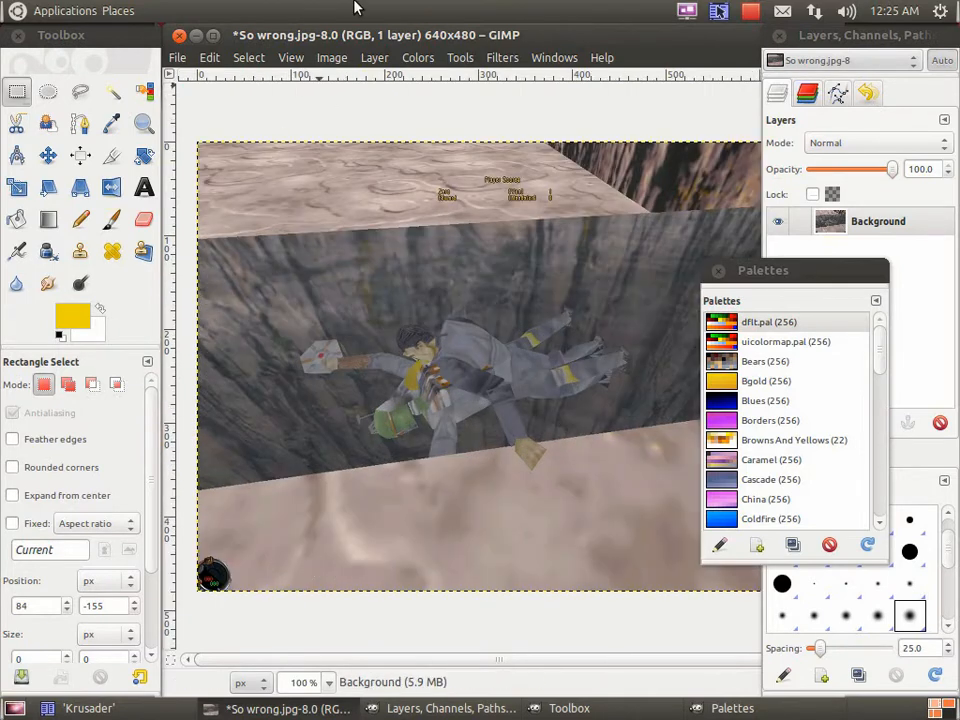
Convert the image to indexed colours using the custom uicolormap.pal palette.
click(331, 57)
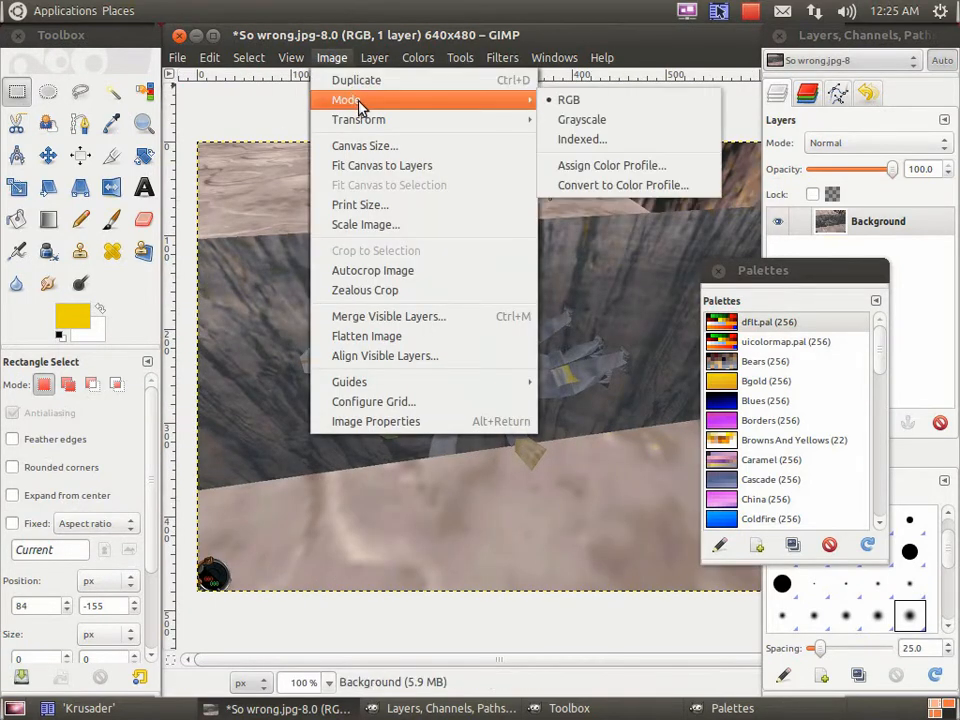
click(582, 139)
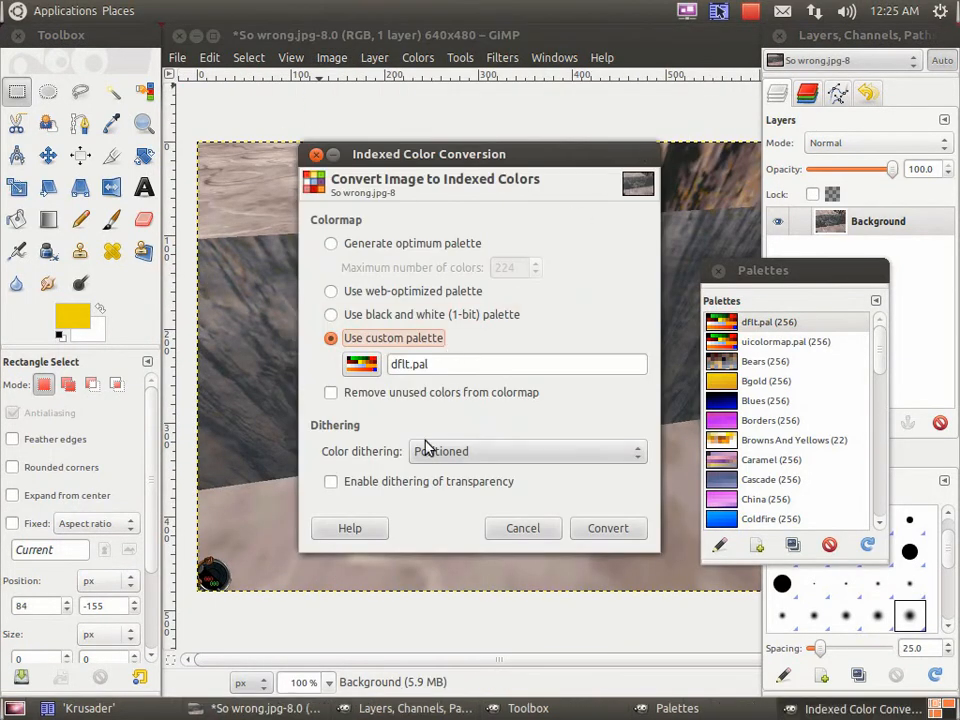
click(786, 341)
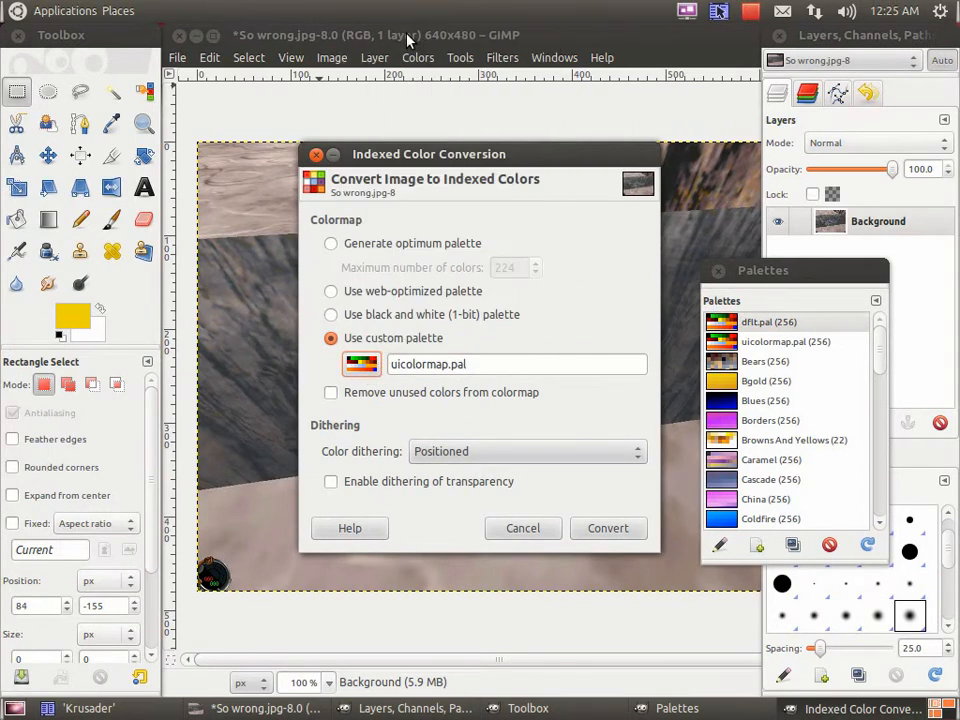
click(608, 528)
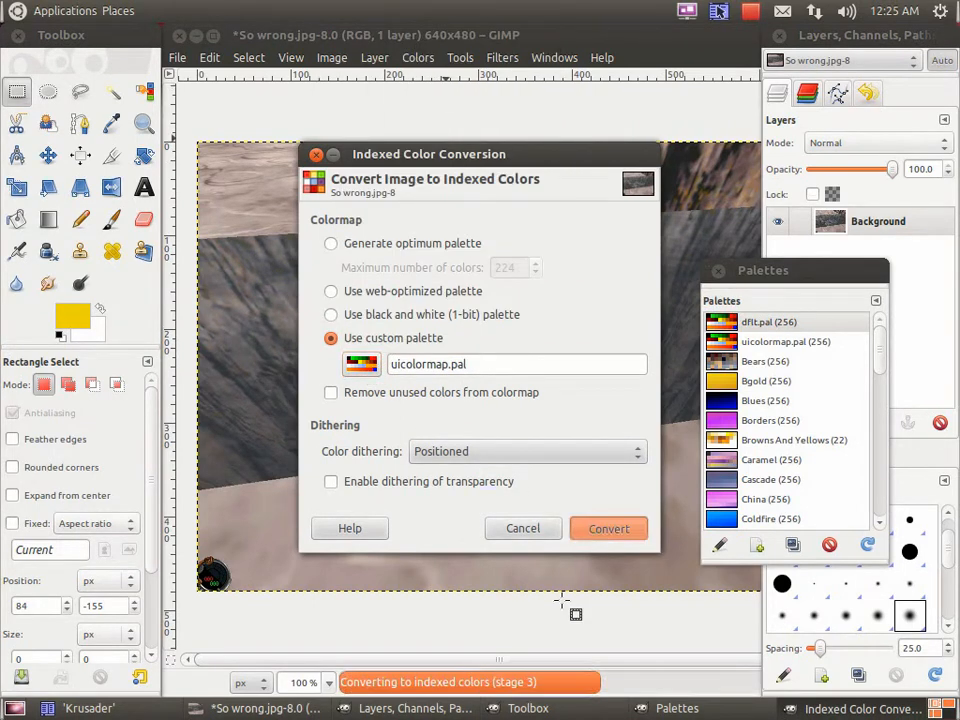
click(608, 528)
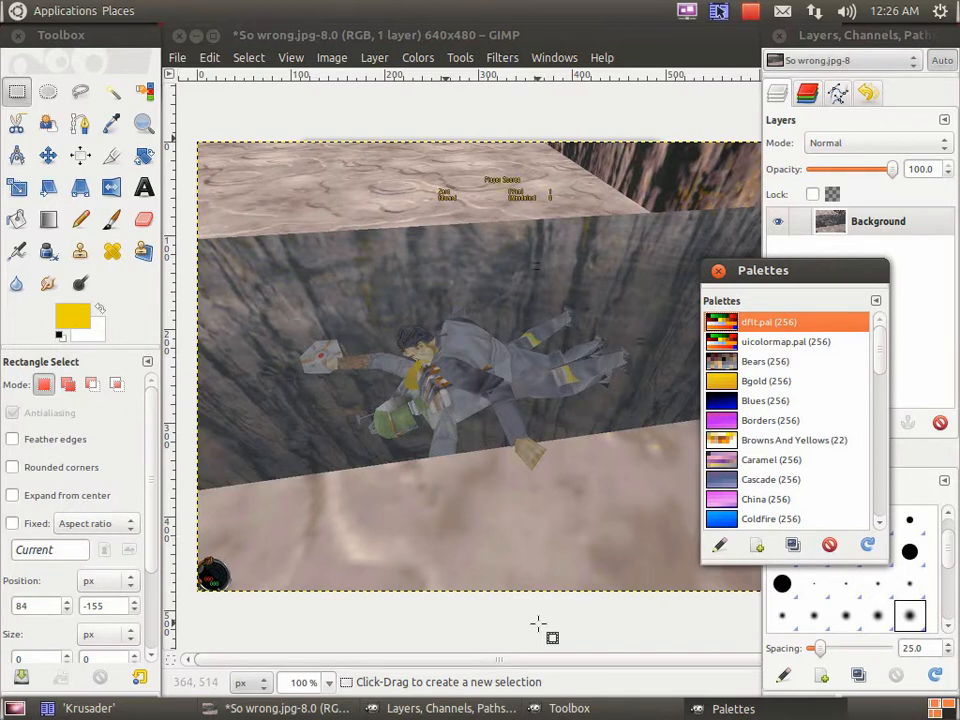
mouse_move(463, 444)
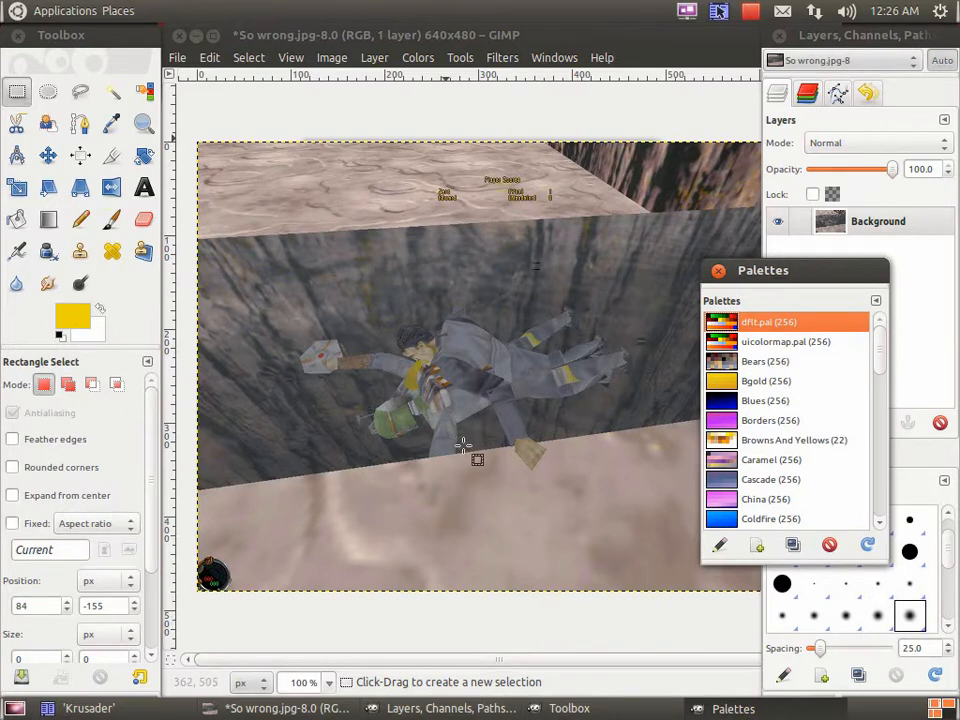
Re-index the image with a generated 224-colour optimum palette and dithering set to None.
click(331, 57)
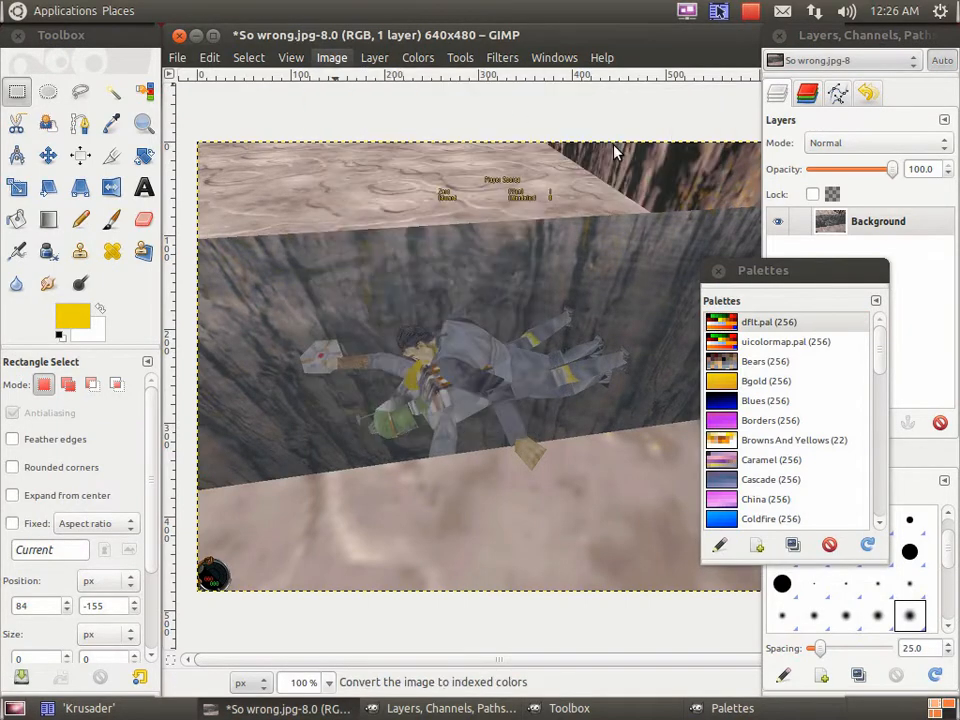
click(331, 57)
text(224)
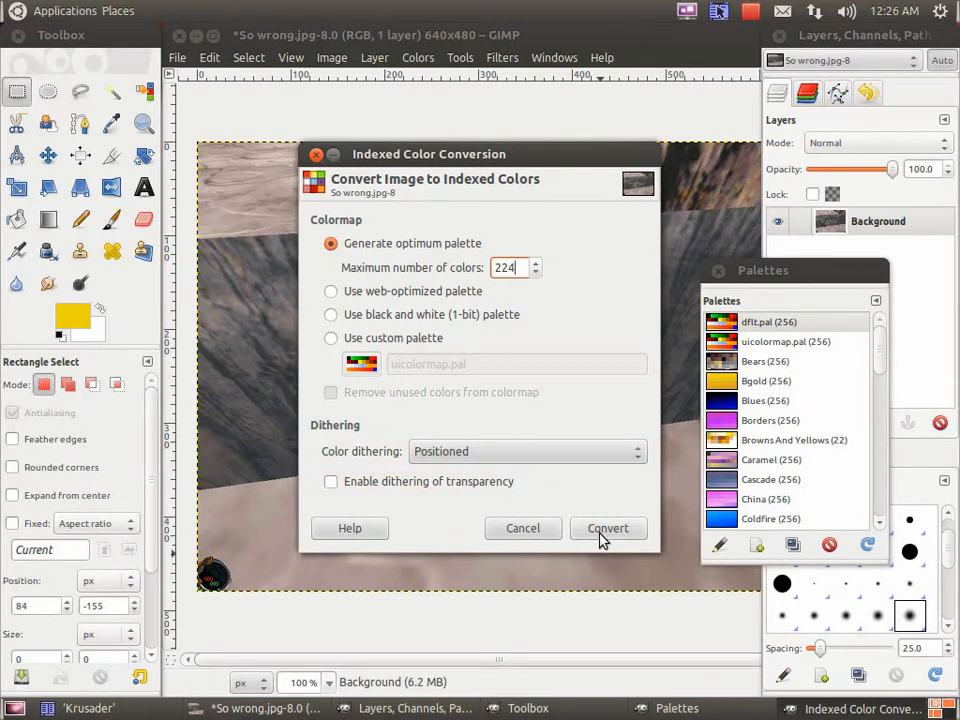
click(608, 528)
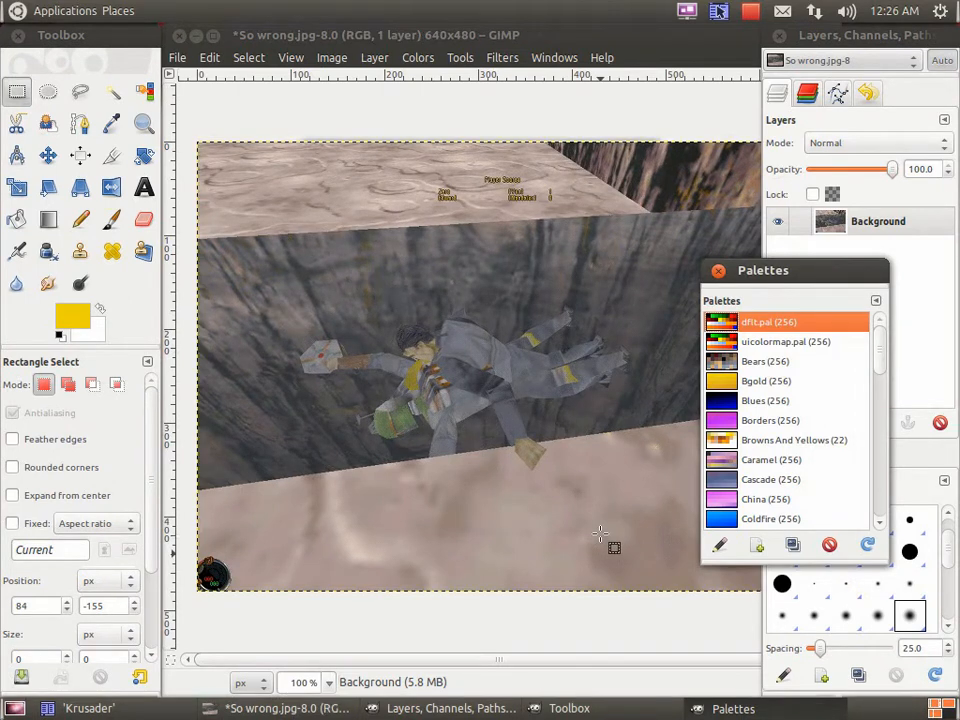
click(331, 57)
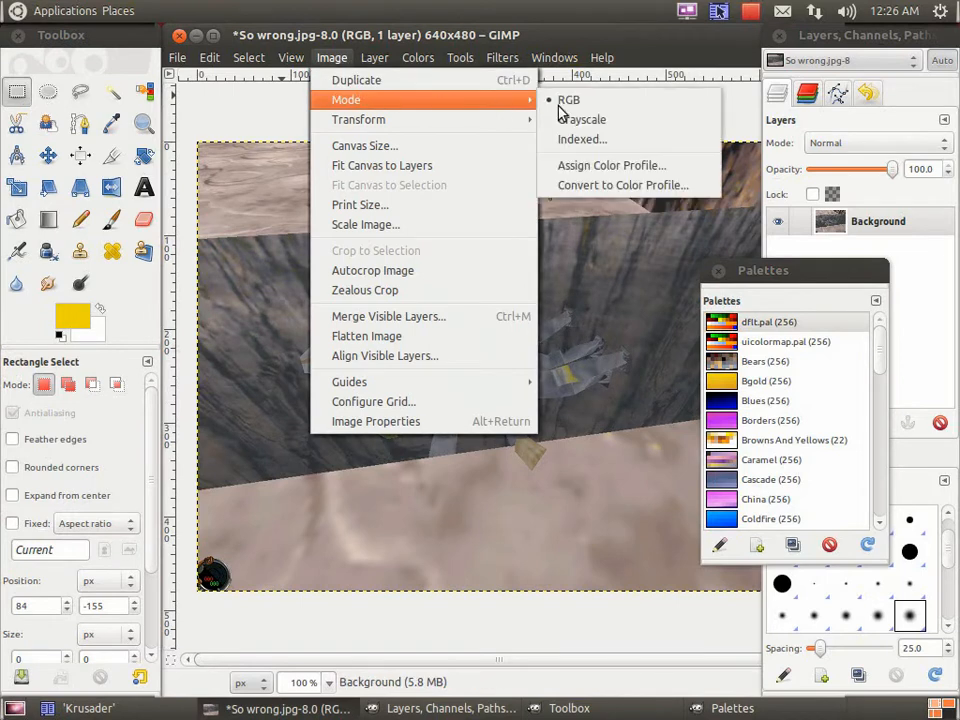
click(581, 139)
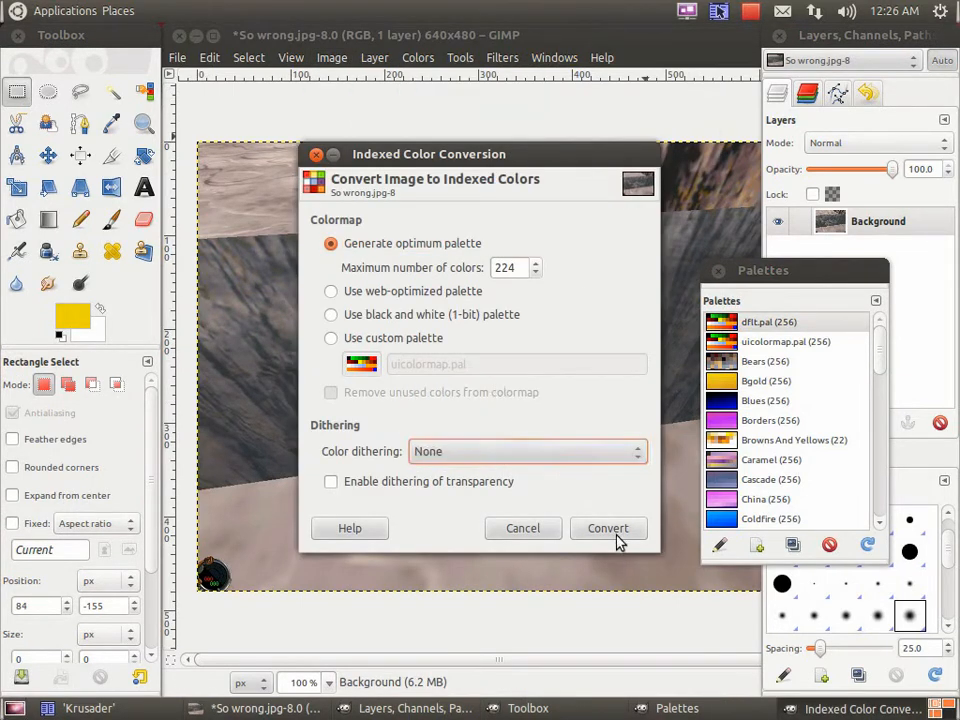
click(608, 528)
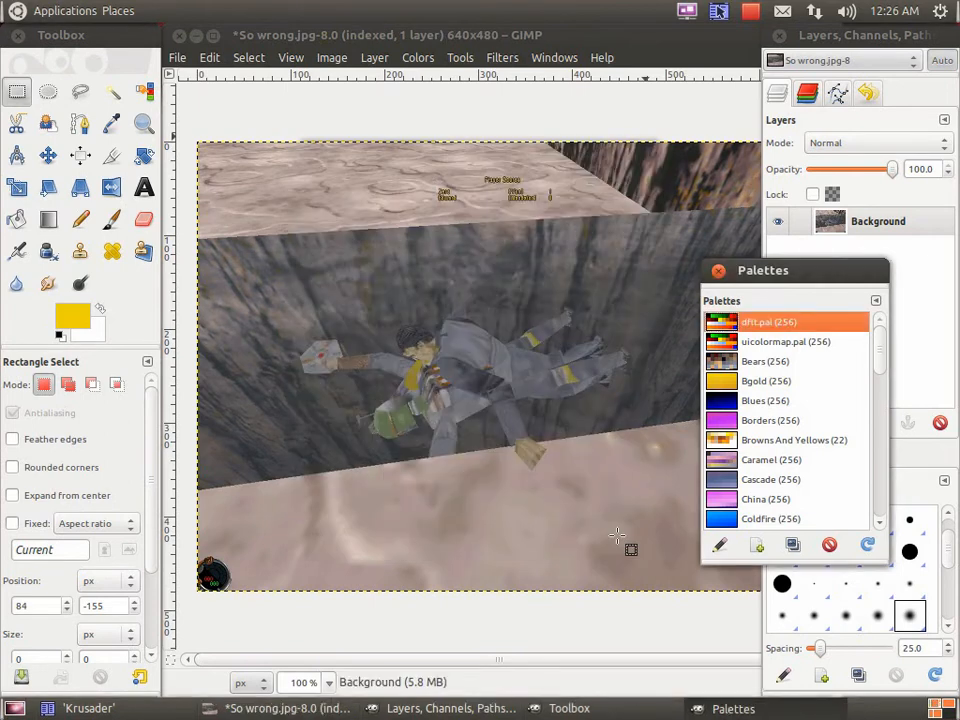
mouse_move(516, 488)
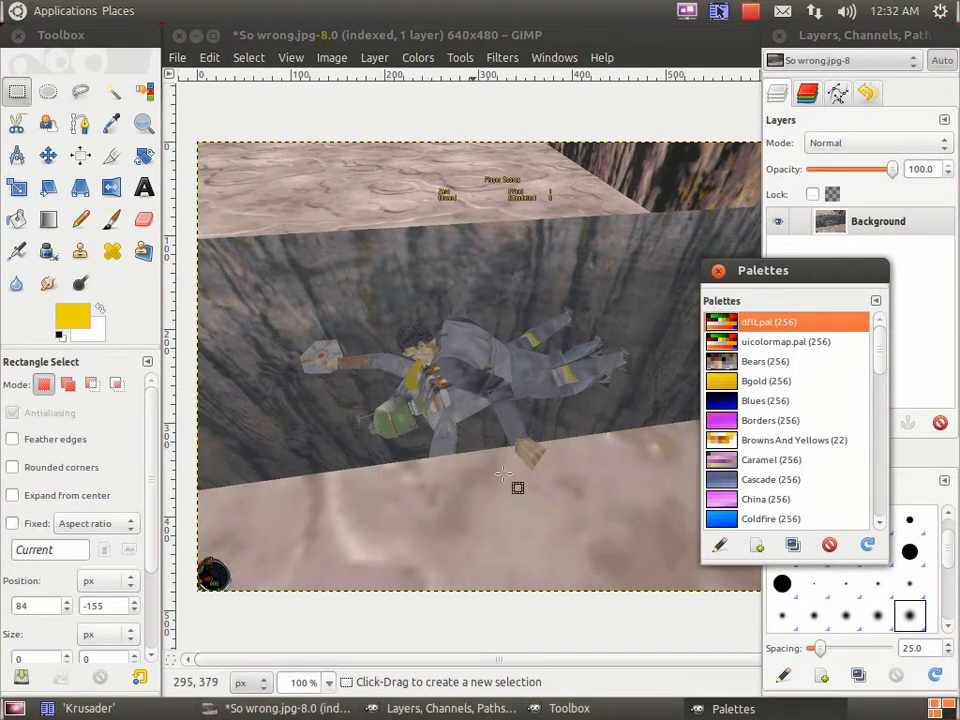
Import a So wrong palette from image So wrong.jpg-8, then browse the palettes list.
click(875, 300)
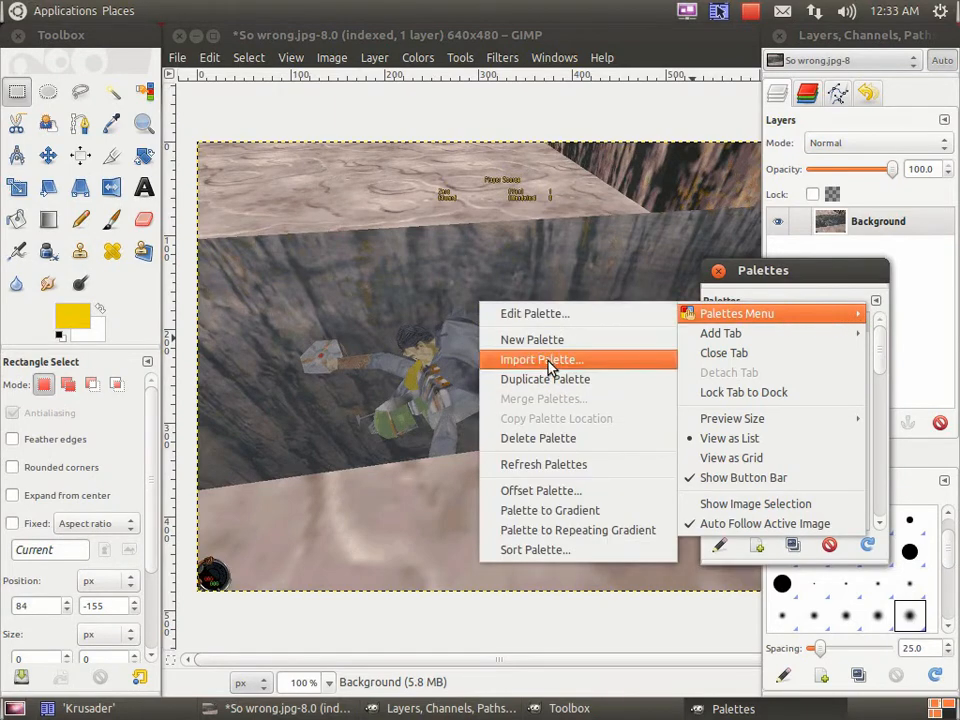
click(540, 359)
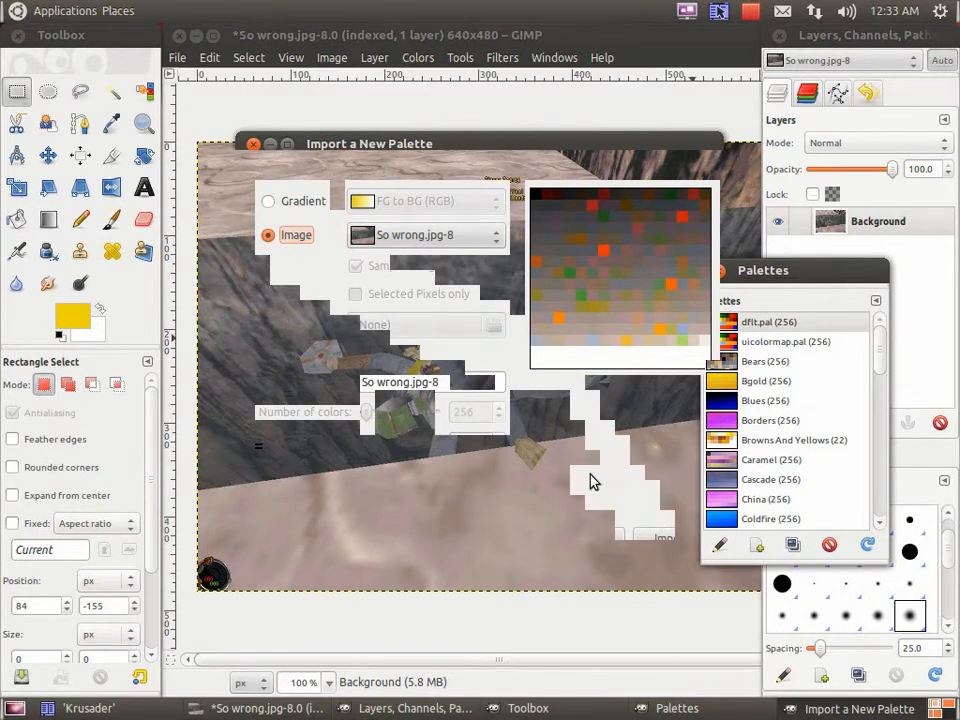
click(430, 381)
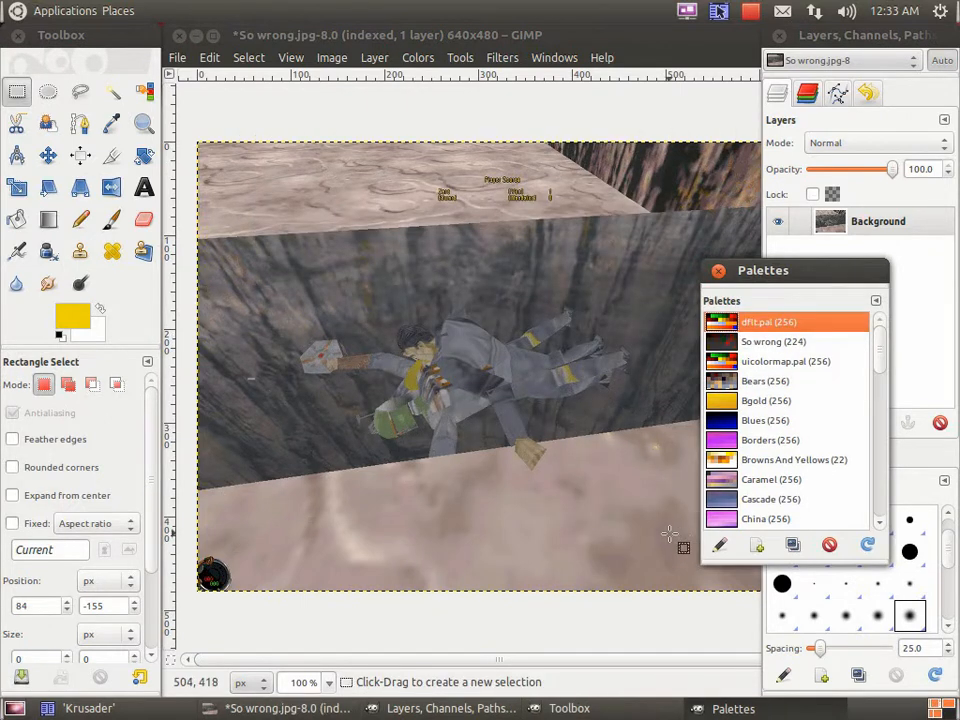
click(773, 341)
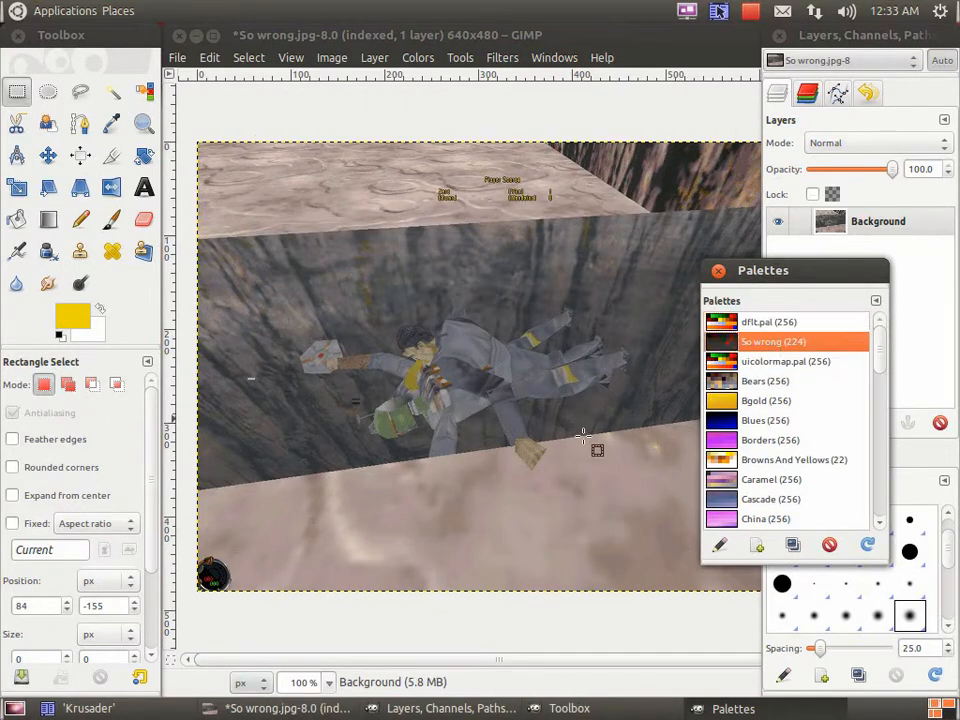
mouse_move(538, 433)
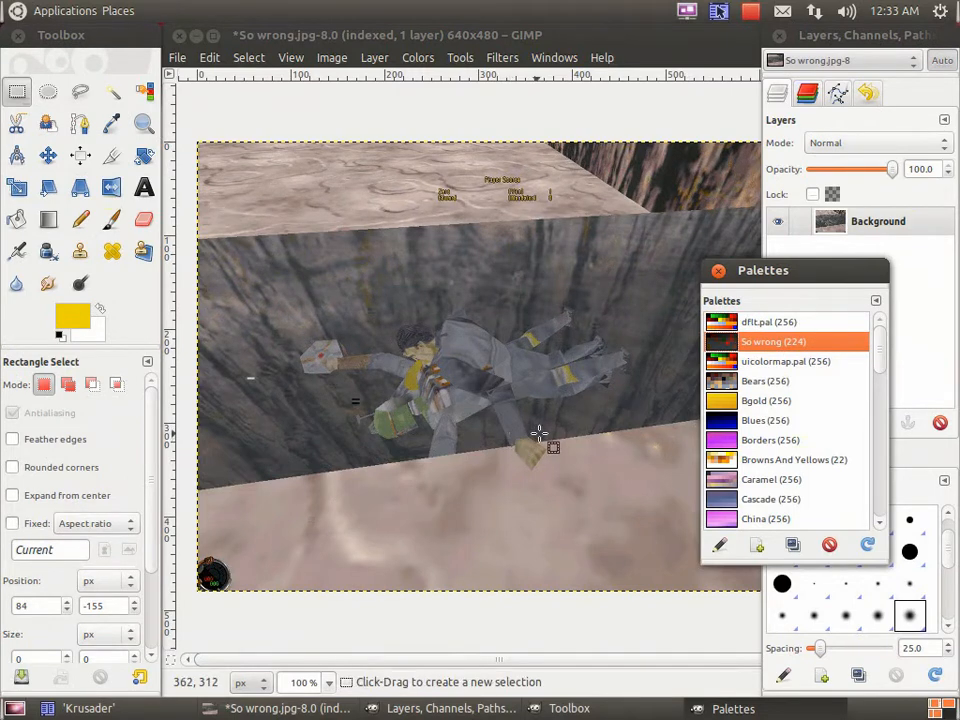
click(785, 361)
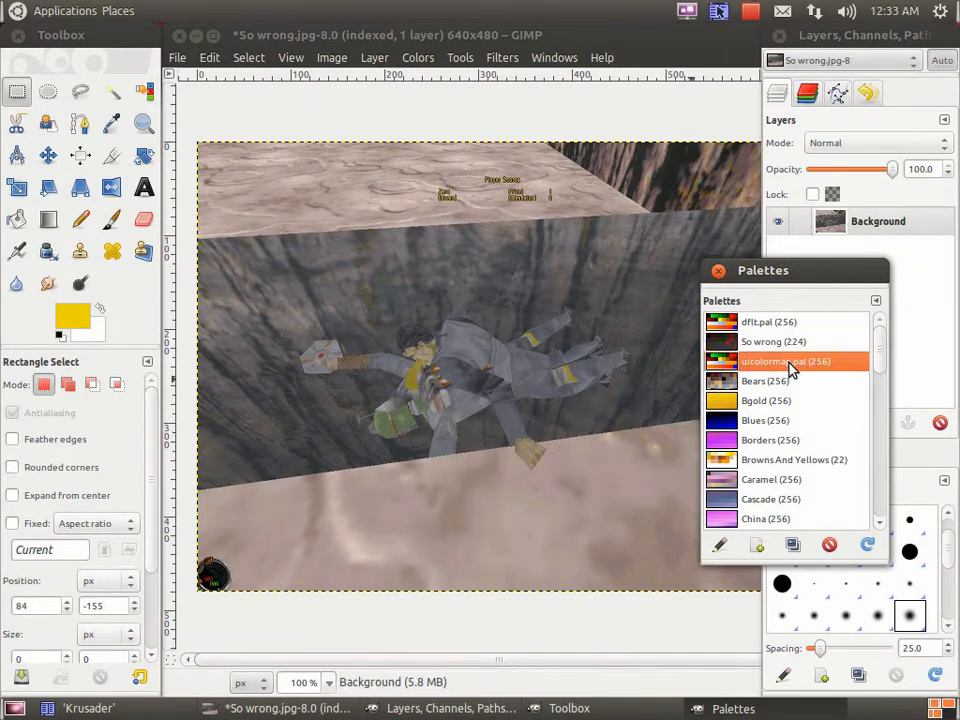
mouse_move(792, 479)
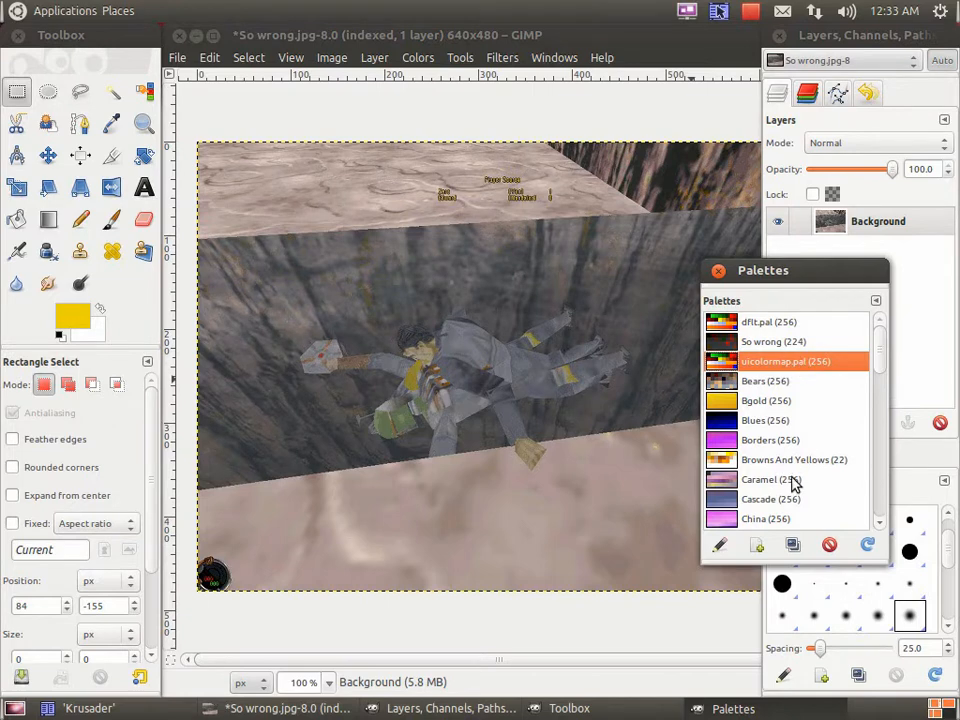
mouse_move(720, 544)
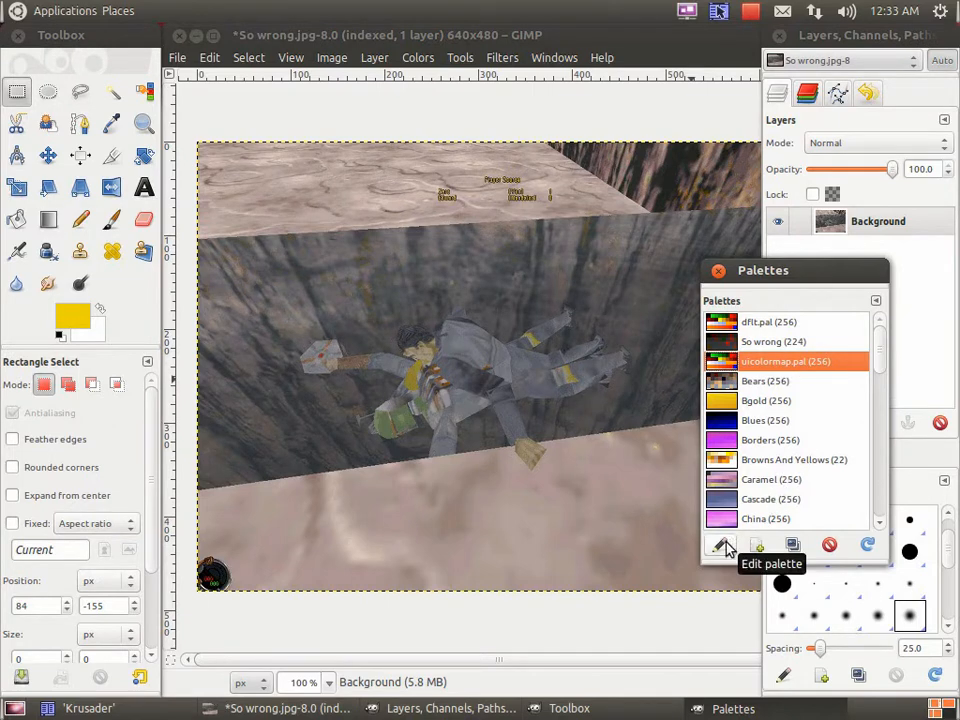
Read palette colours in the colour dialog and type their RGB triplets into gedit, ending 255 144 37.
click(725, 546)
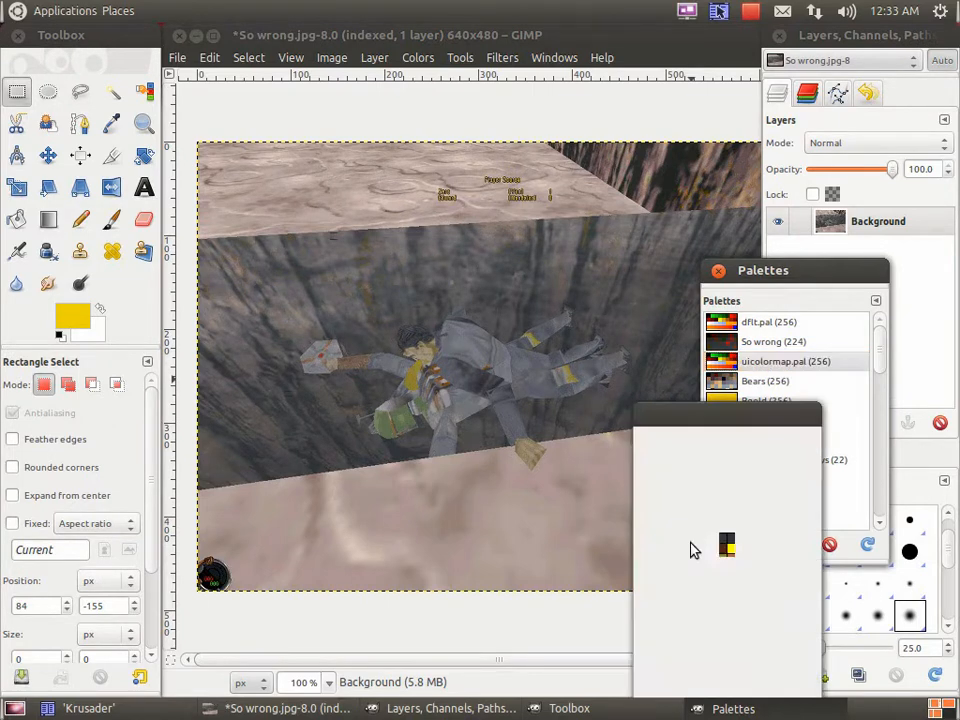
double_click(785, 361)
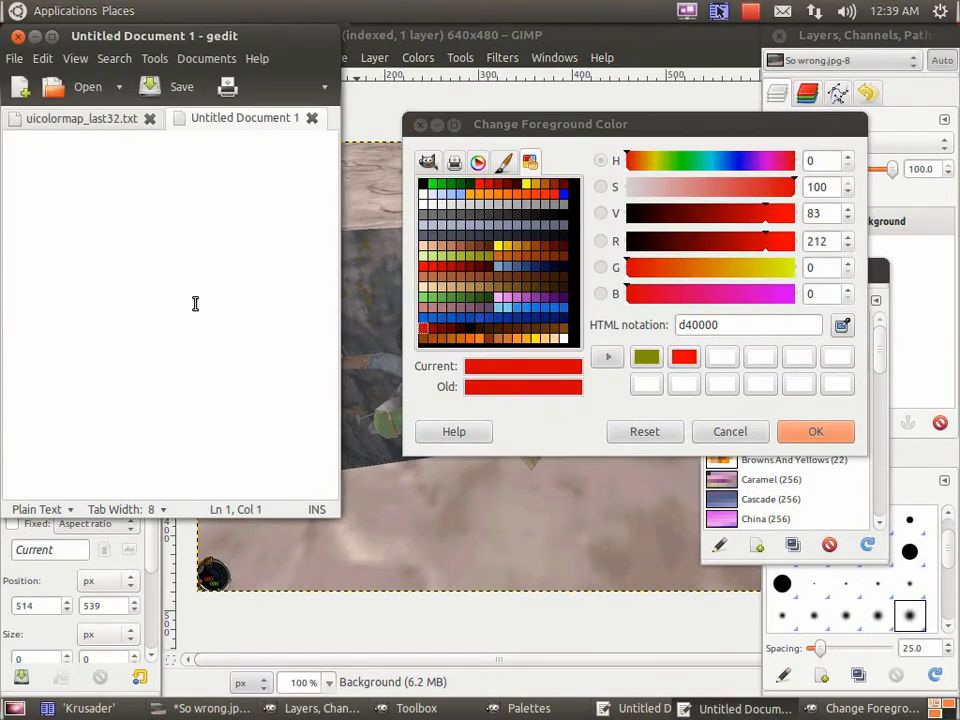
click(449, 329)
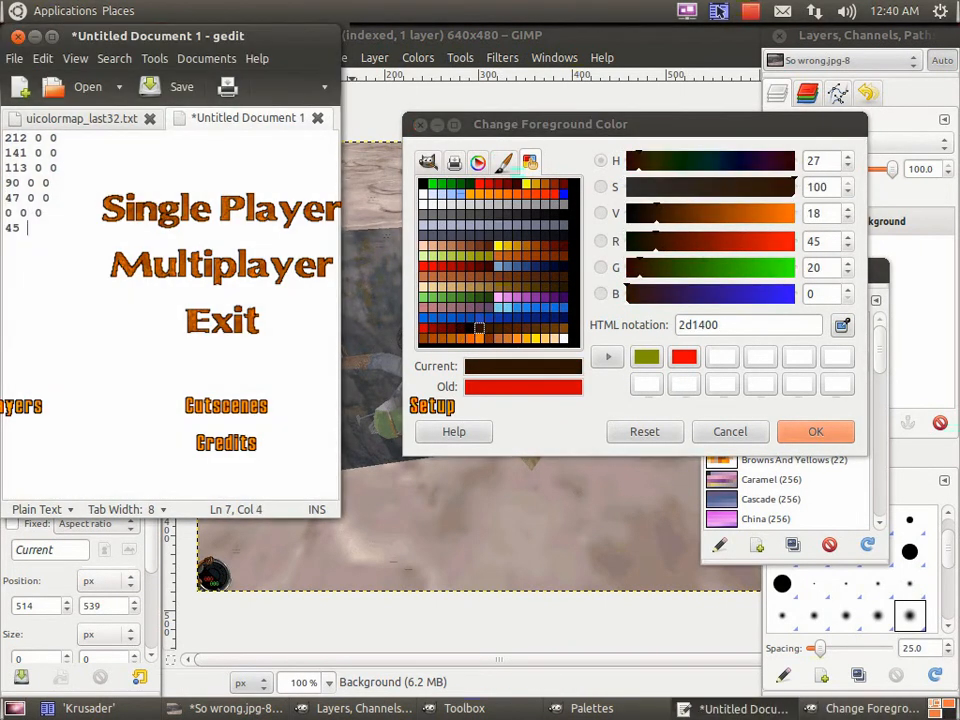
click(515, 330)
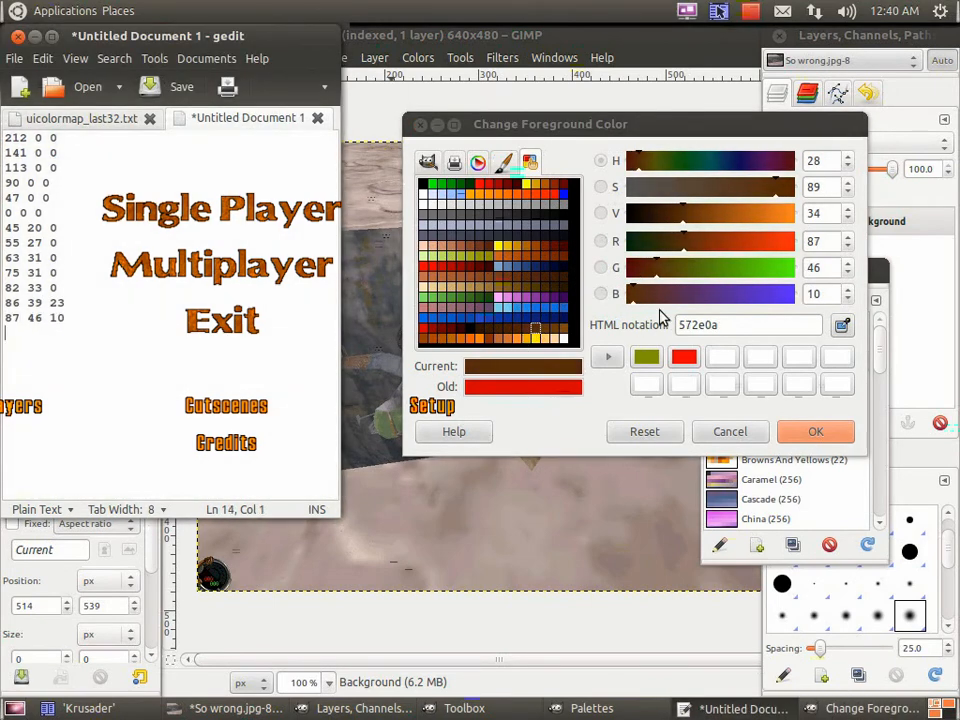
click(562, 330)
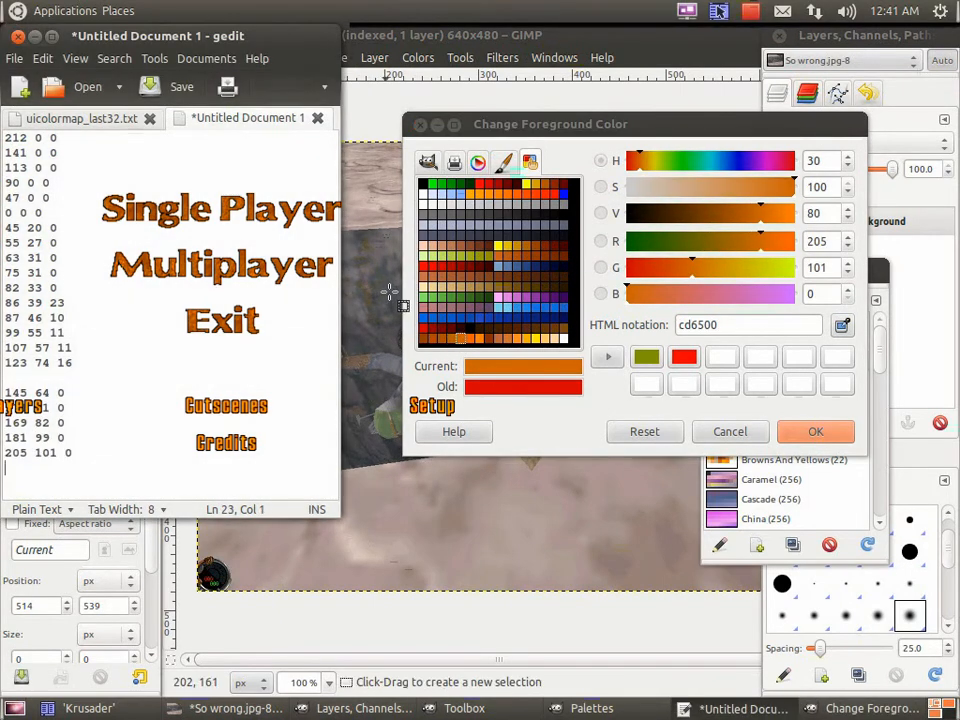
click(490, 337)
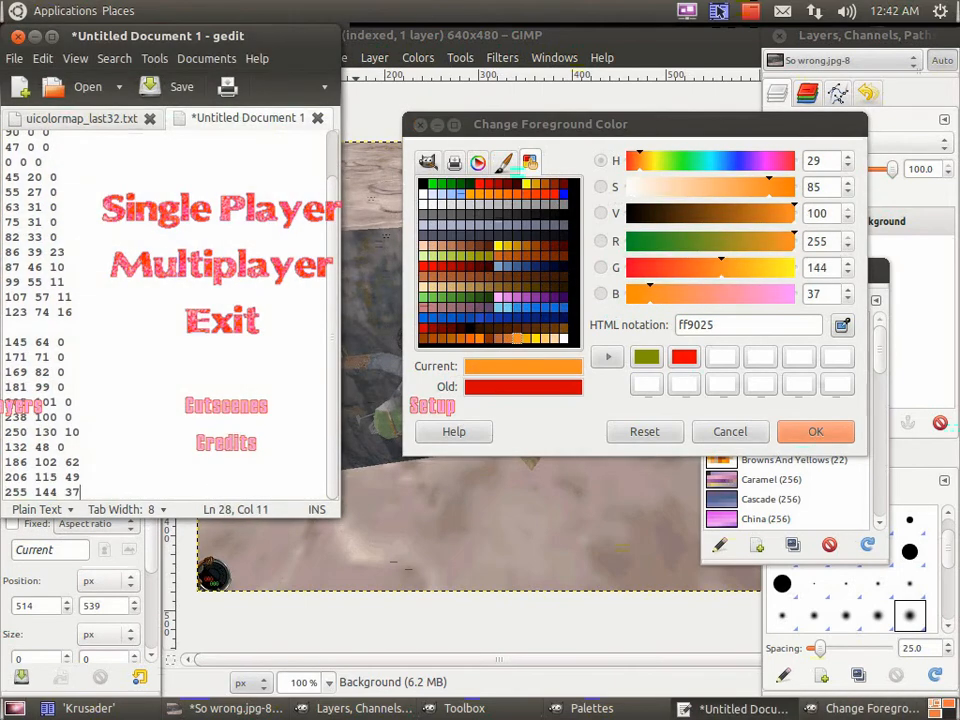
click(547, 341)
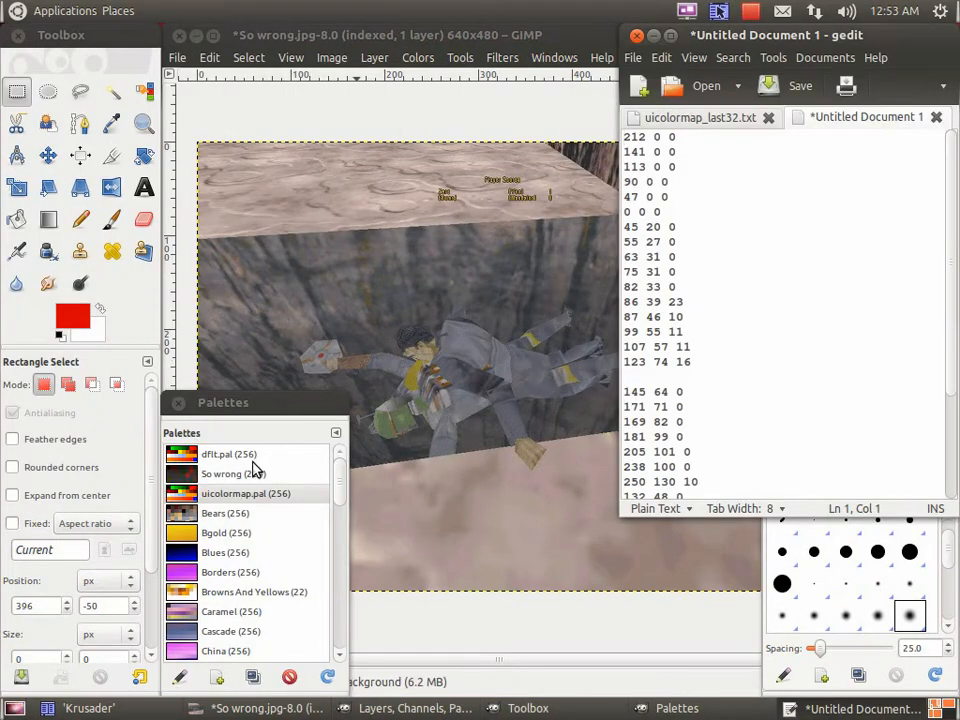
Open the 224-colour So wrong palette in the Palette Editor and inspect a colour (RGB 212 0 0).
click(232, 474)
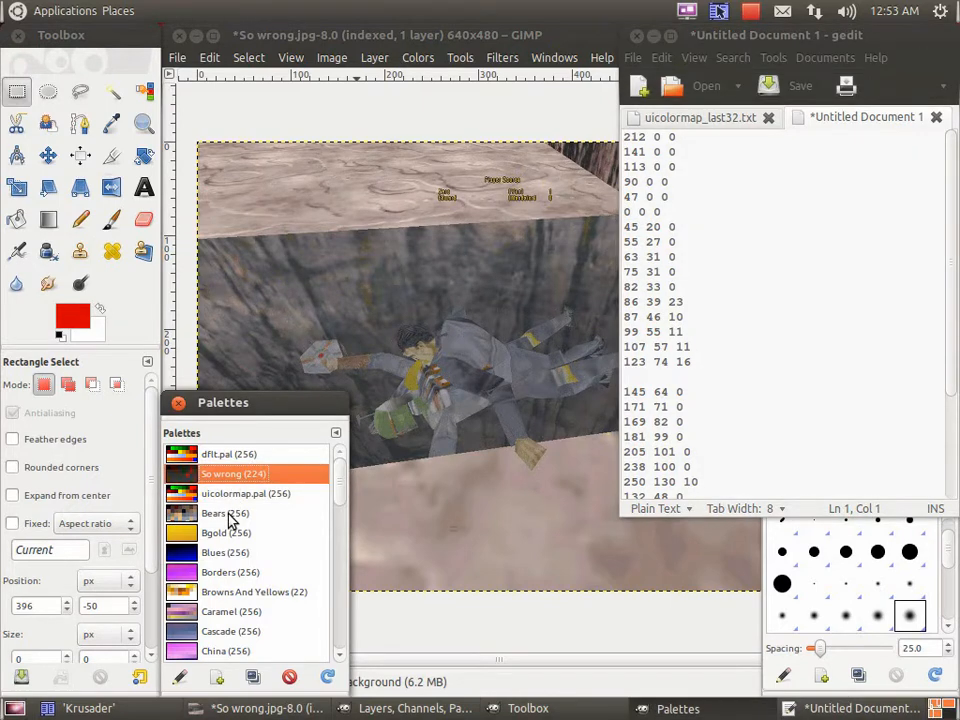
double_click(222, 473)
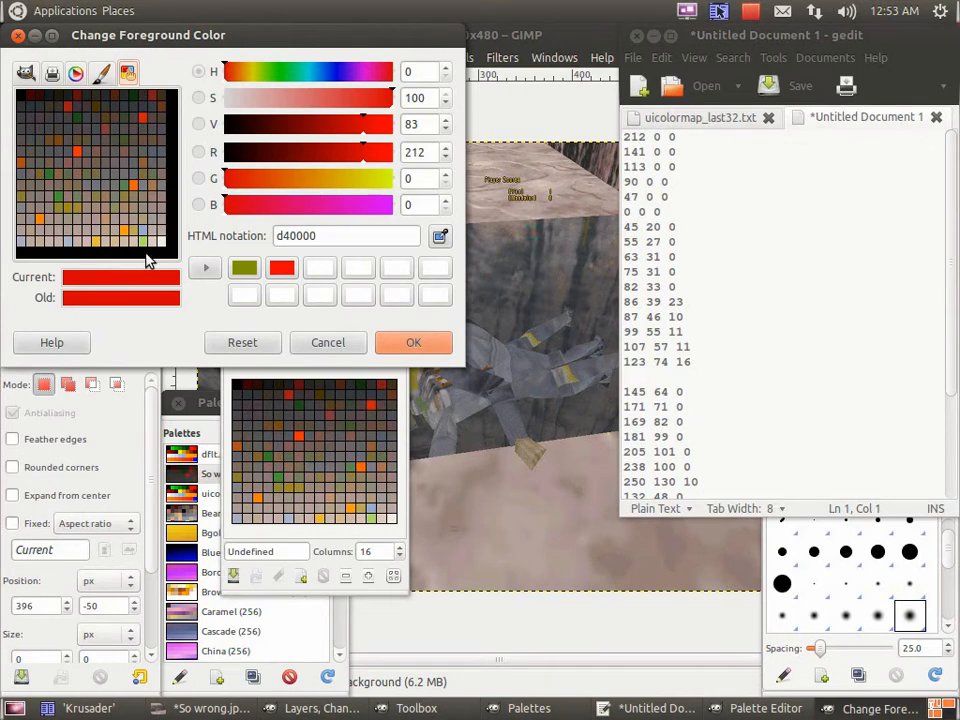
click(700, 140)
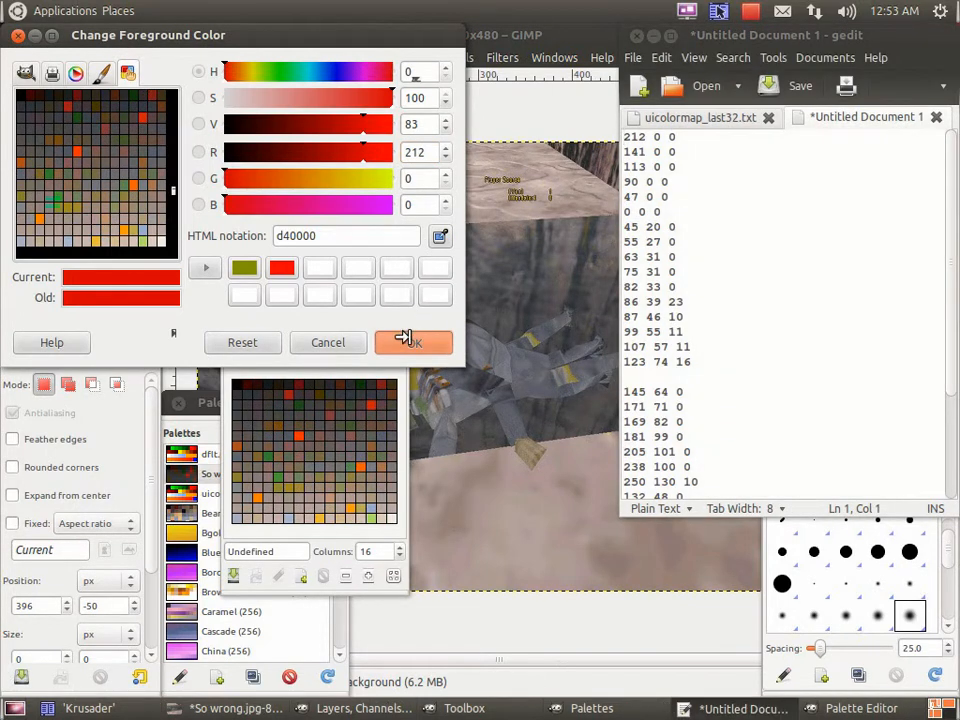
mouse_move(303, 577)
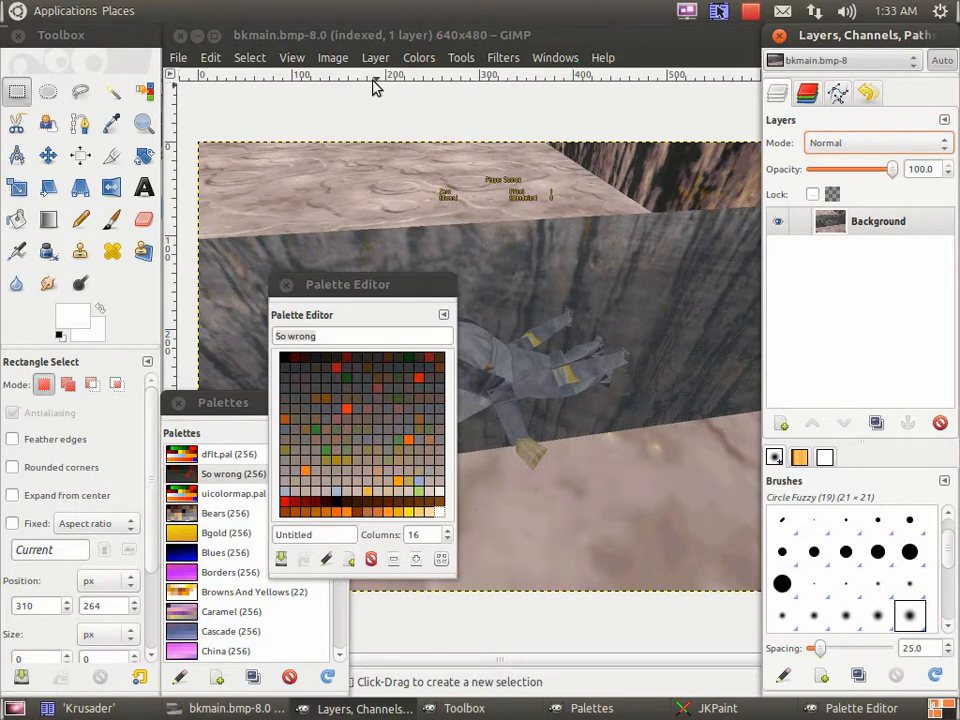
Run Colors > Map > Set Colormap and choose the So wrong palette.
click(418, 57)
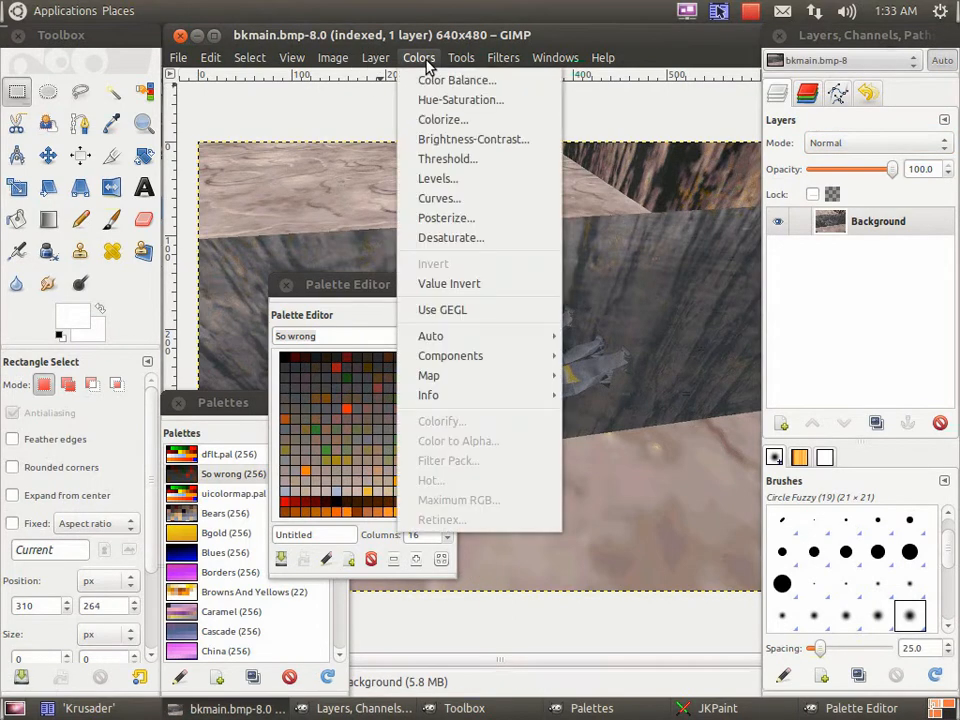
mouse_move(429, 375)
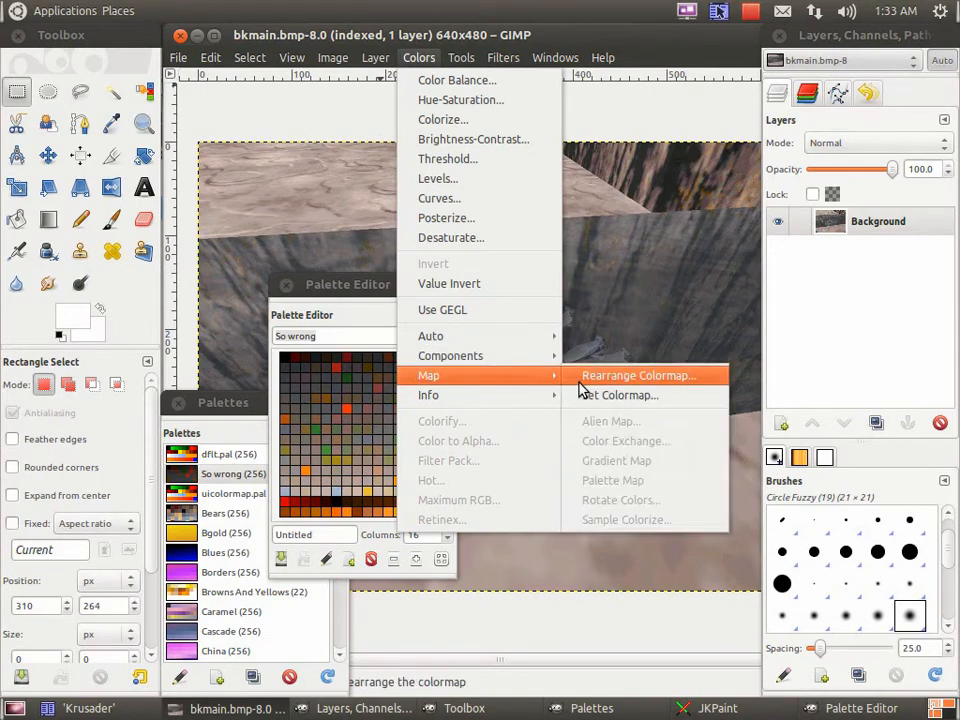
click(616, 394)
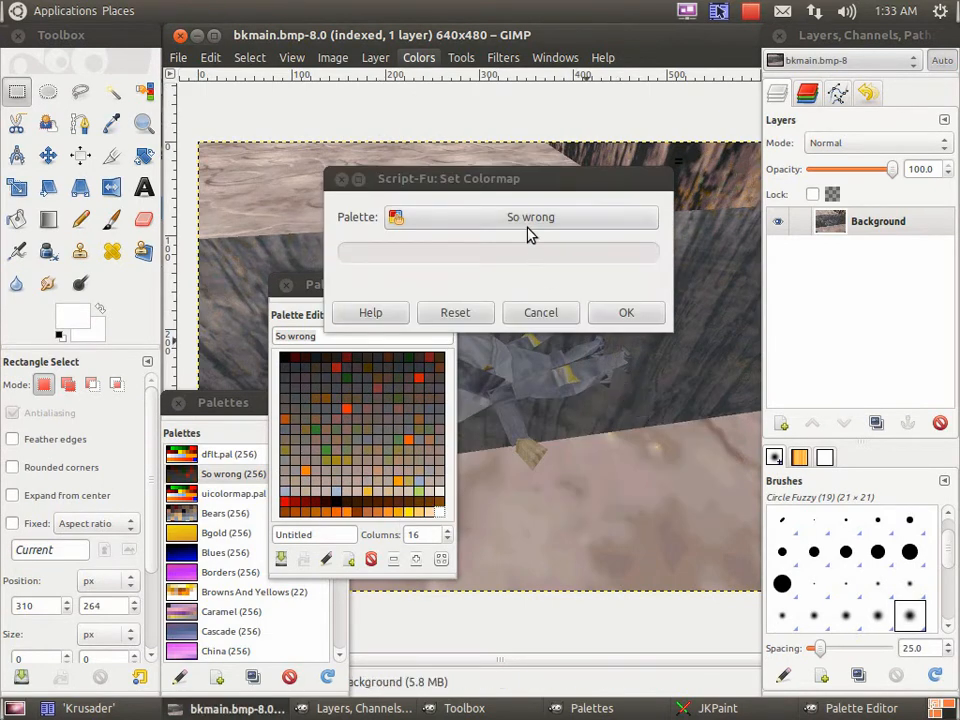
click(530, 217)
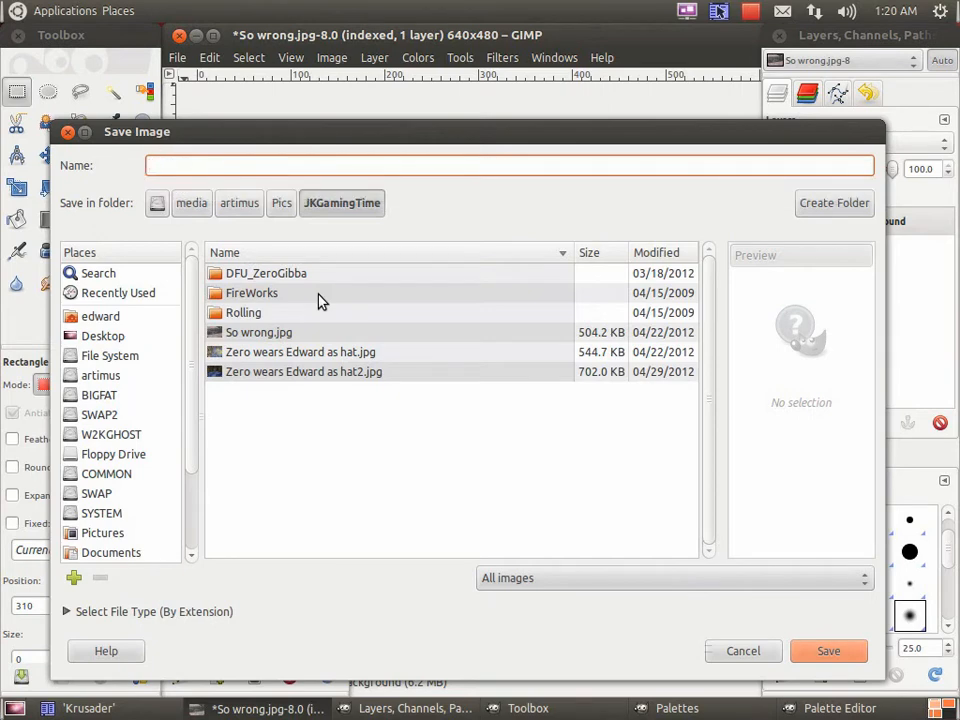
Save the indexed image as bkmain.bmp in the MAD mod's ui/bm folder without run-length encoding.
text(bk)
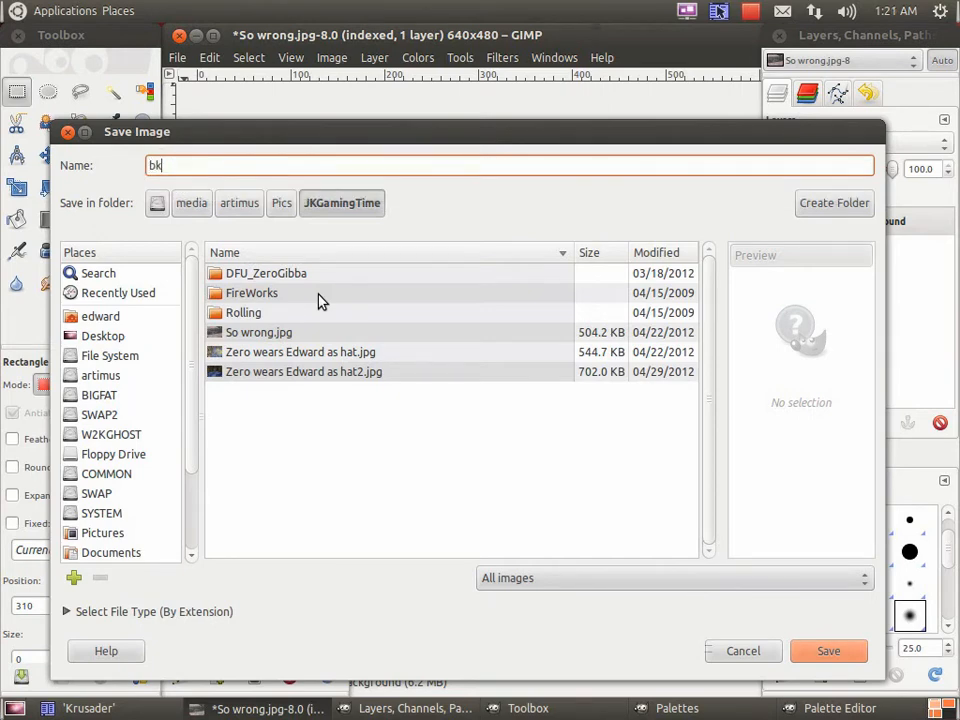
text(main)
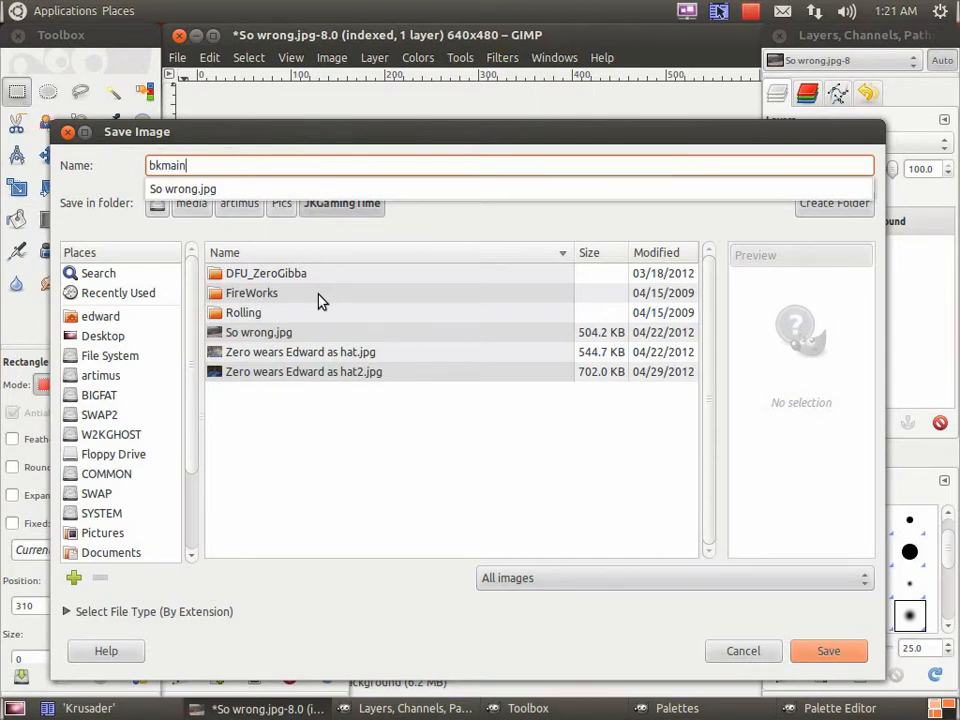
key(BackSpace)
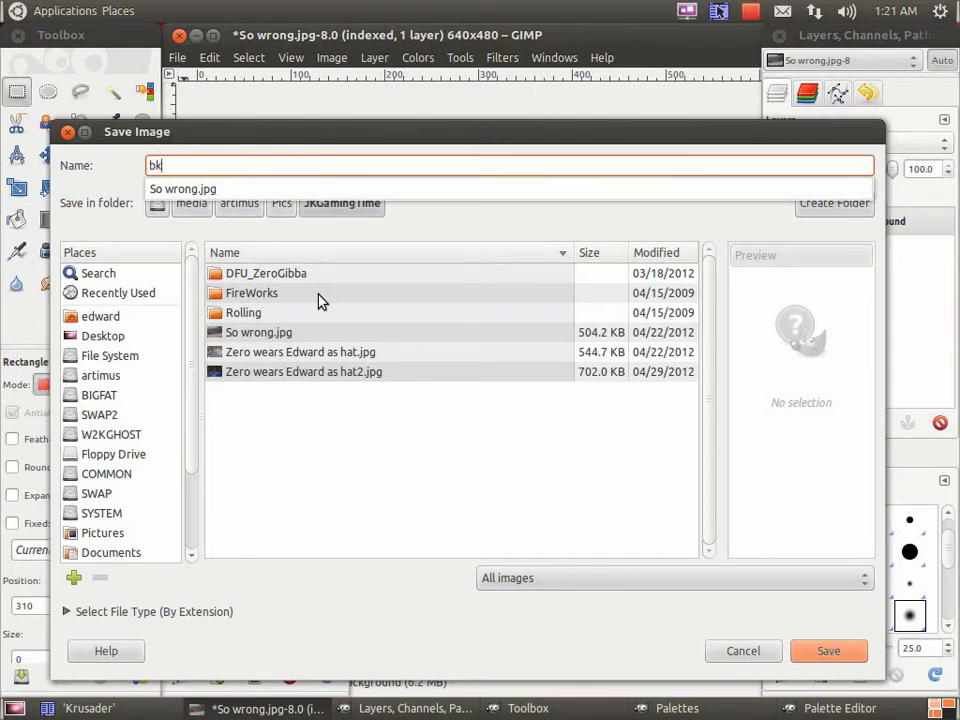
text(es)
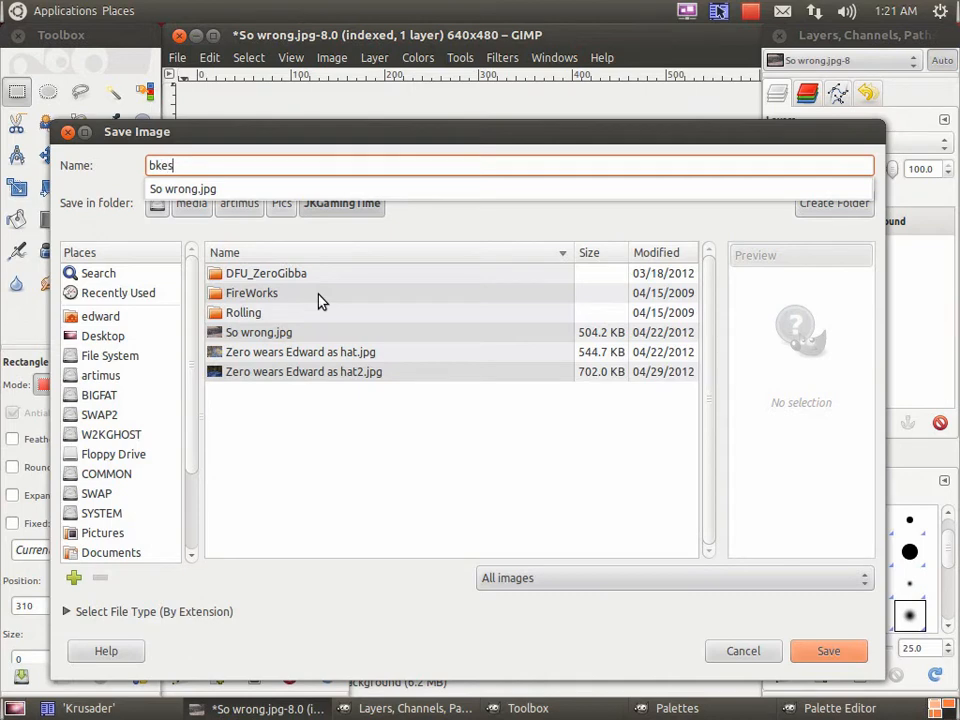
key(BackSpace)
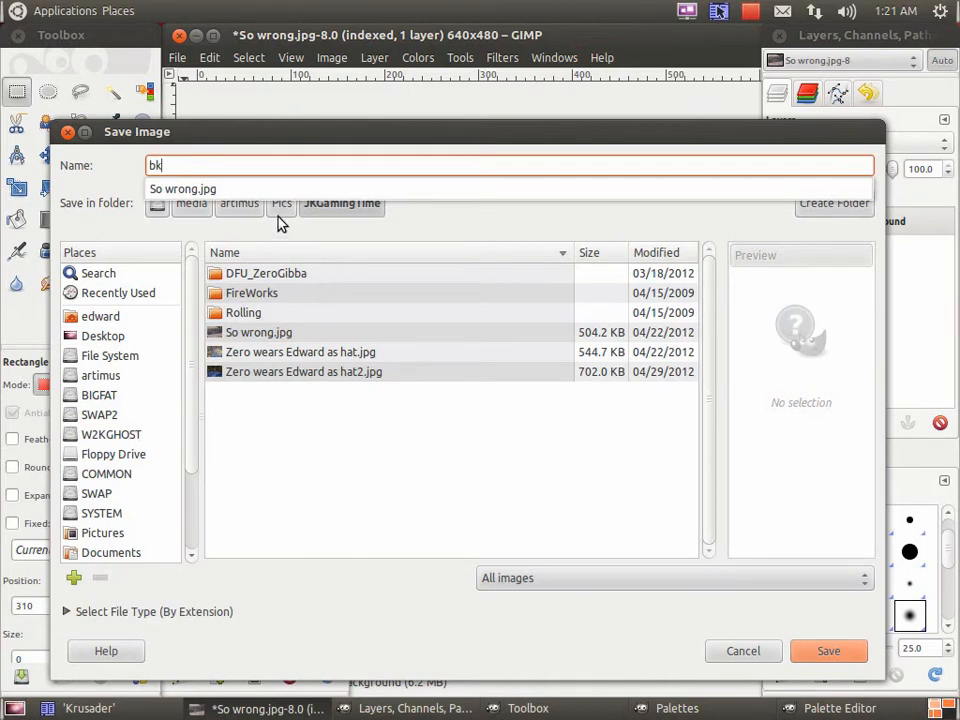
mouse_move(221, 223)
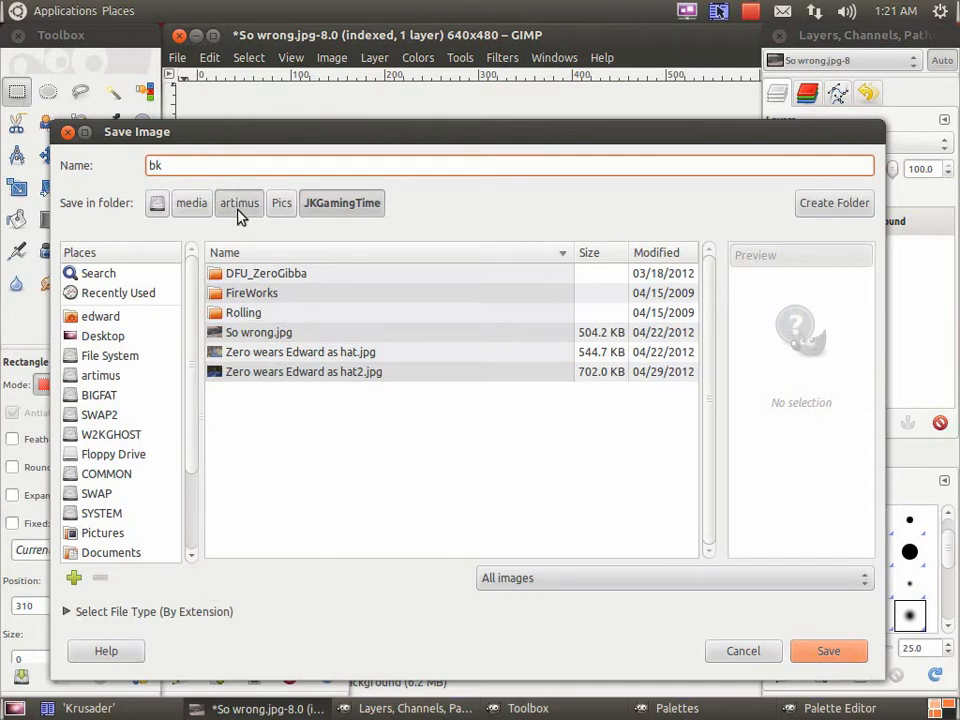
click(239, 203)
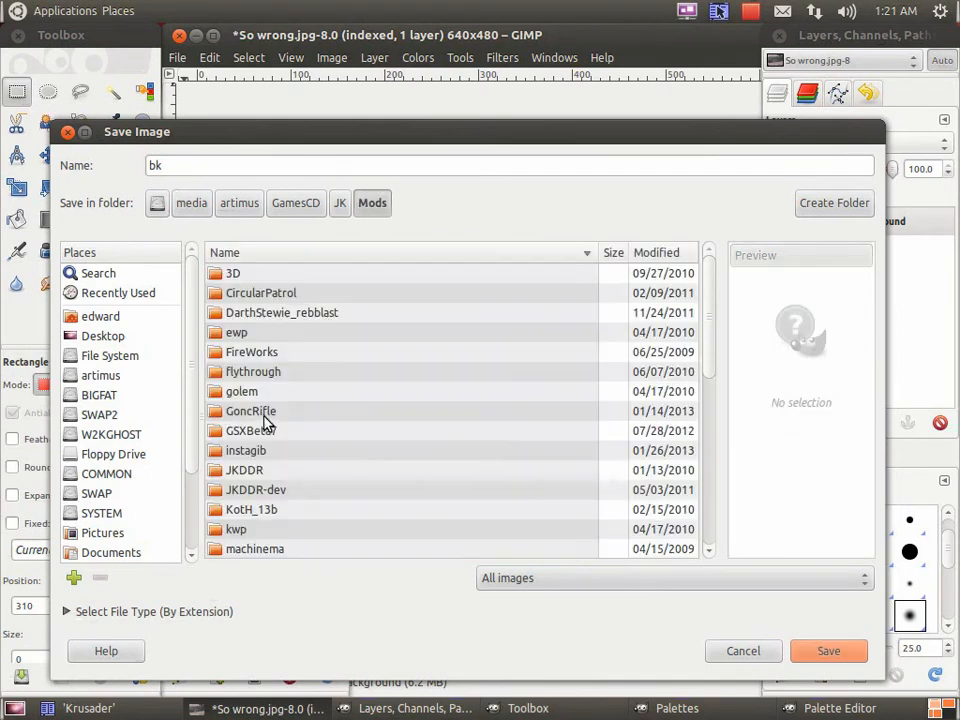
click(238, 439)
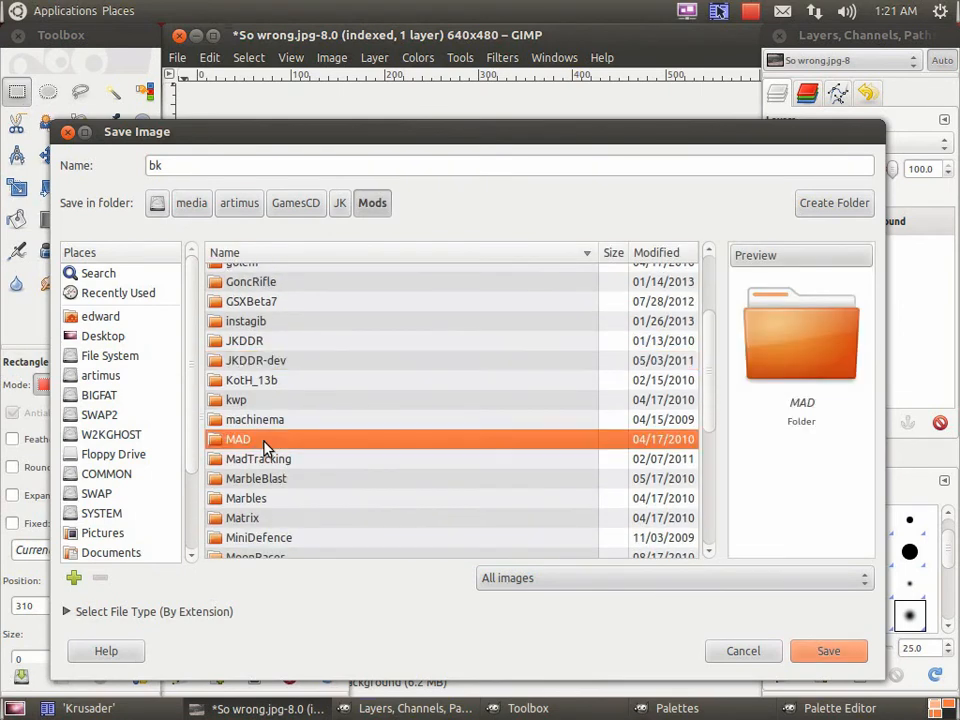
double_click(239, 439)
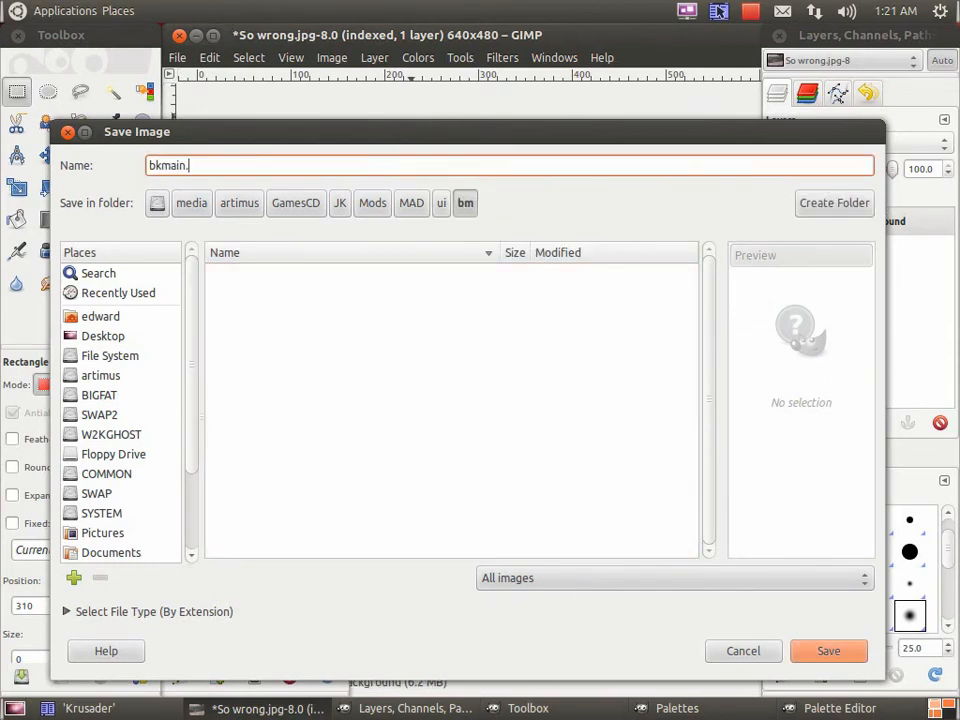
text(bmp)
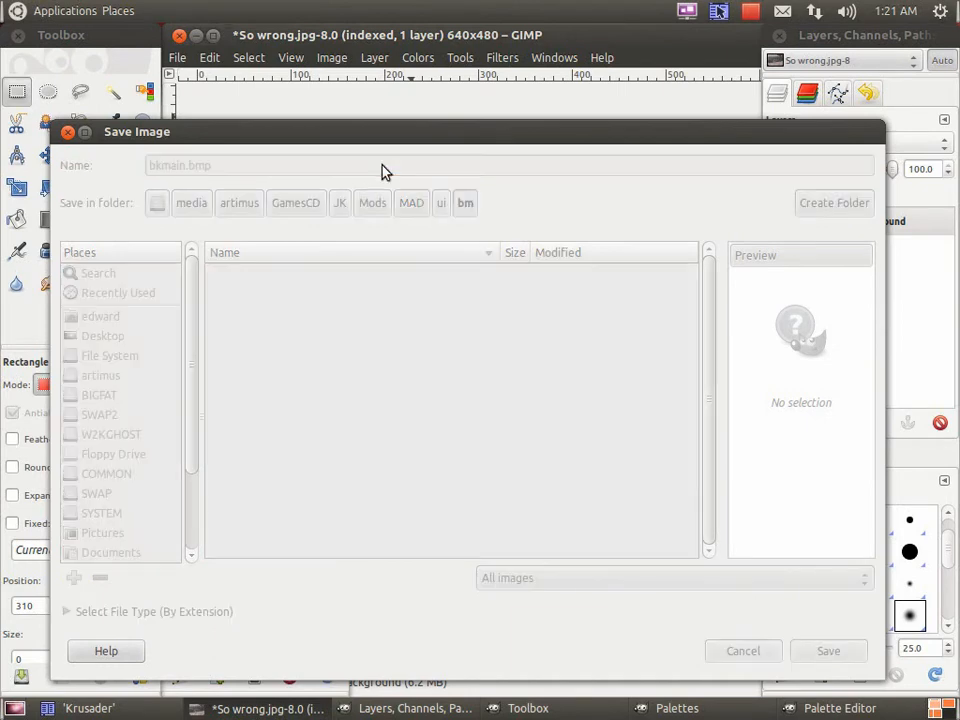
click(827, 651)
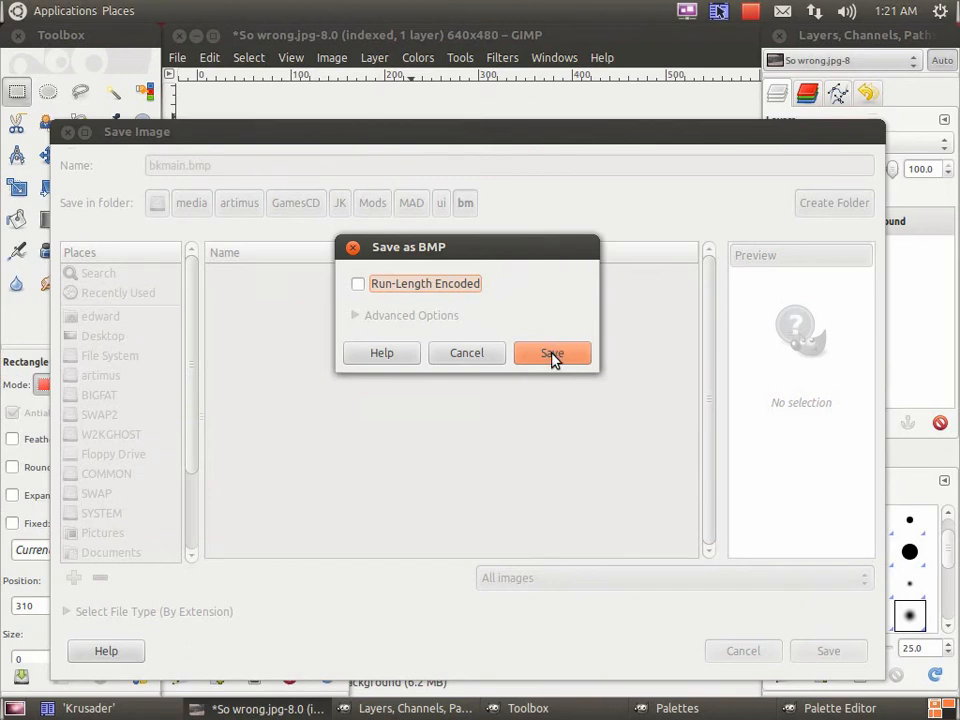
click(552, 353)
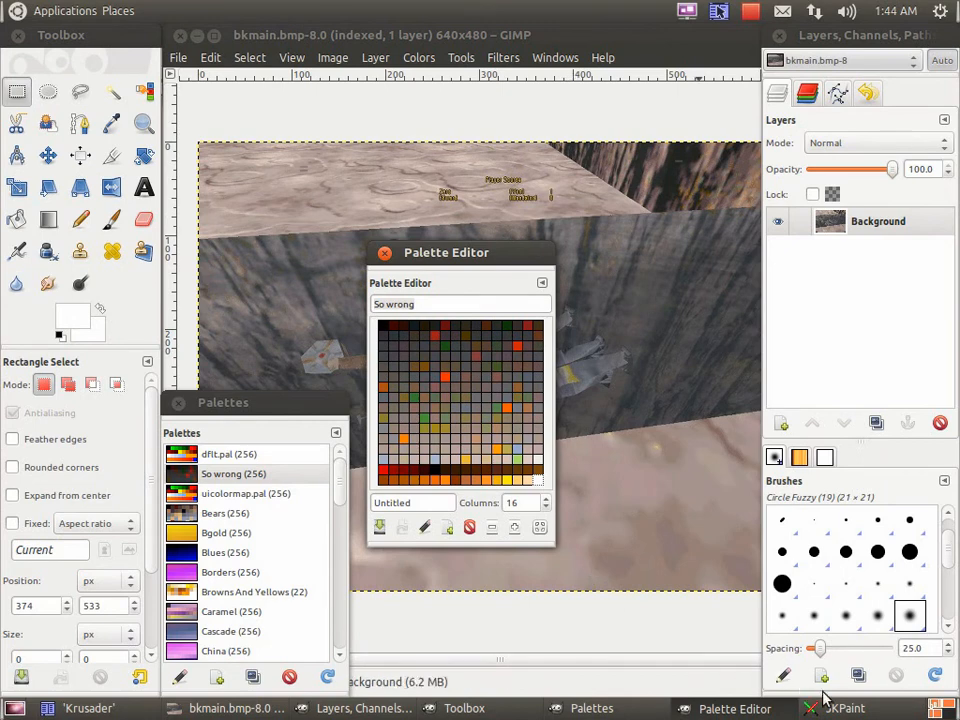
In JKPaint, create a new 8-bit BM graphic, Untitled2.bm.
click(845, 708)
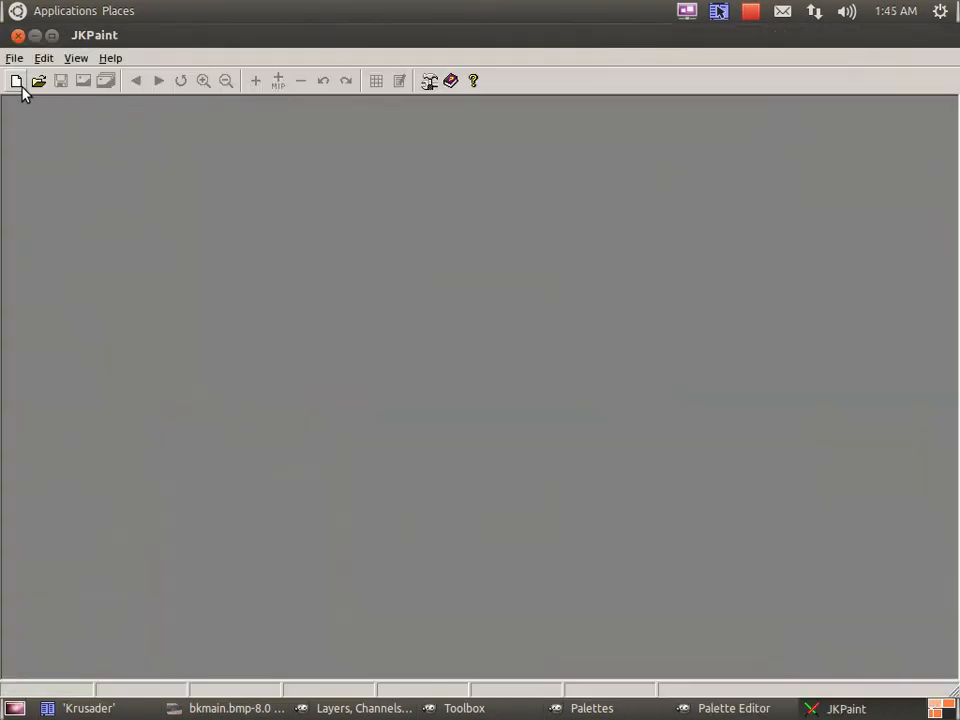
click(13, 81)
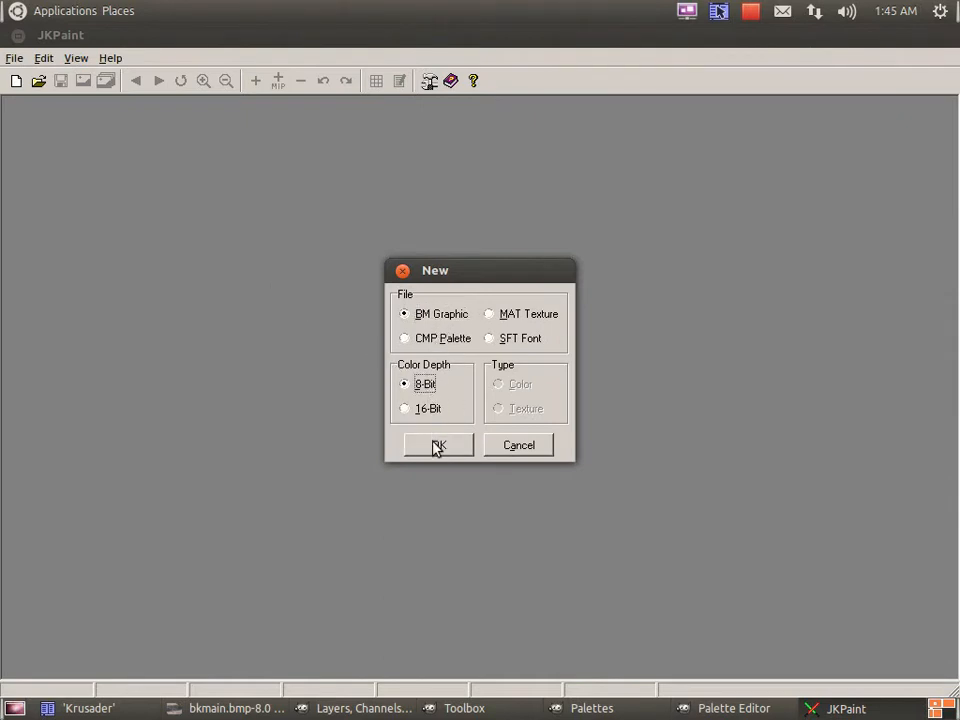
click(438, 445)
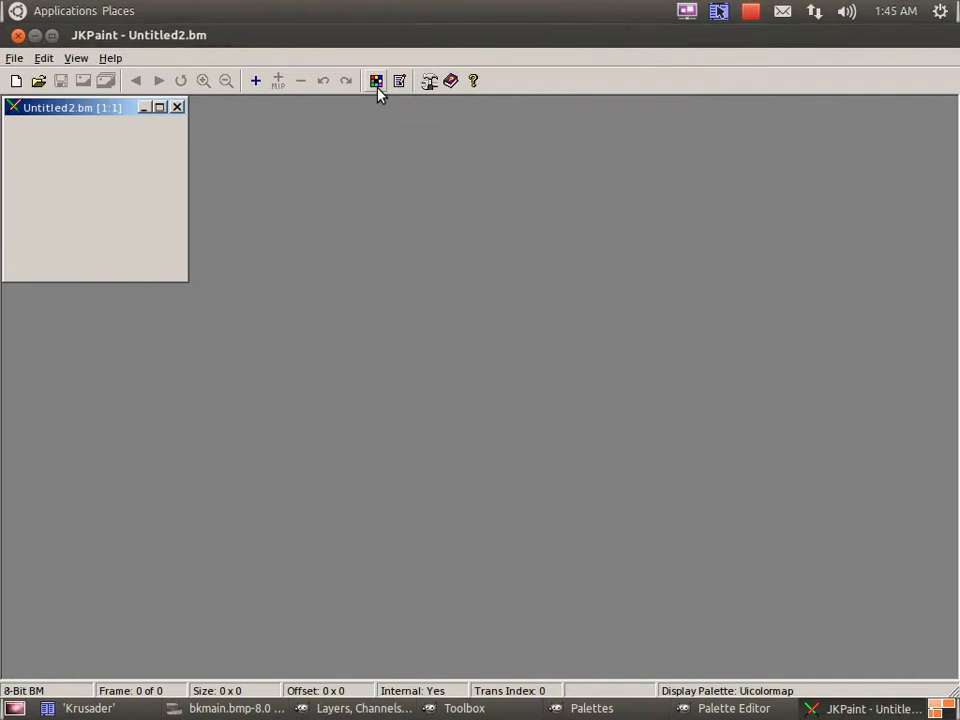
Load bkmain.bmp as the new graphic's palette.
click(375, 81)
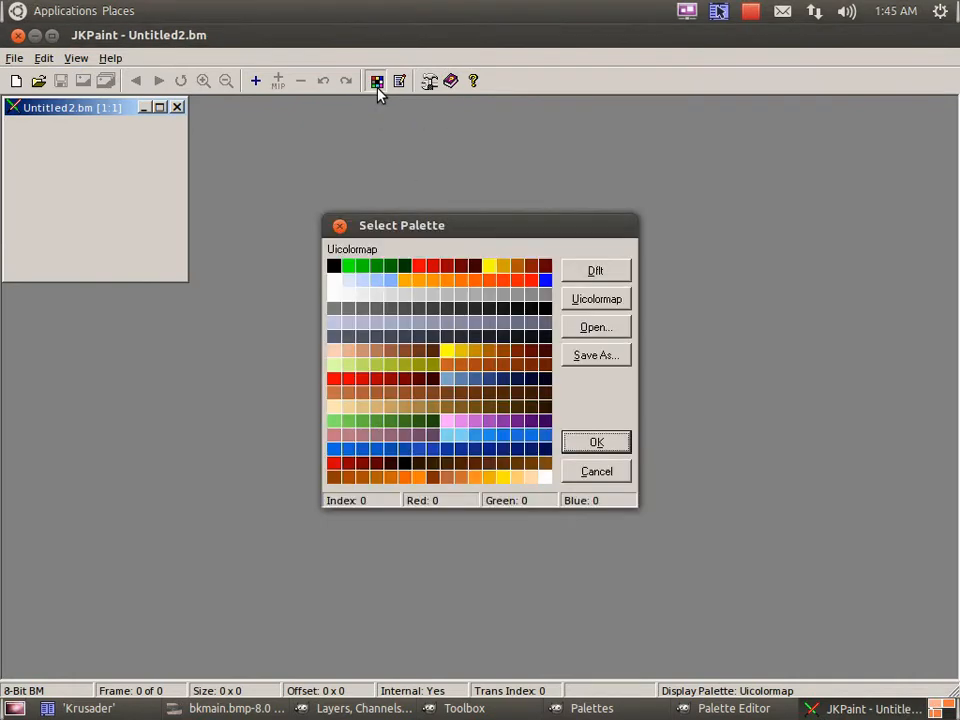
click(595, 327)
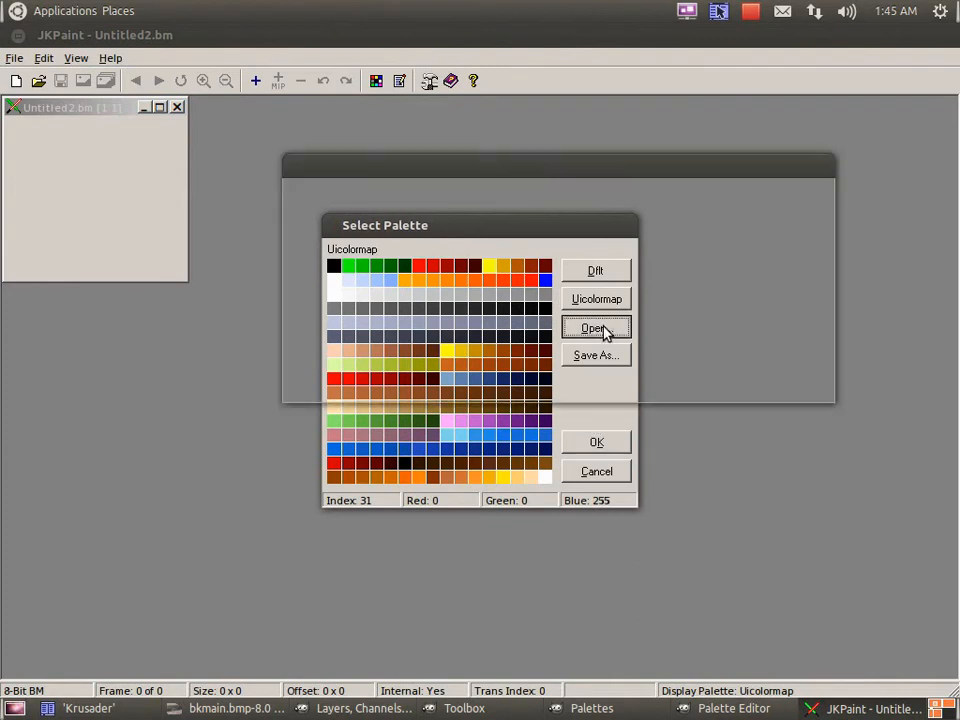
click(594, 328)
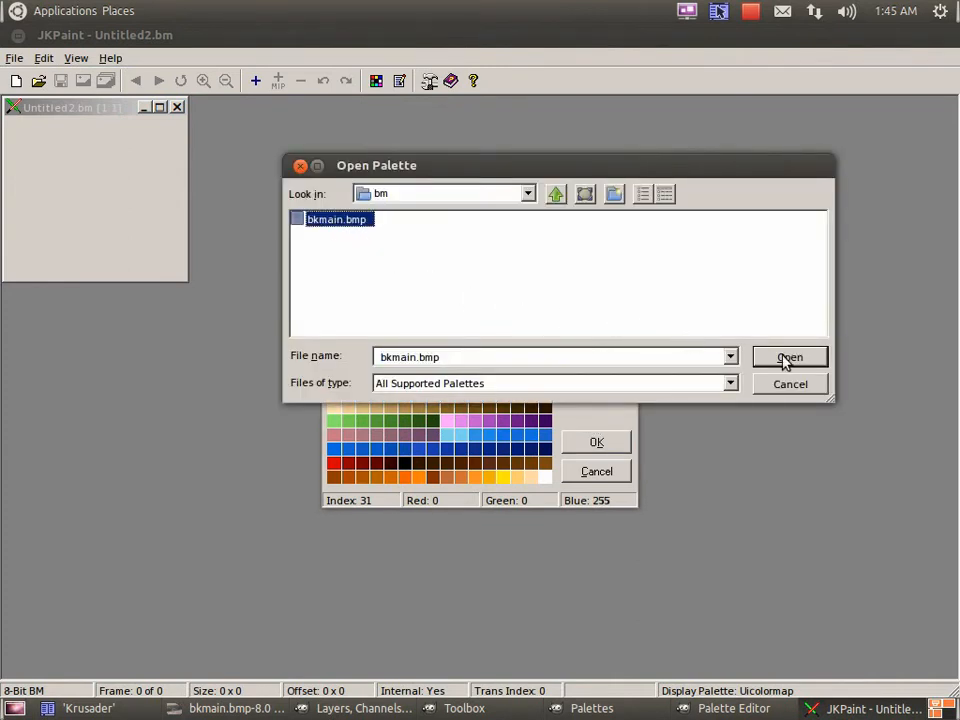
click(790, 357)
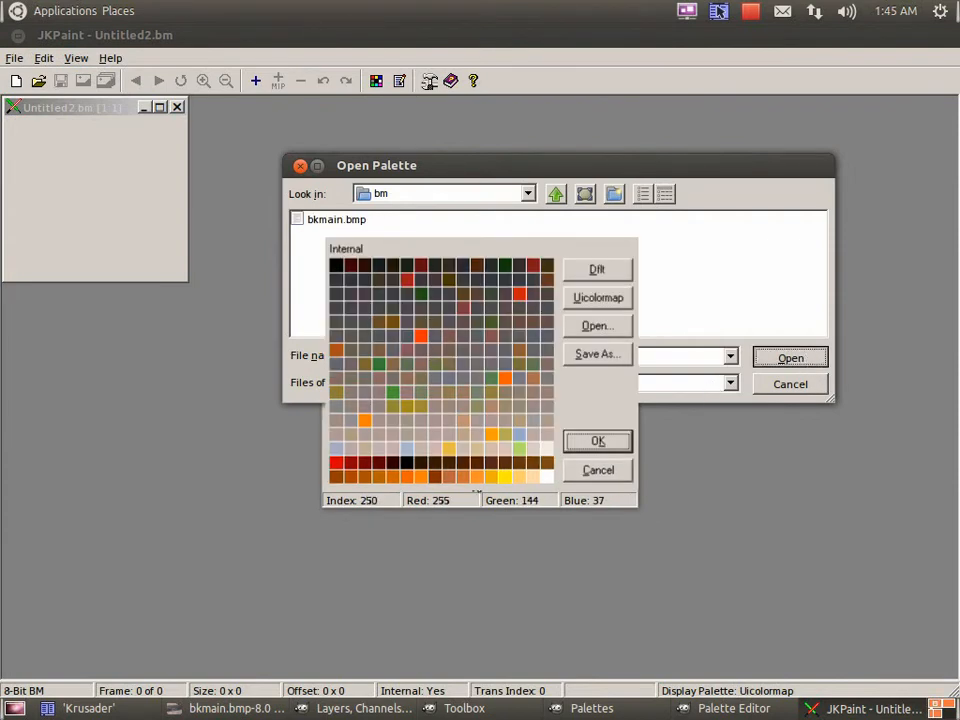
click(597, 441)
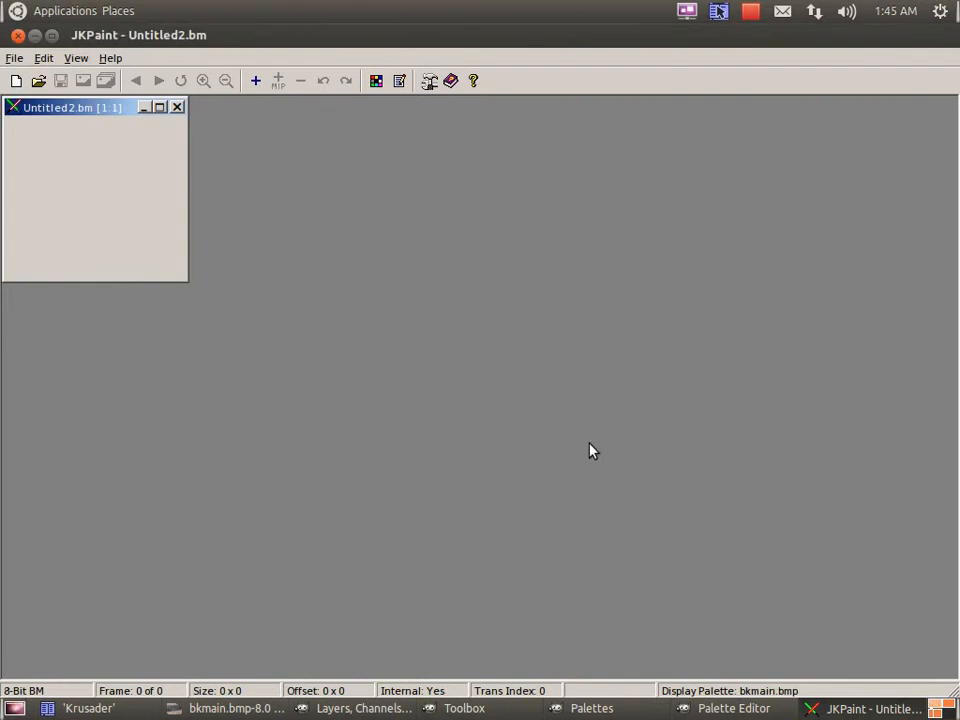
mouse_move(258, 81)
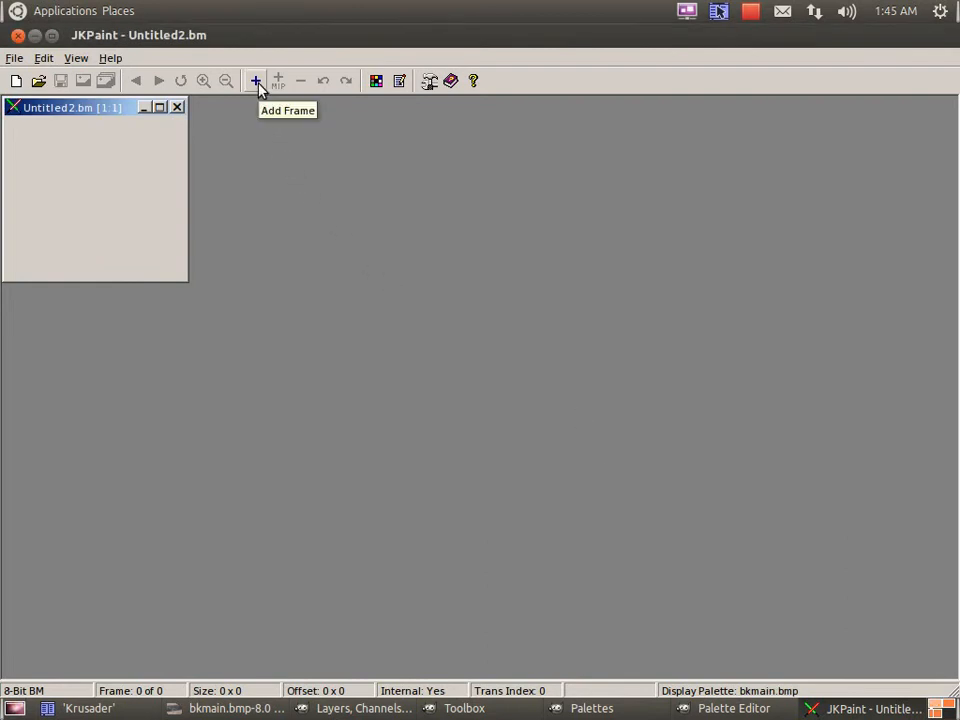
Load bkmain.bmp as the 640×480 frame and confirm Internal Palette is Yes in BM Properties.
click(260, 80)
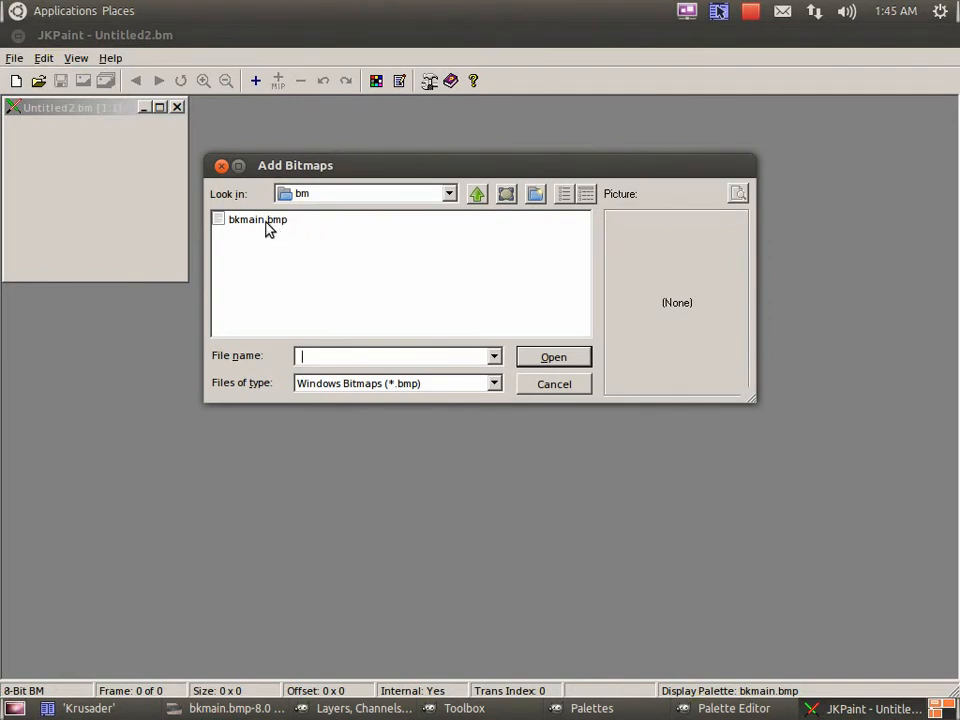
click(256, 219)
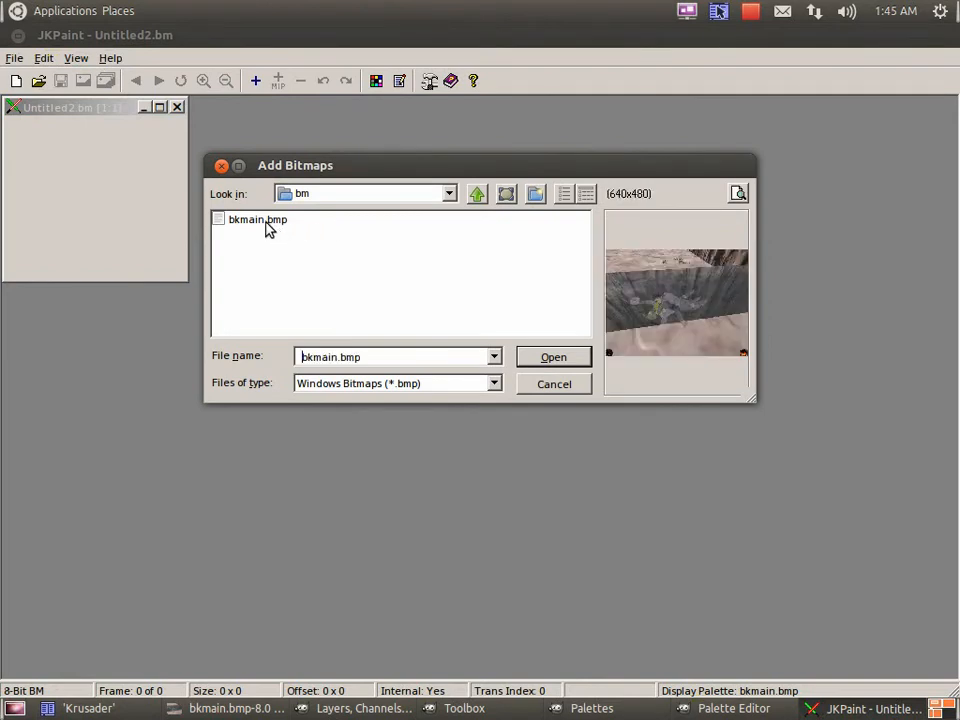
click(257, 219)
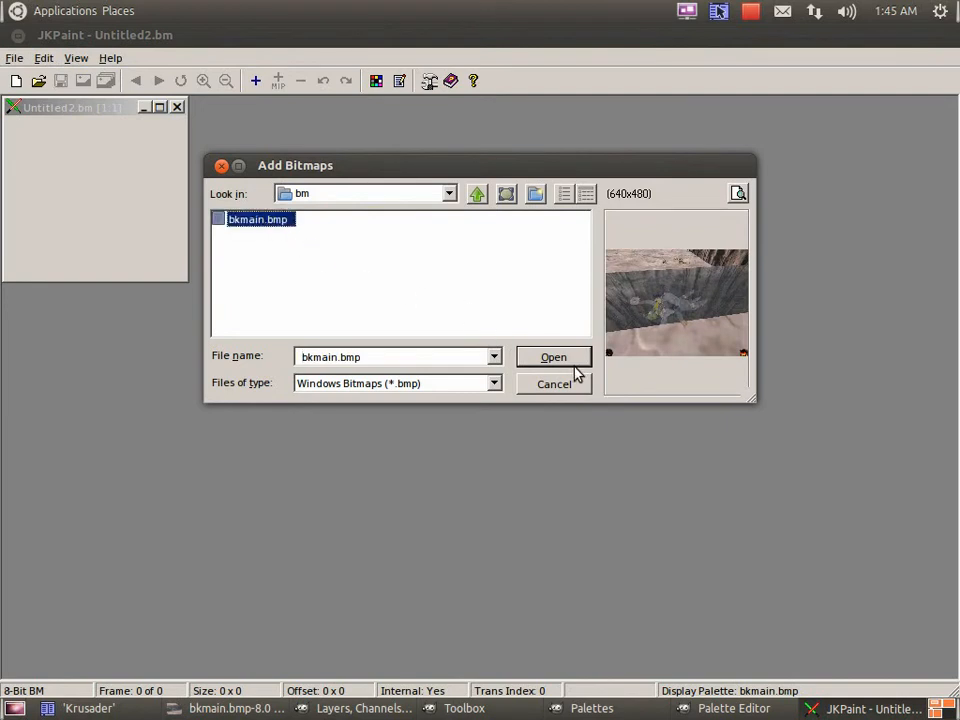
click(554, 357)
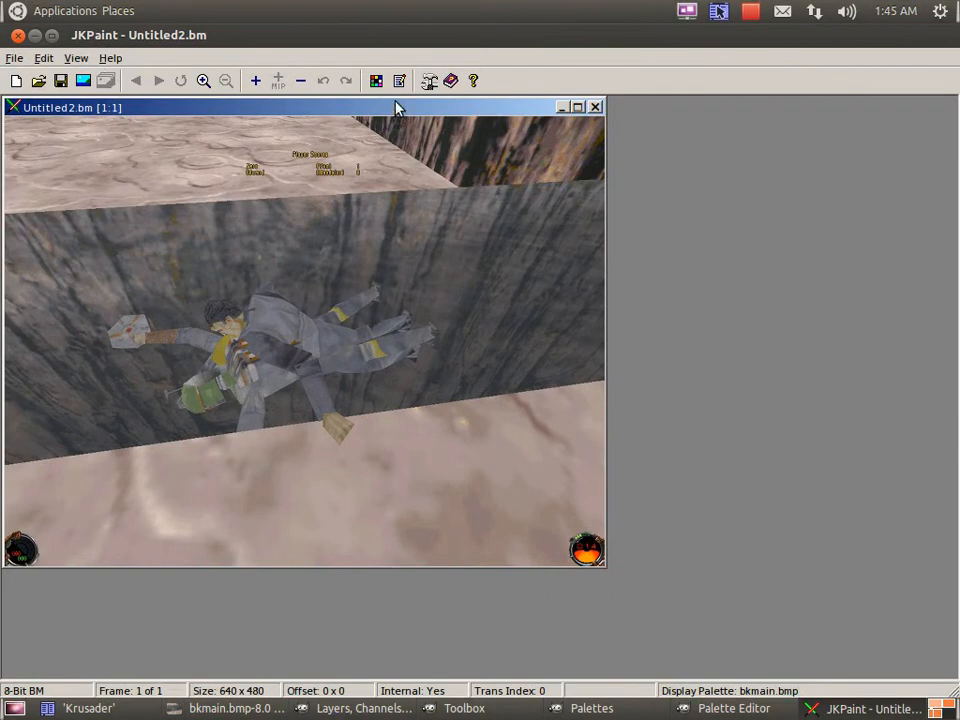
click(401, 81)
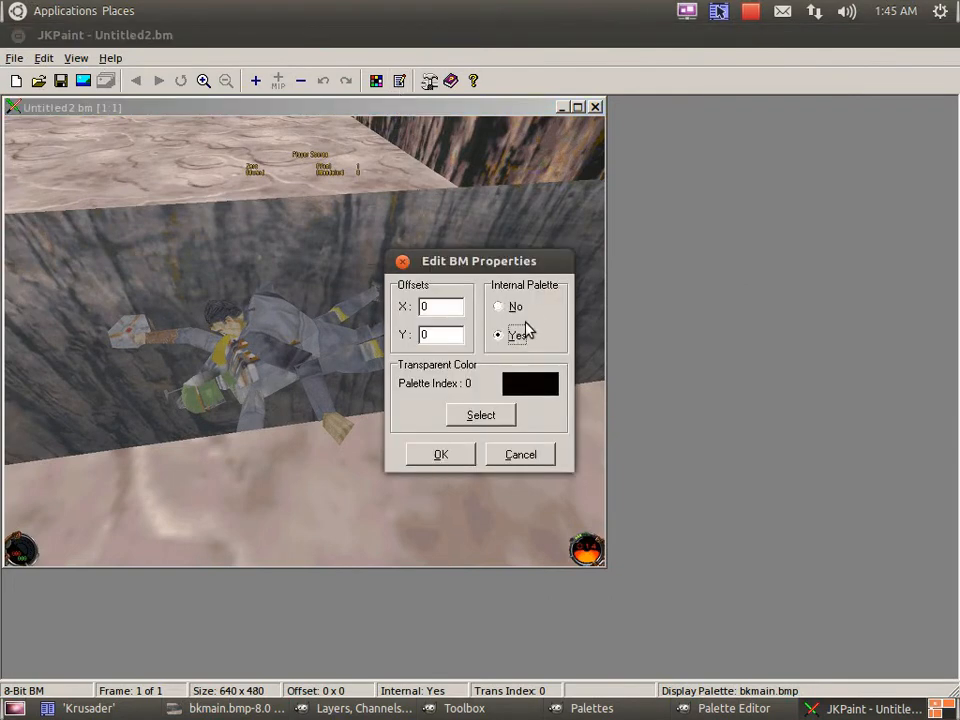
mouse_move(500, 302)
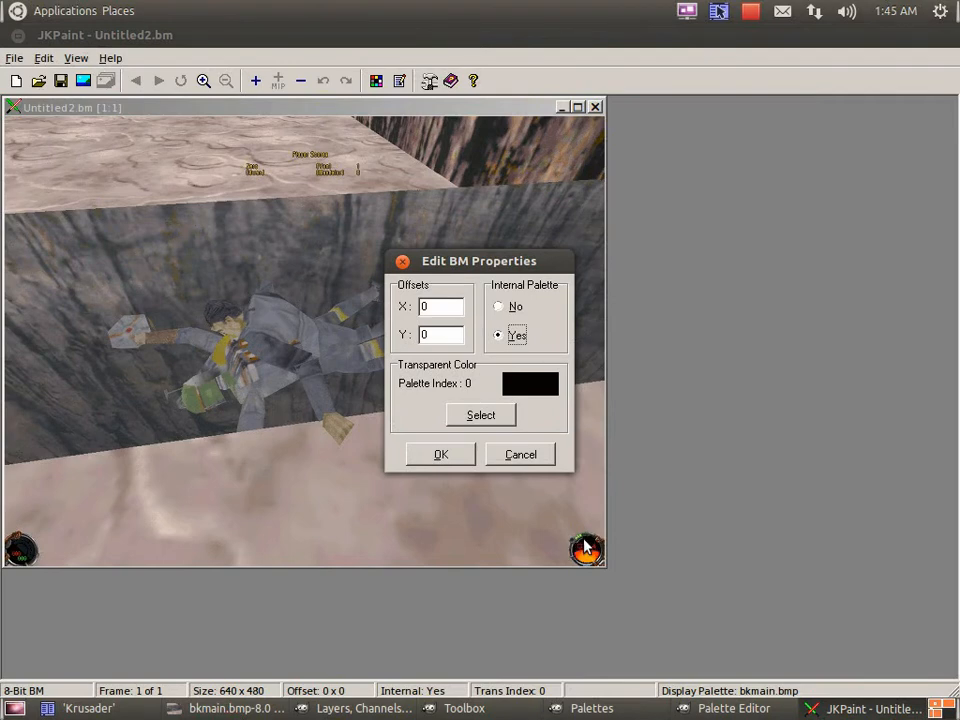
mouse_move(522, 417)
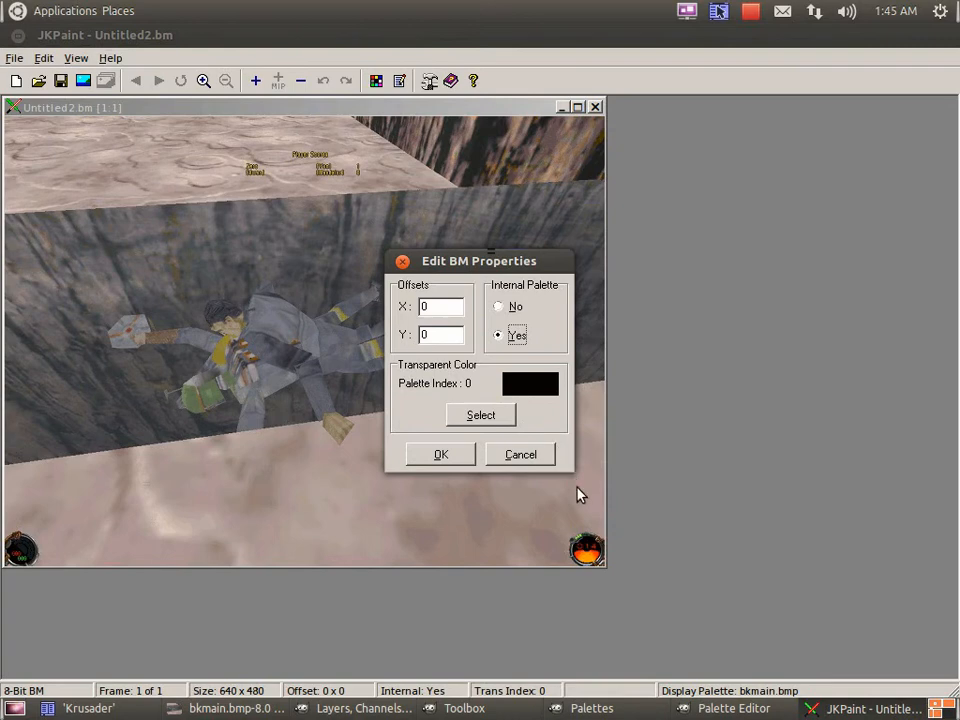
mouse_move(558, 555)
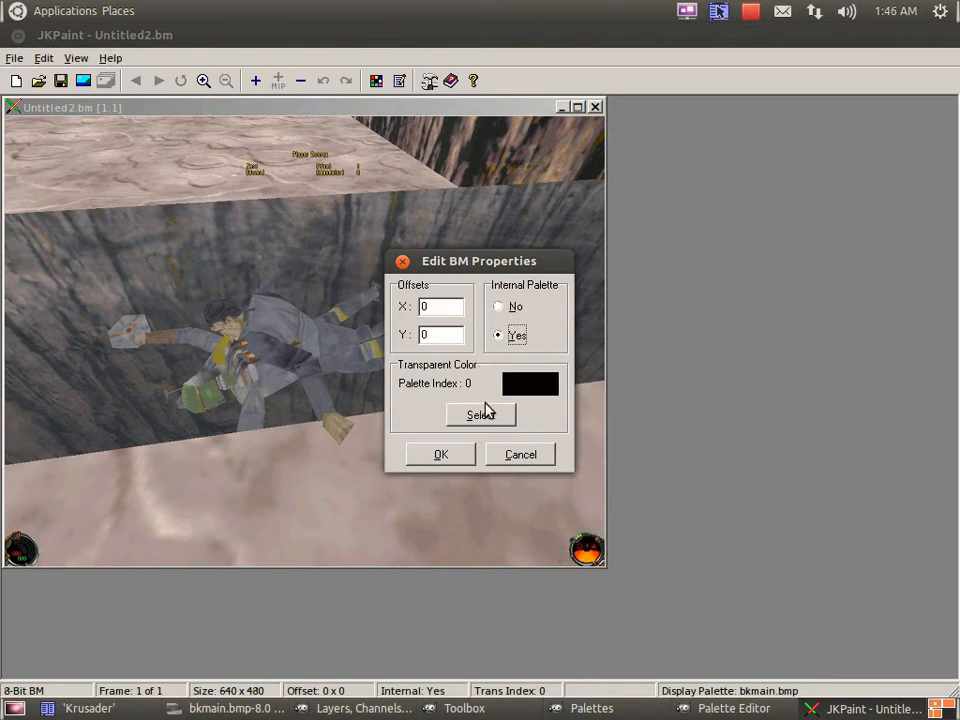
mouse_move(520, 392)
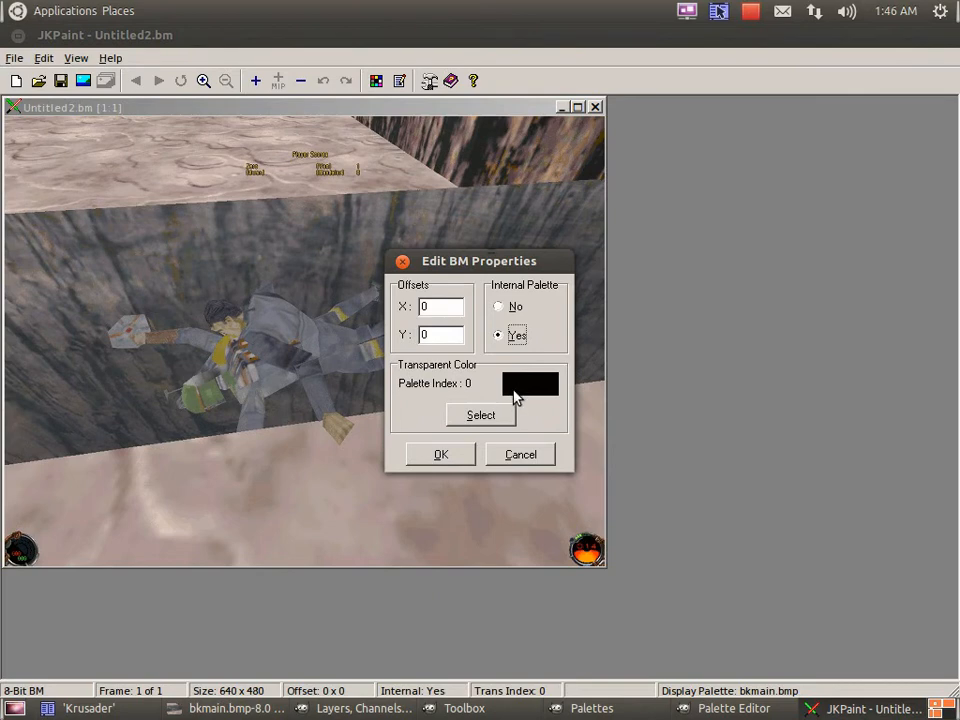
click(440, 454)
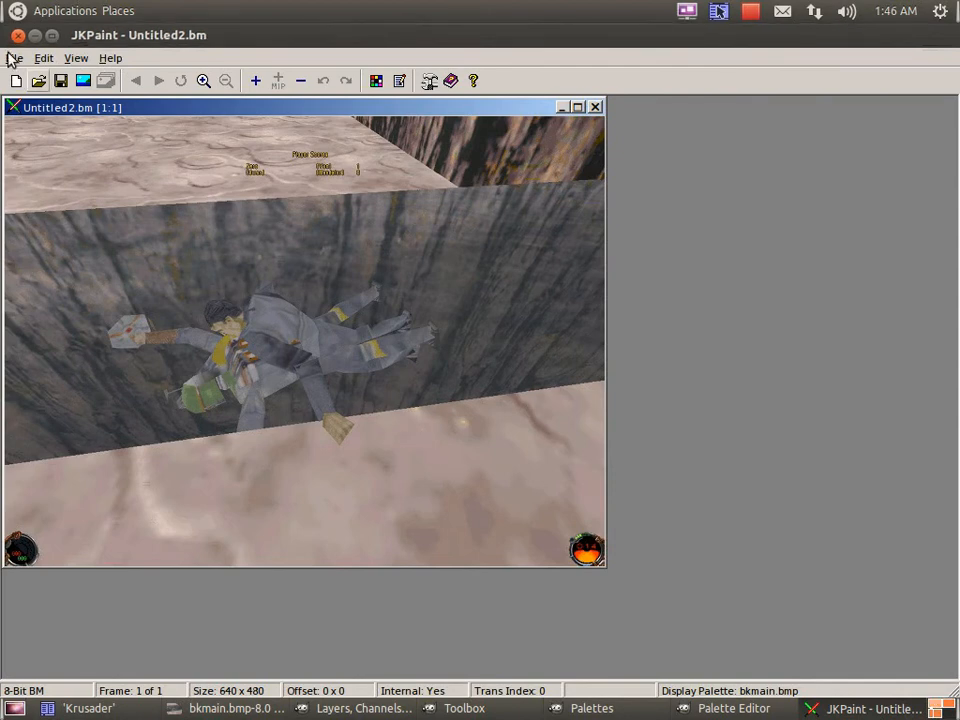
Save the JKPaint document as bkmain.bm in the bm folder.
click(14, 58)
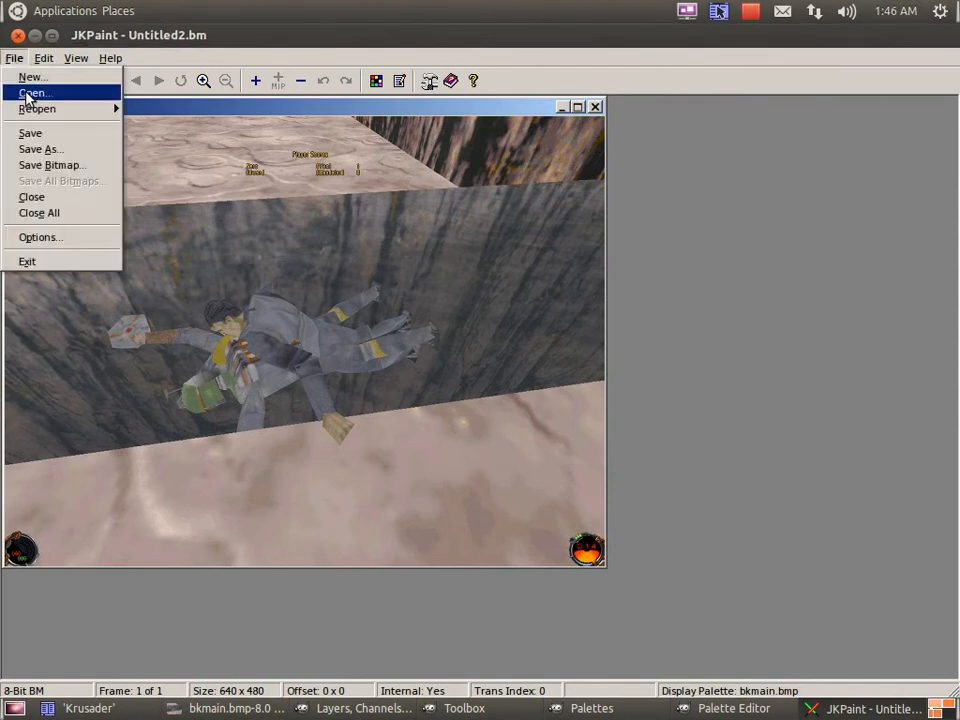
click(41, 149)
text(bkmain.bm)
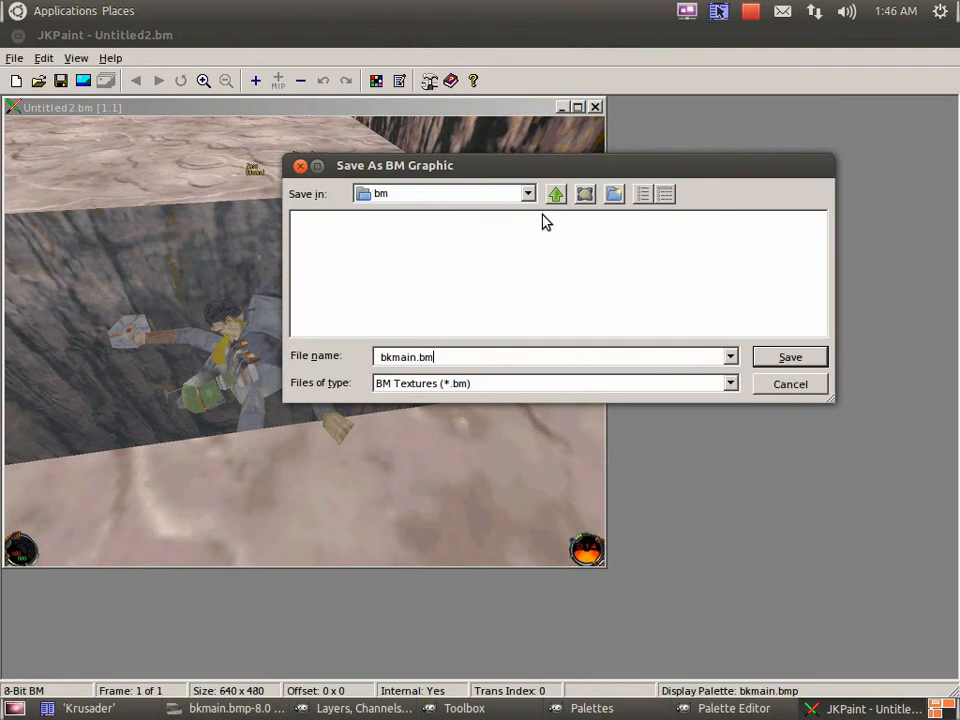
mouse_move(486, 317)
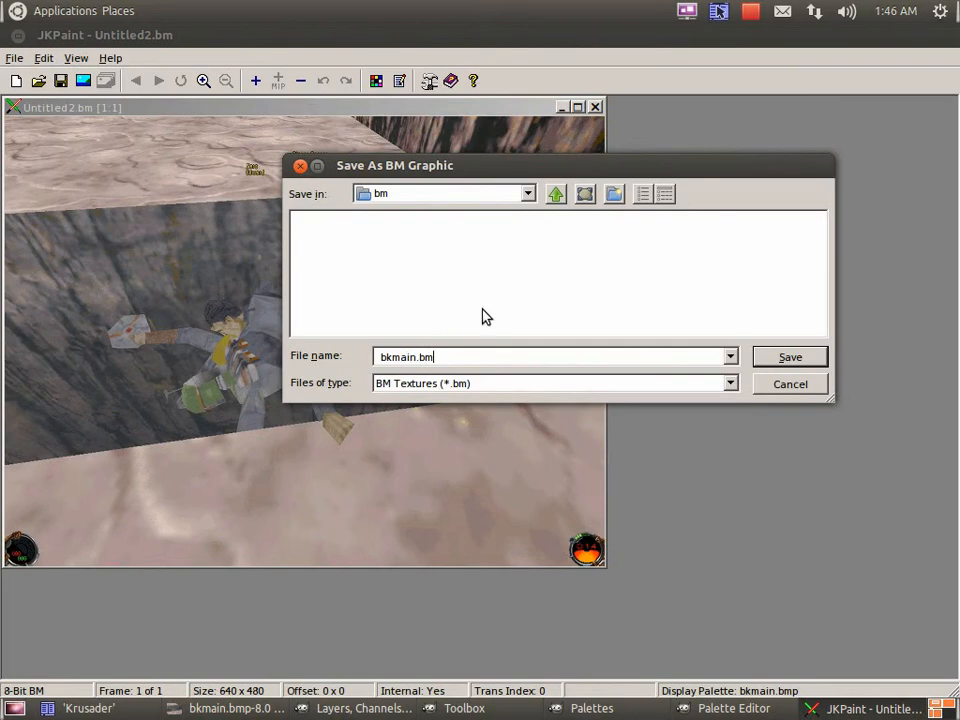
mouse_move(493, 386)
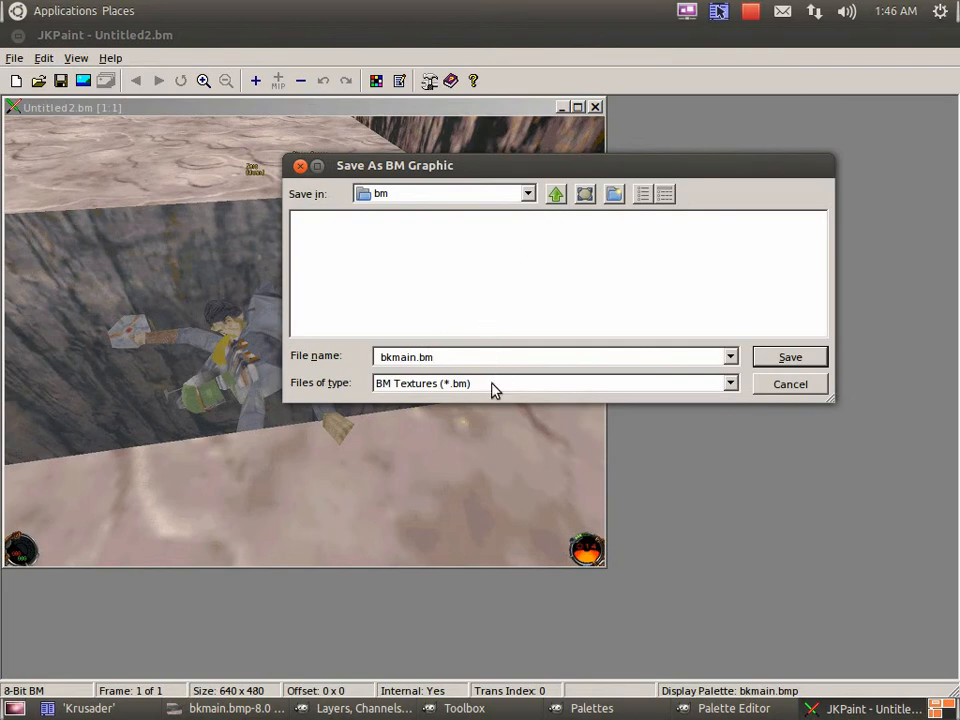
click(527, 194)
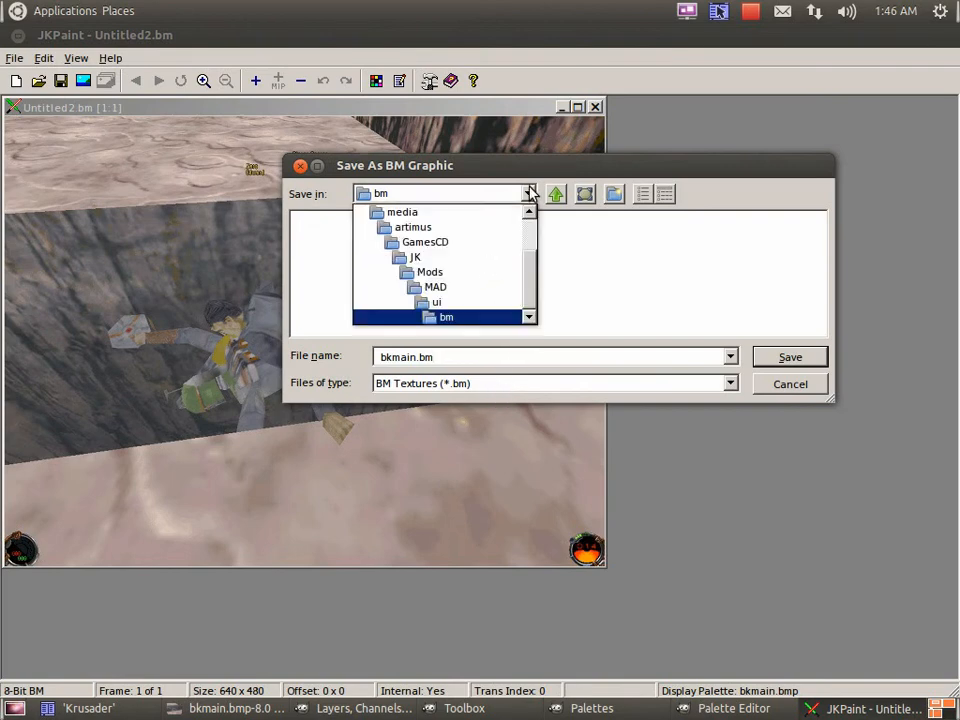
mouse_move(476, 317)
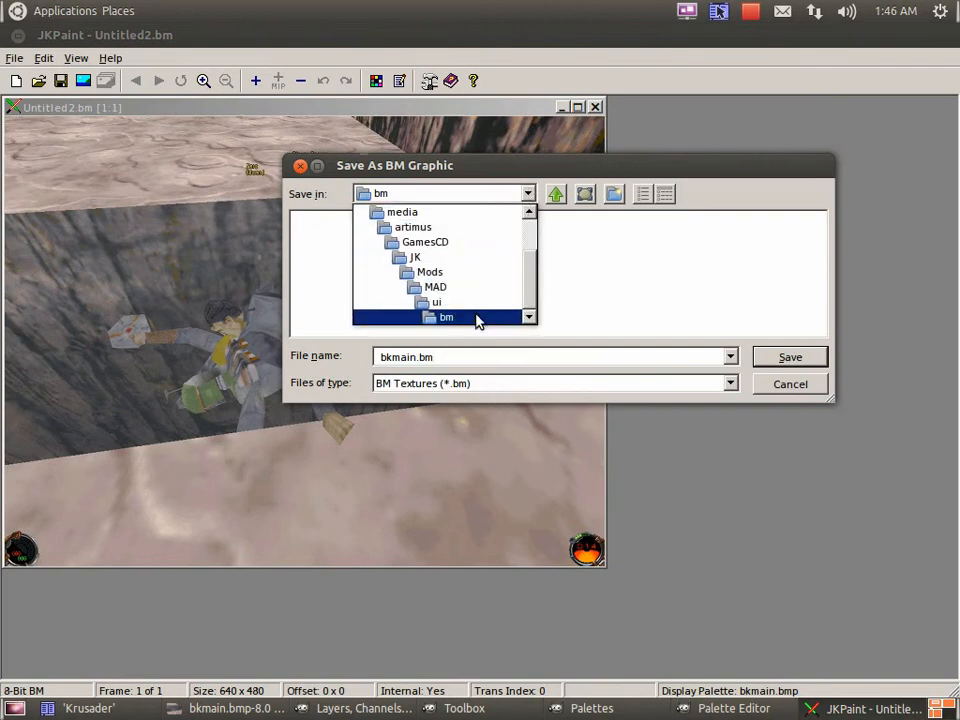
click(436, 302)
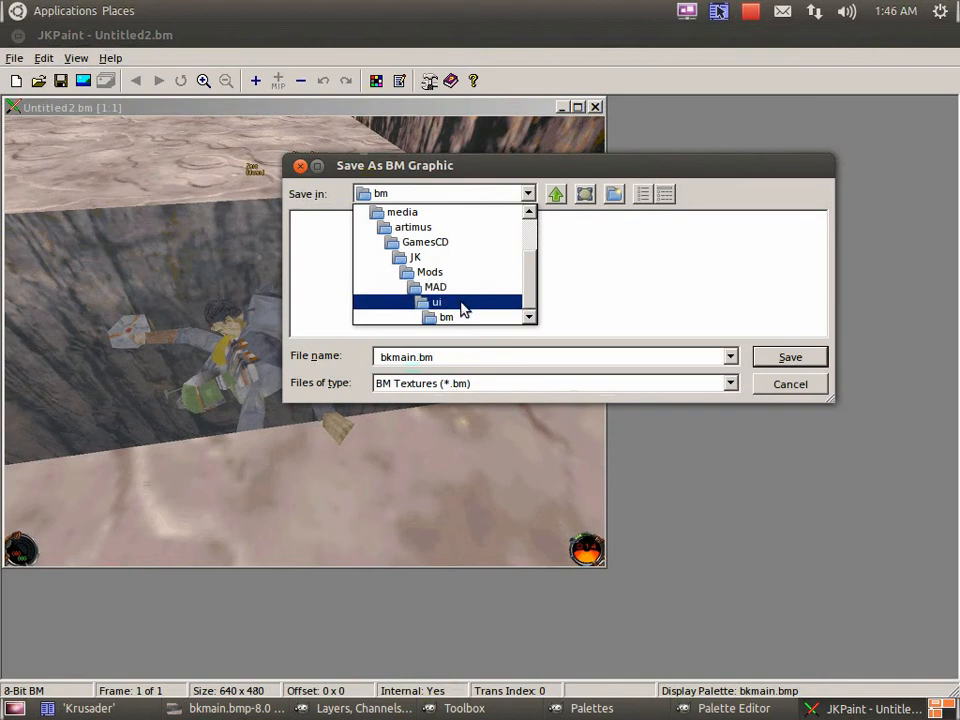
click(435, 287)
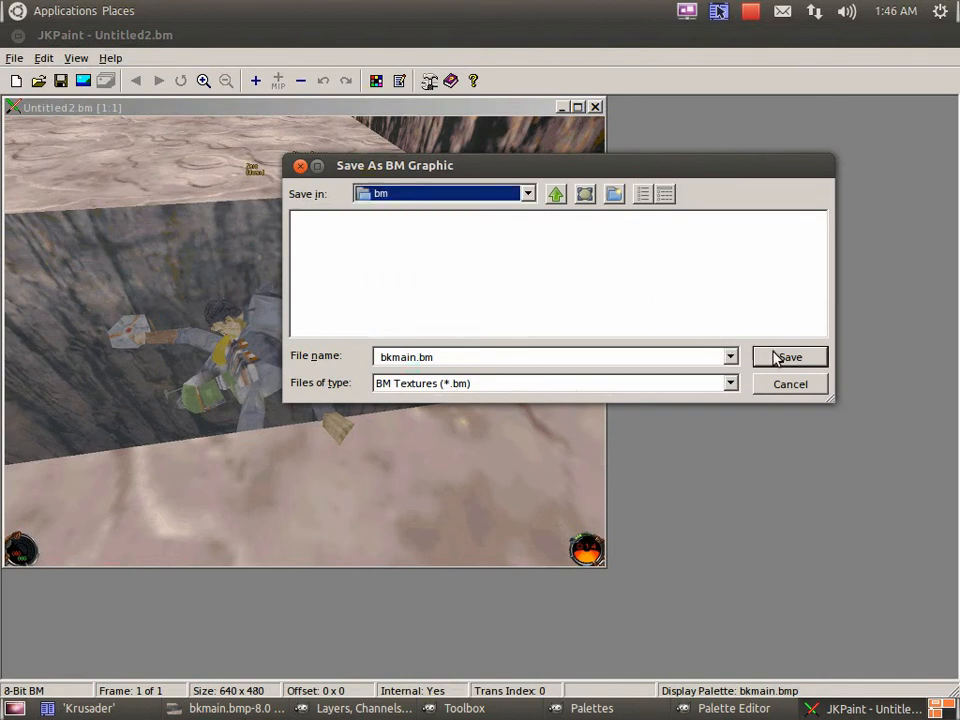
click(789, 357)
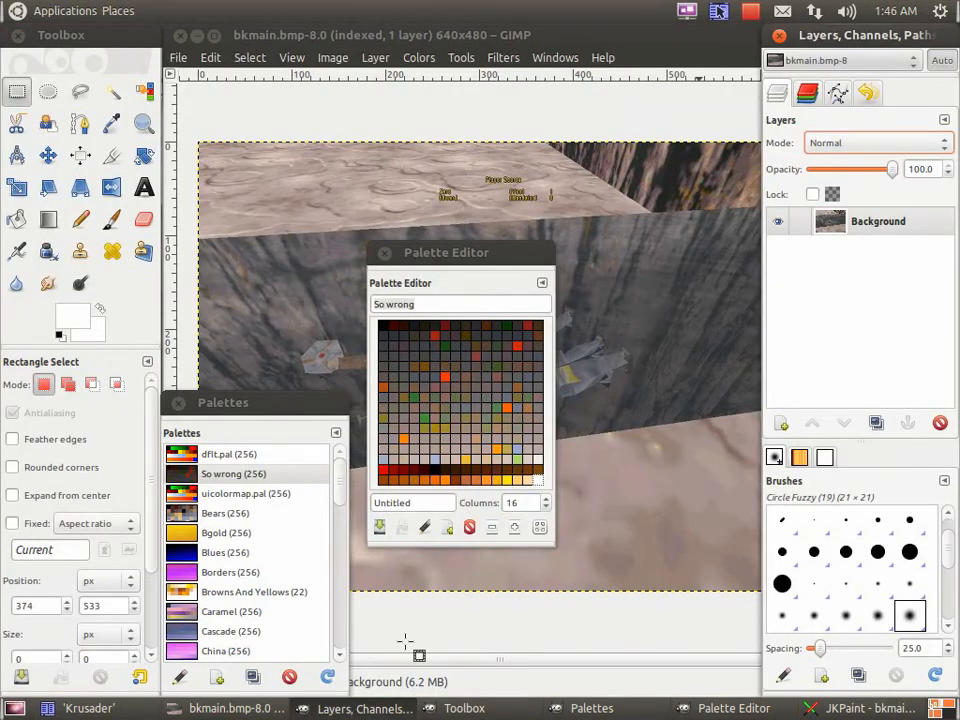
mouse_move(528, 604)
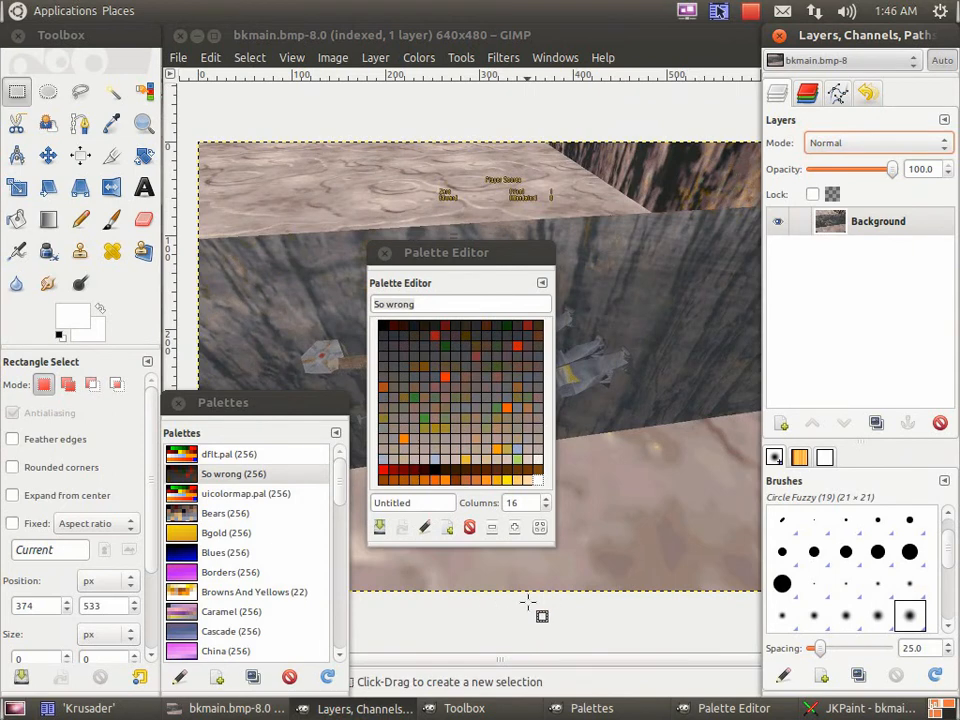